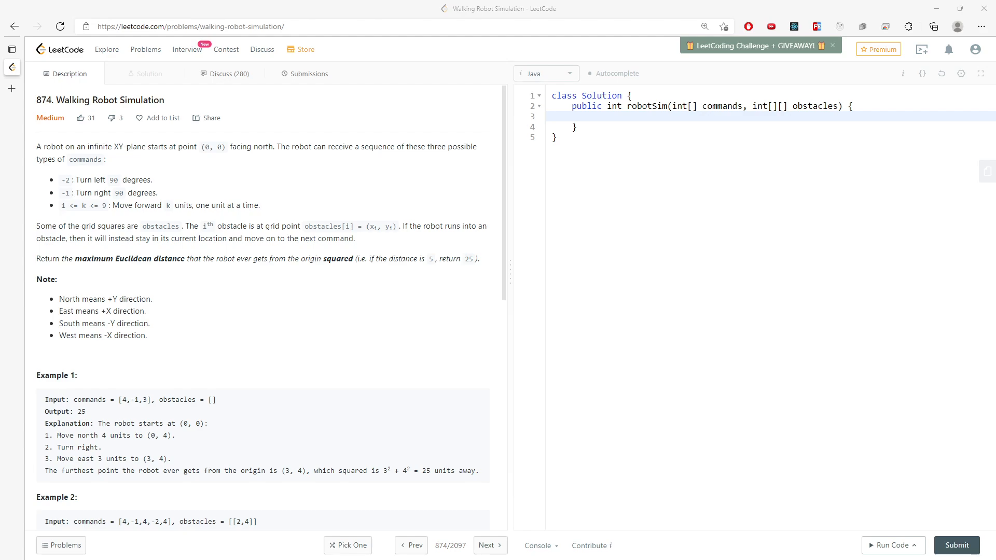
pyautogui.moveTo(418, 361)
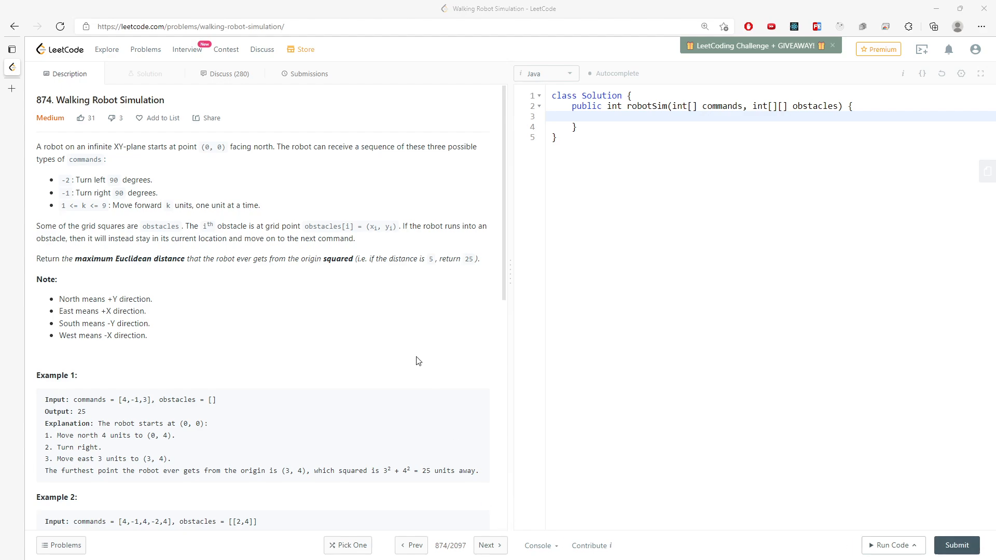
pyautogui.moveTo(311, 162)
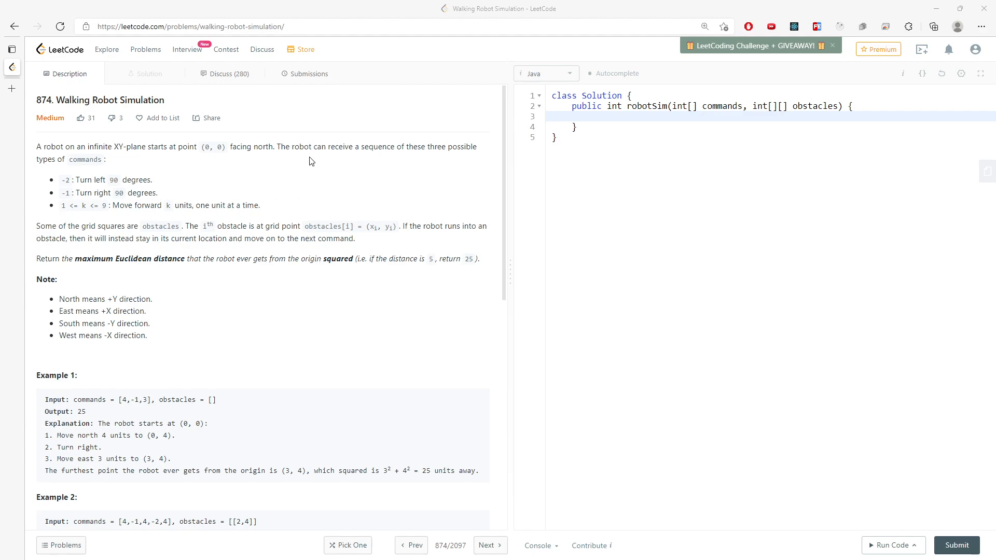
pyautogui.moveTo(420, 146)
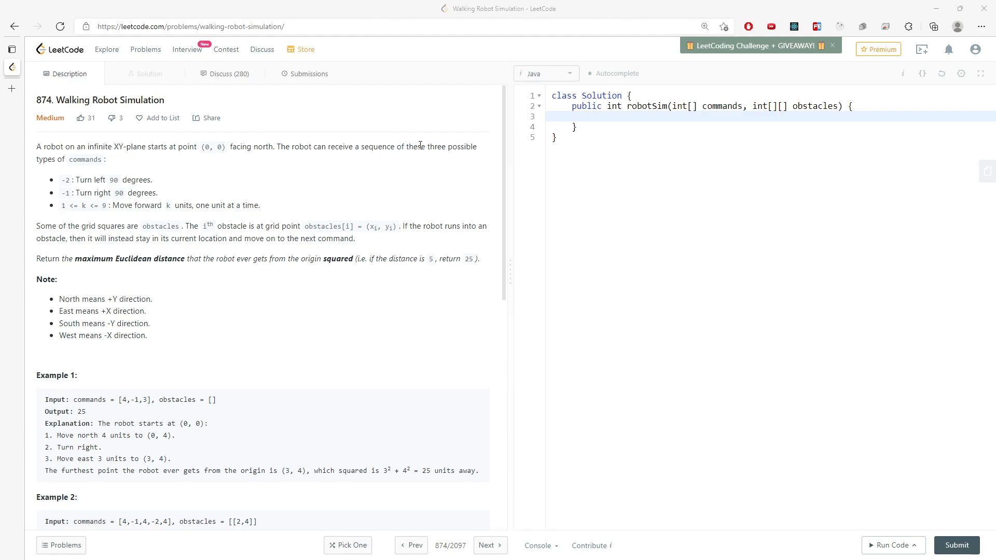
pyautogui.moveTo(92, 182)
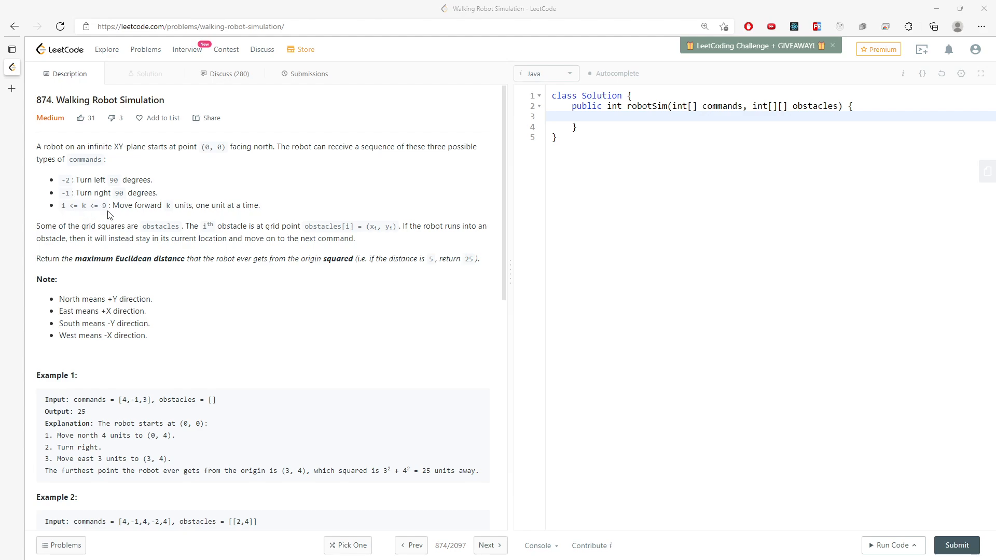
pyautogui.moveTo(177, 198)
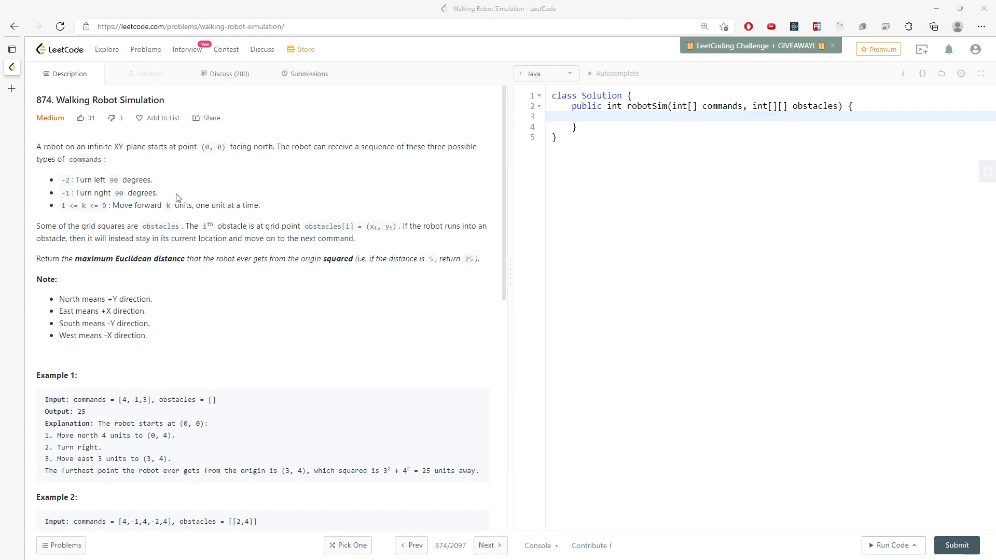
pyautogui.moveTo(250, 203)
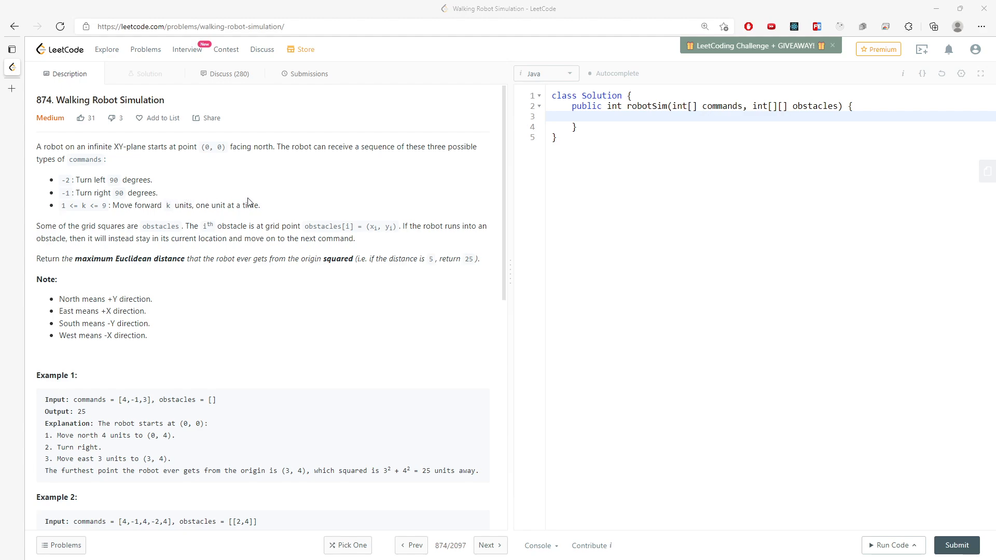
pyautogui.moveTo(106, 237)
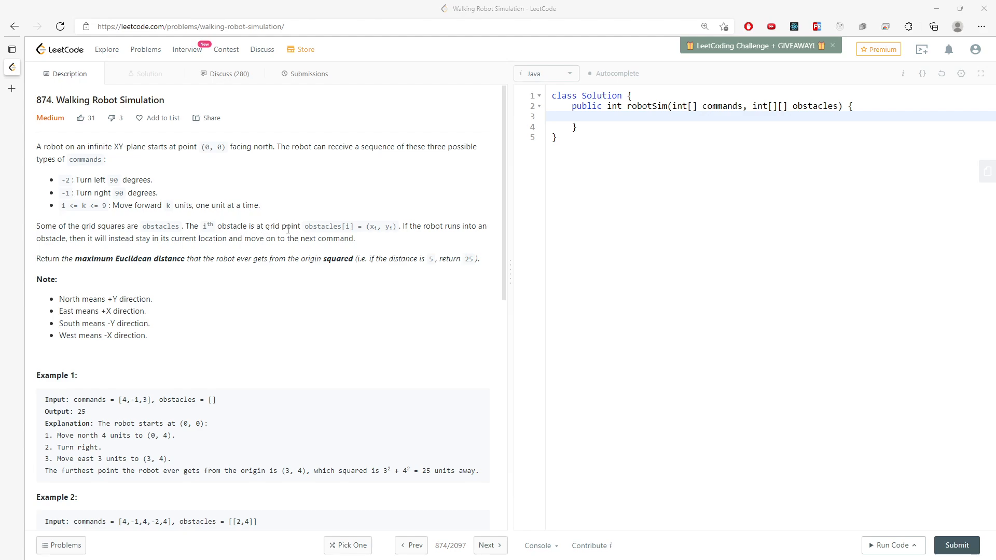
pyautogui.moveTo(352, 227)
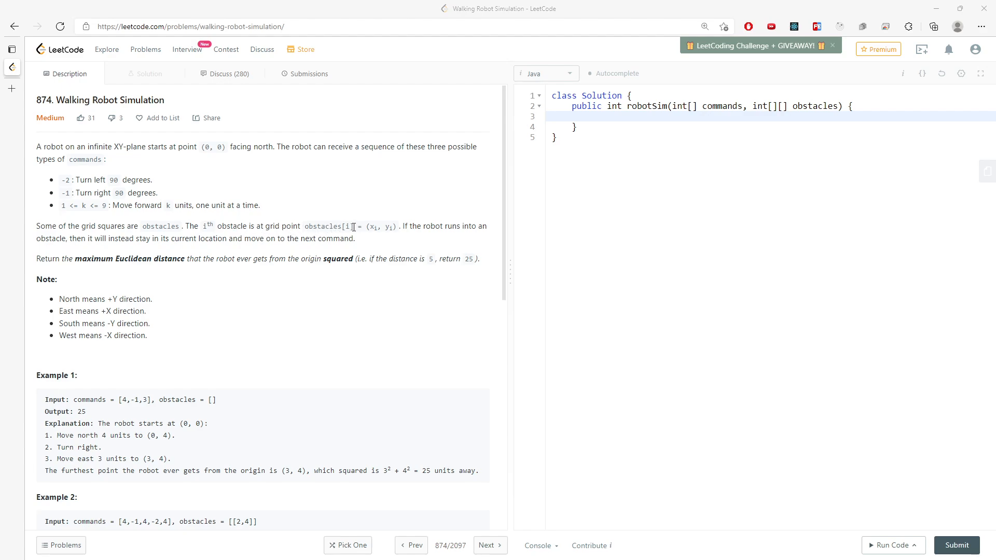
pyautogui.moveTo(386, 227)
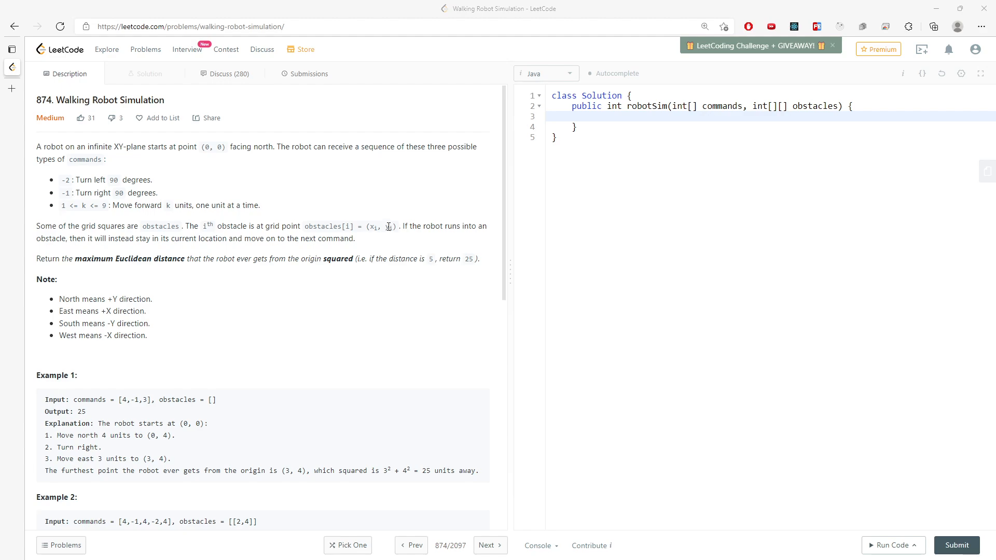
pyautogui.moveTo(233, 240)
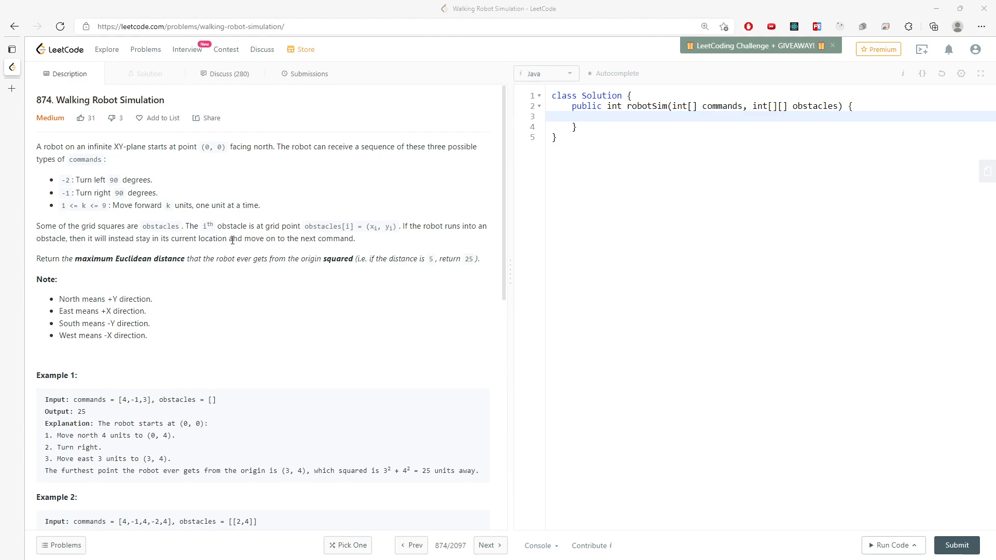
pyautogui.moveTo(146, 251)
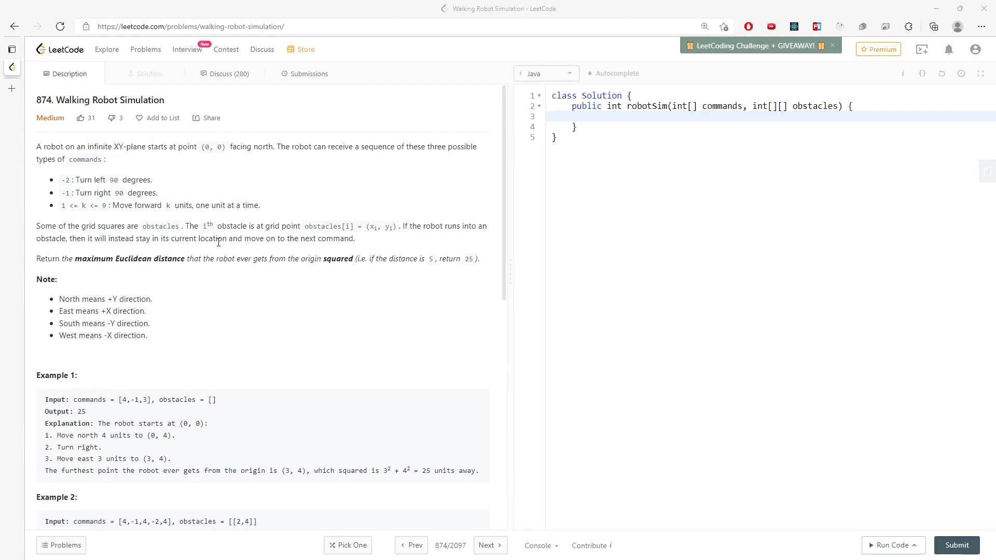
pyautogui.moveTo(330, 253)
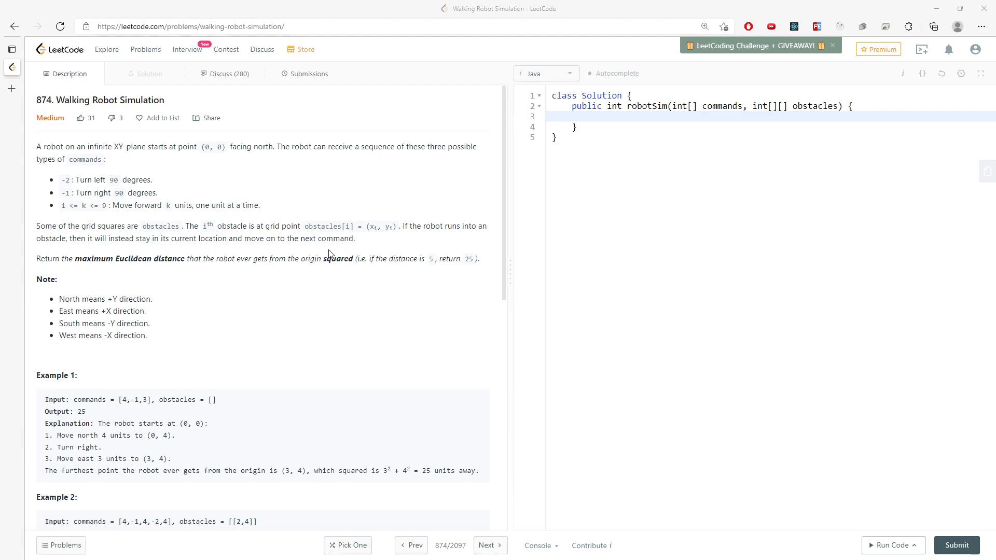
pyautogui.moveTo(103, 273)
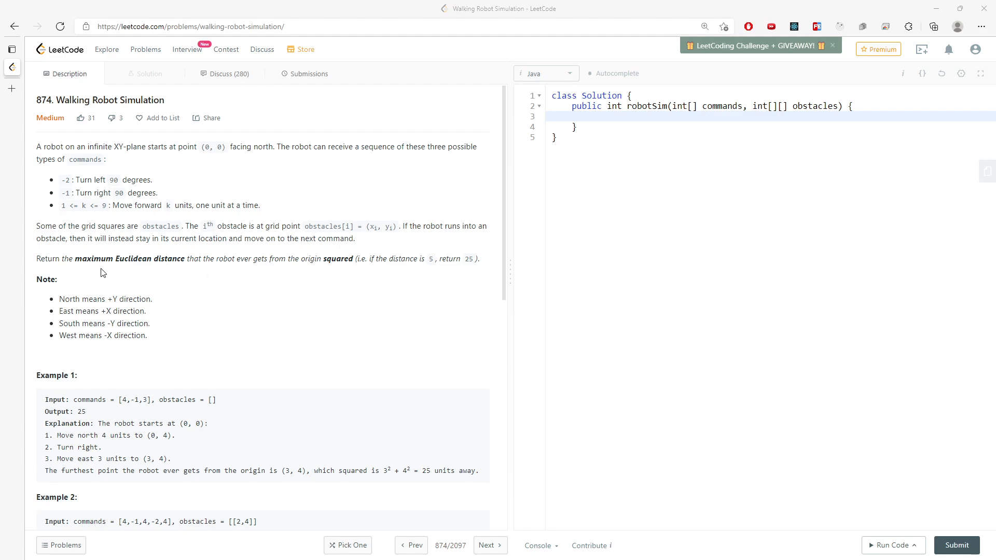
pyautogui.moveTo(143, 262)
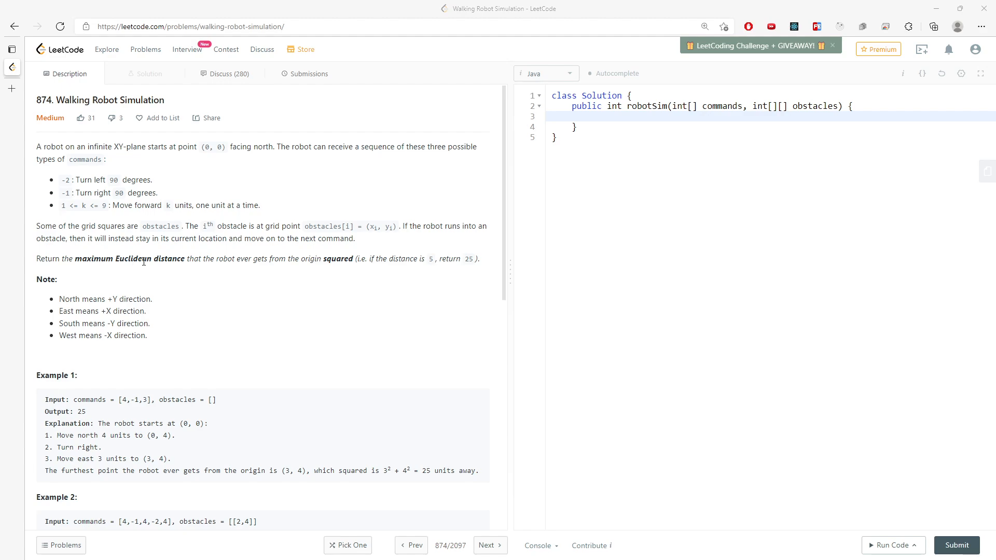
pyautogui.moveTo(185, 254)
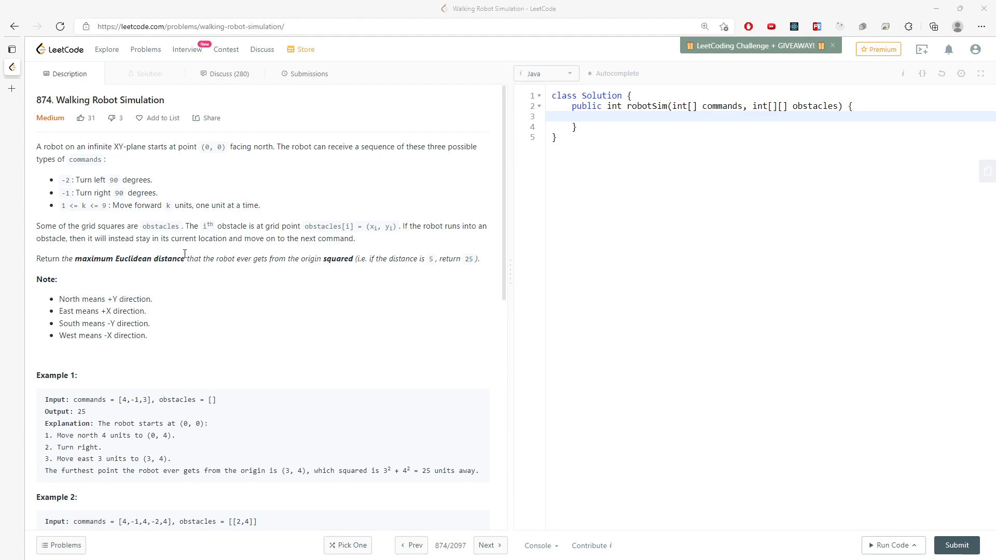
pyautogui.moveTo(308, 257)
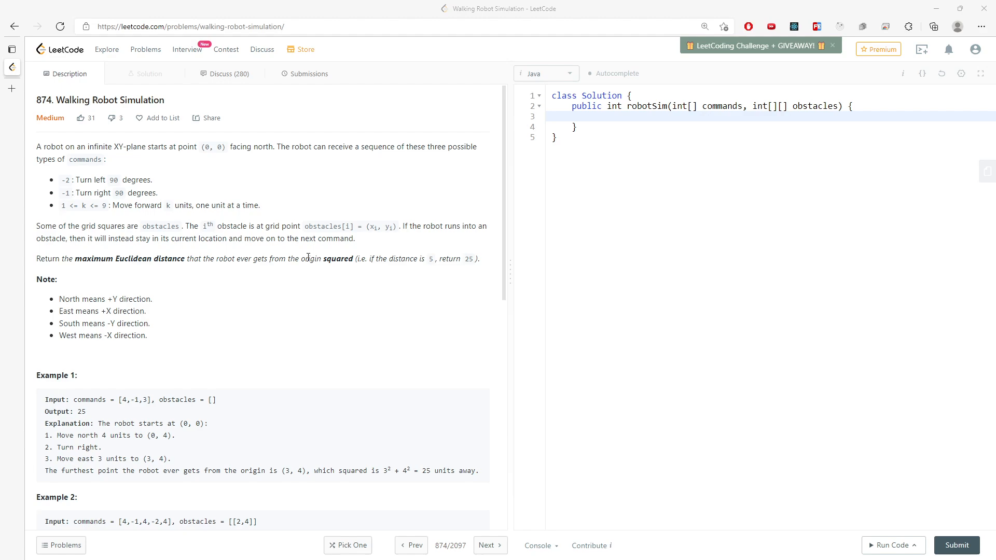
# Step: Review the description: direction notes, Example 2's blocked move, and the turn-left/turn-right command lines
pyautogui.doubleClick(114, 299)
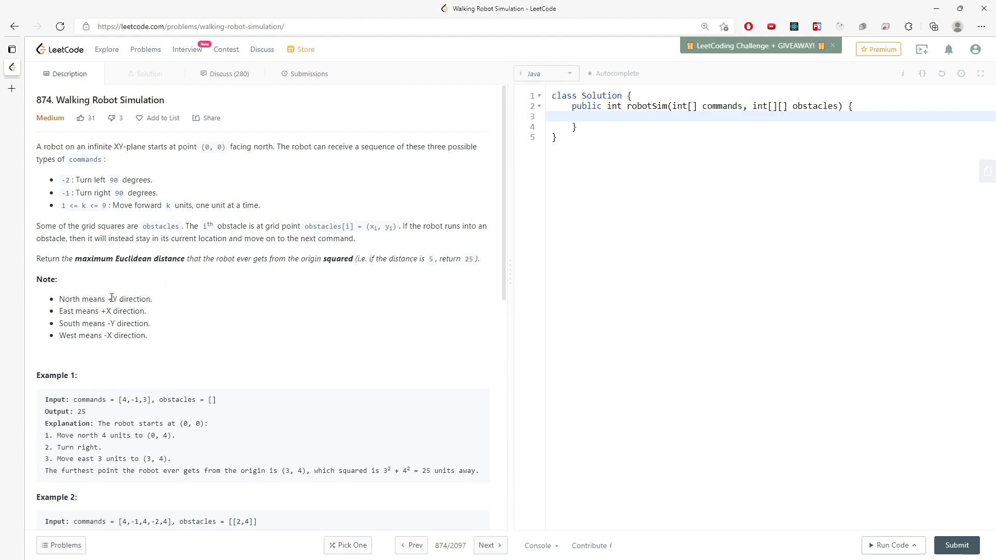
pyautogui.doubleClick(74, 324)
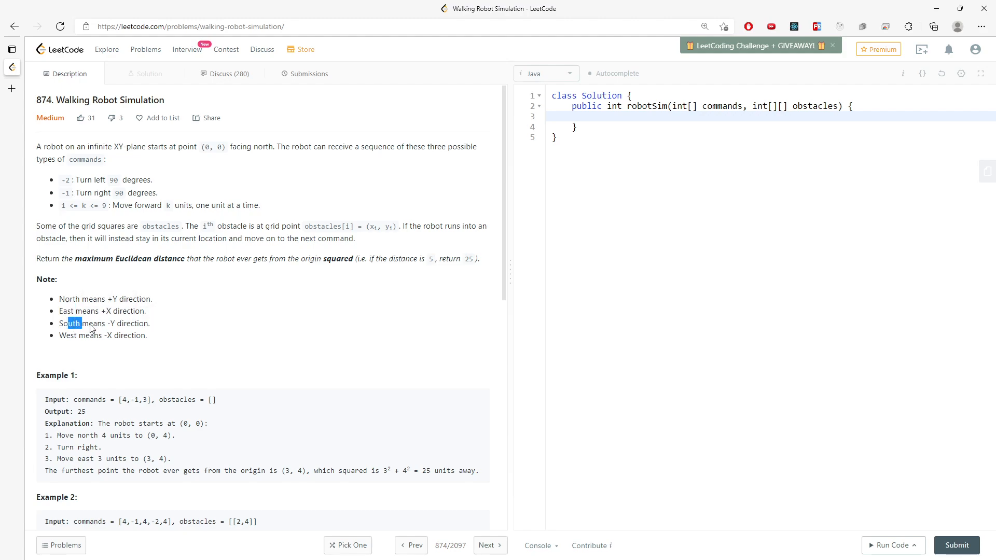
pyautogui.moveTo(95, 335)
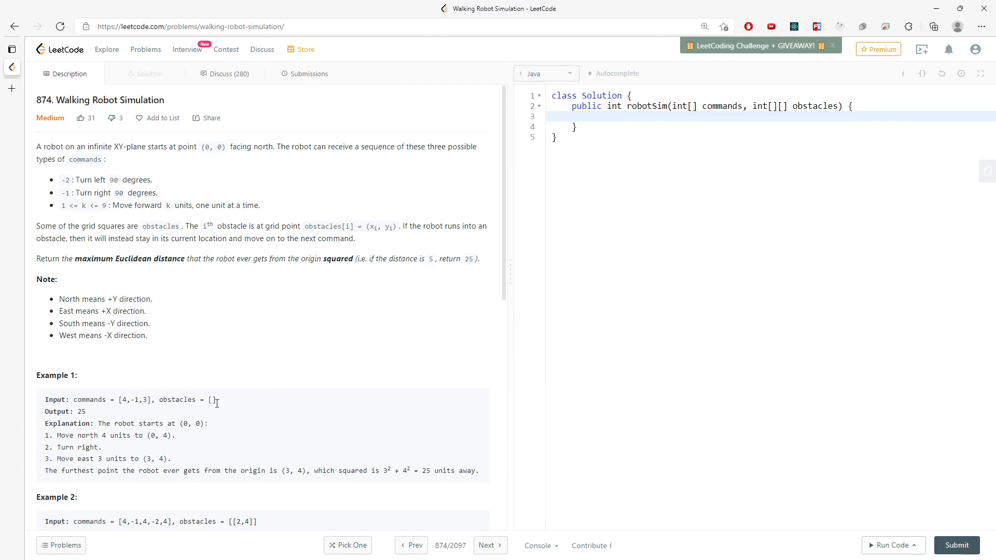
pyautogui.scroll(-3)
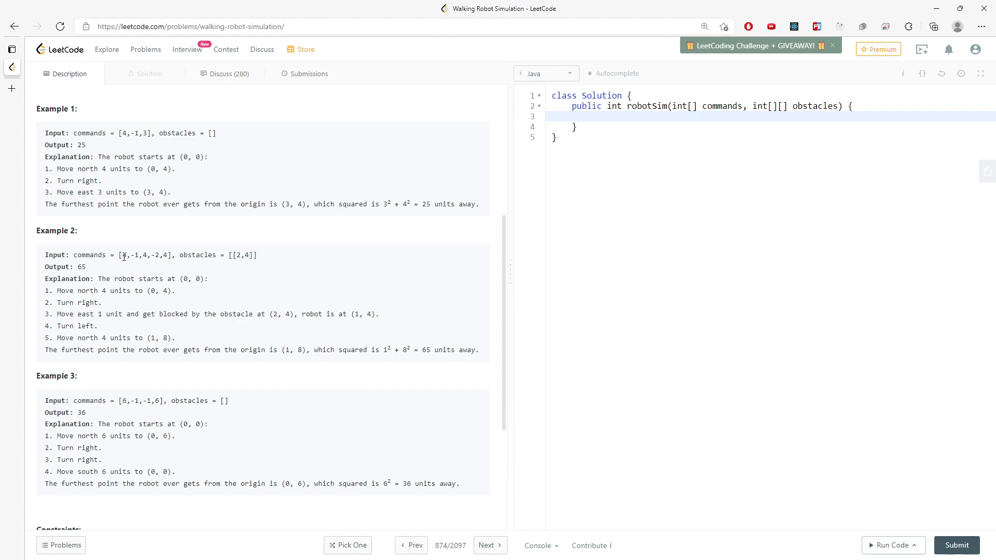
pyautogui.doubleClick(123, 255)
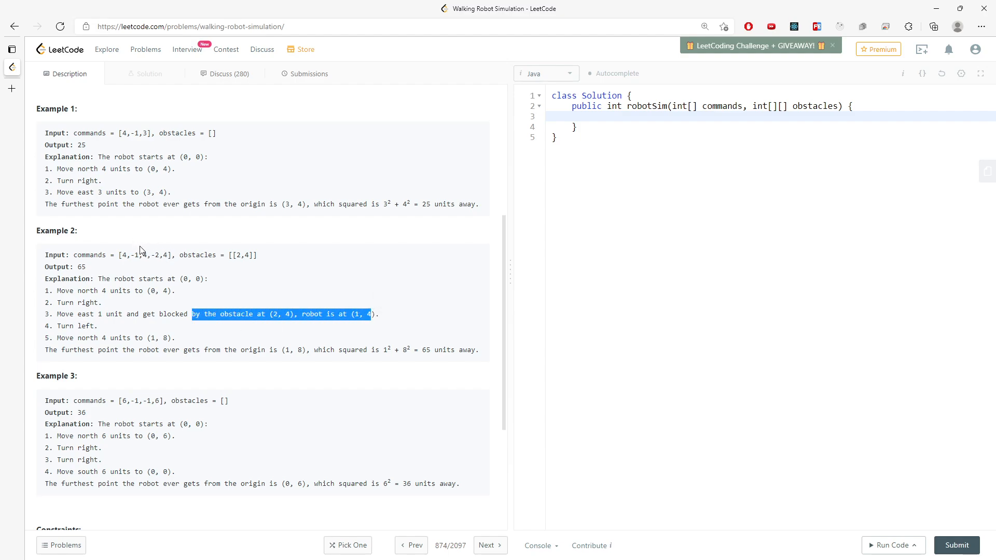
pyautogui.moveTo(154, 267)
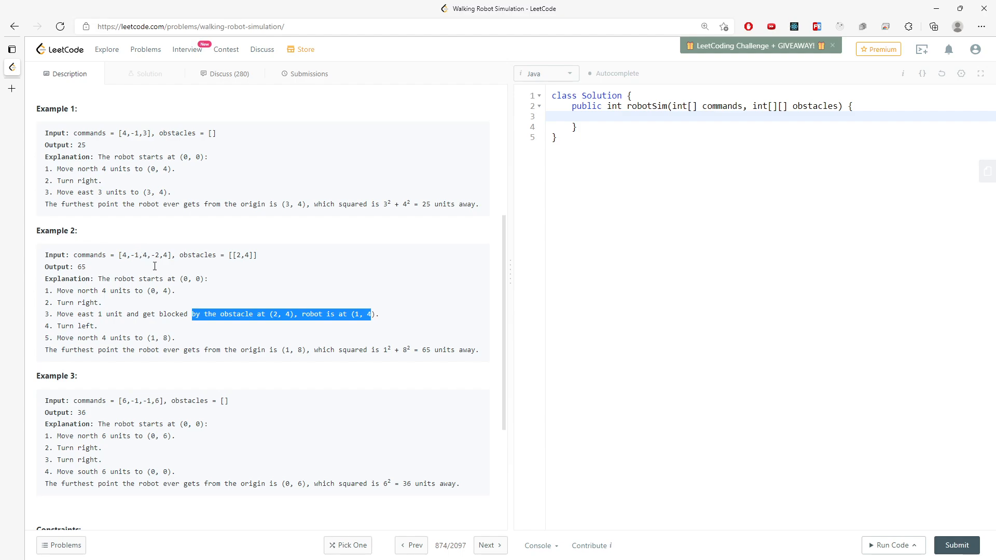
pyautogui.scroll(3)
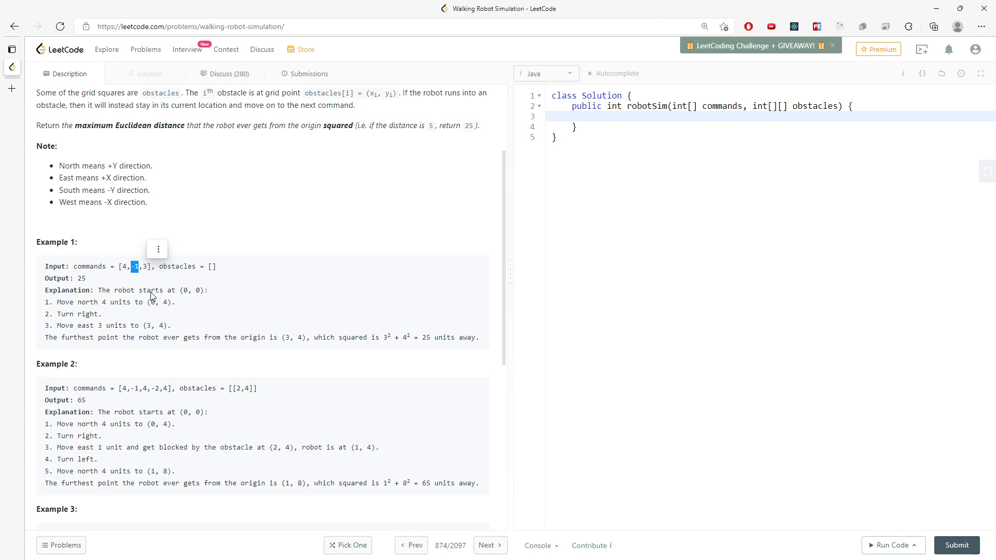
pyautogui.moveTo(156, 304)
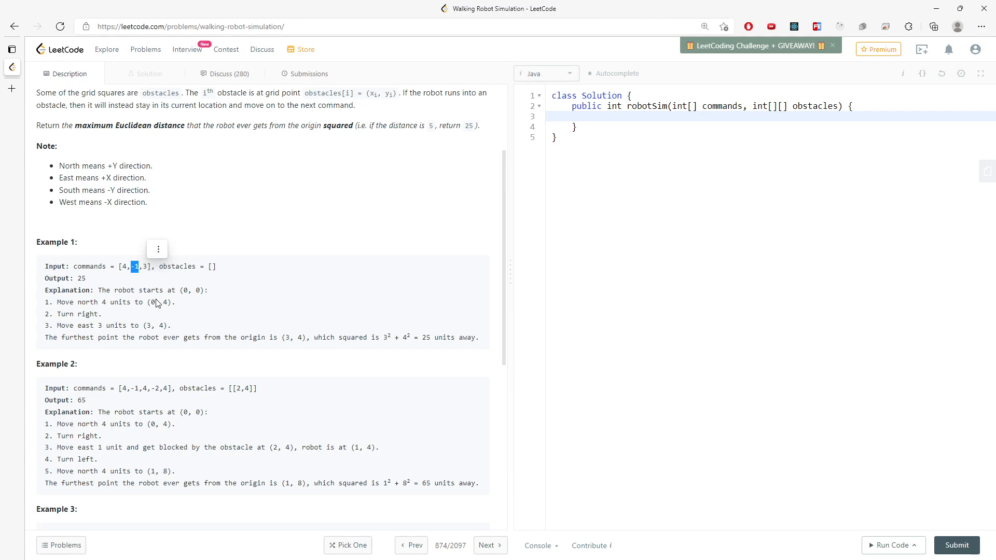
pyautogui.moveTo(166, 373)
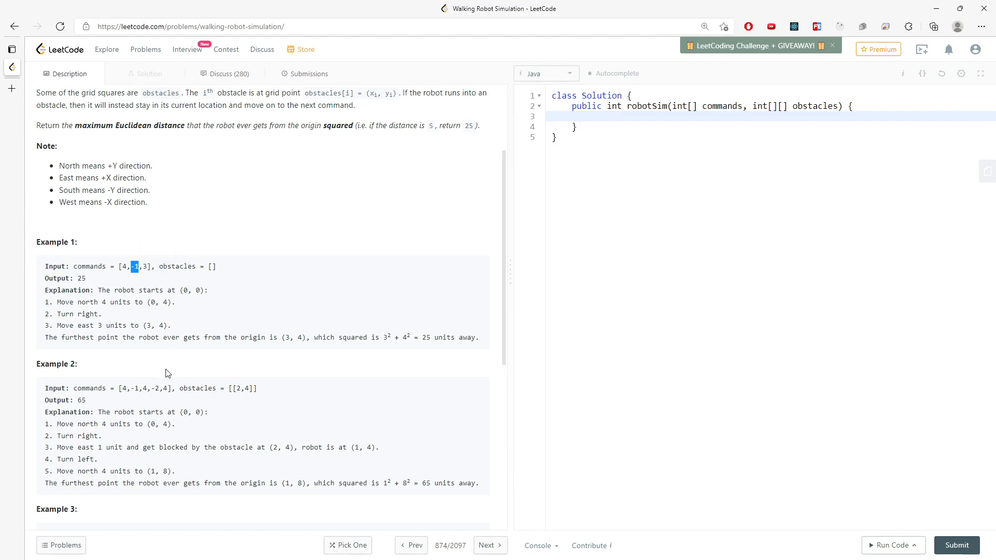
pyautogui.moveTo(134, 316)
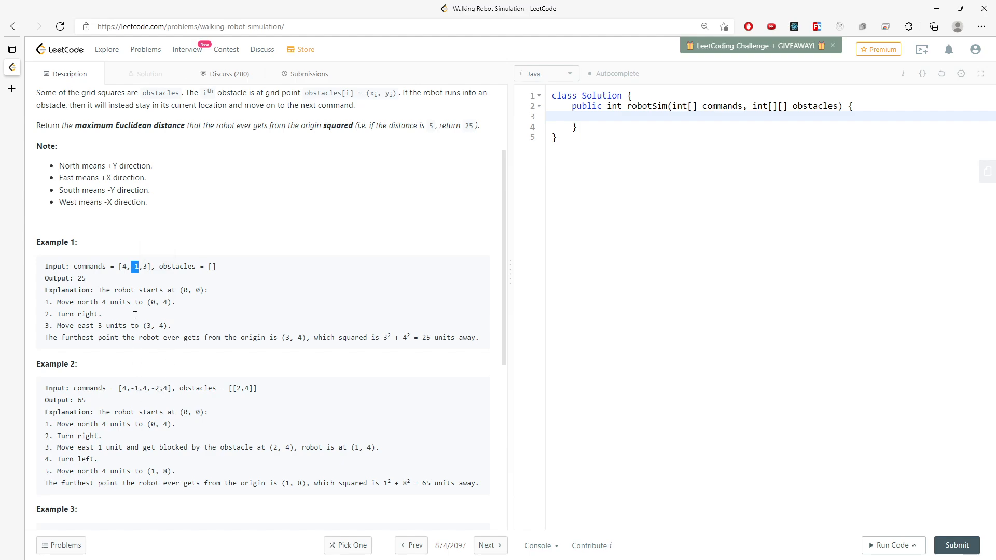
pyautogui.moveTo(130, 276)
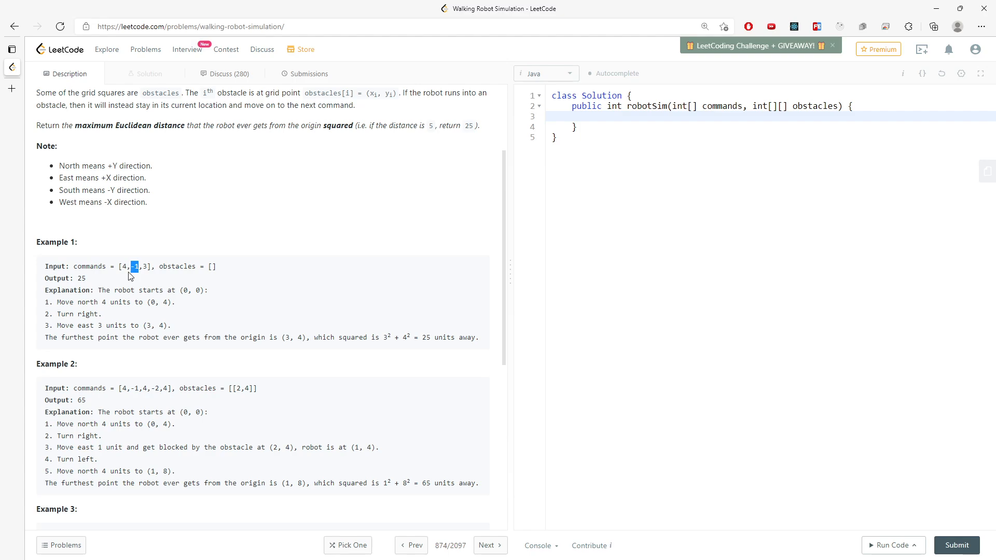
pyautogui.scroll(3)
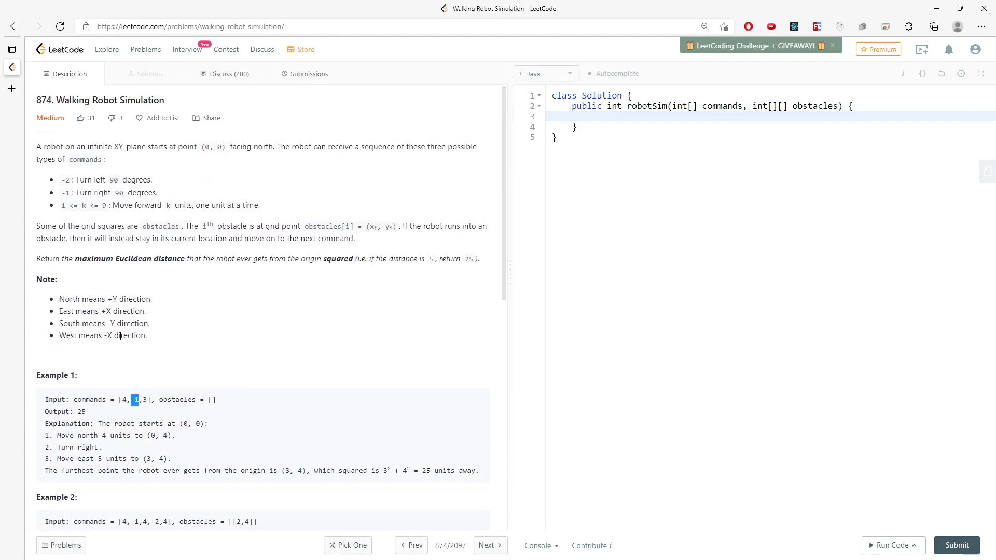
pyautogui.moveTo(63, 179); pyautogui.dragTo(157, 193)
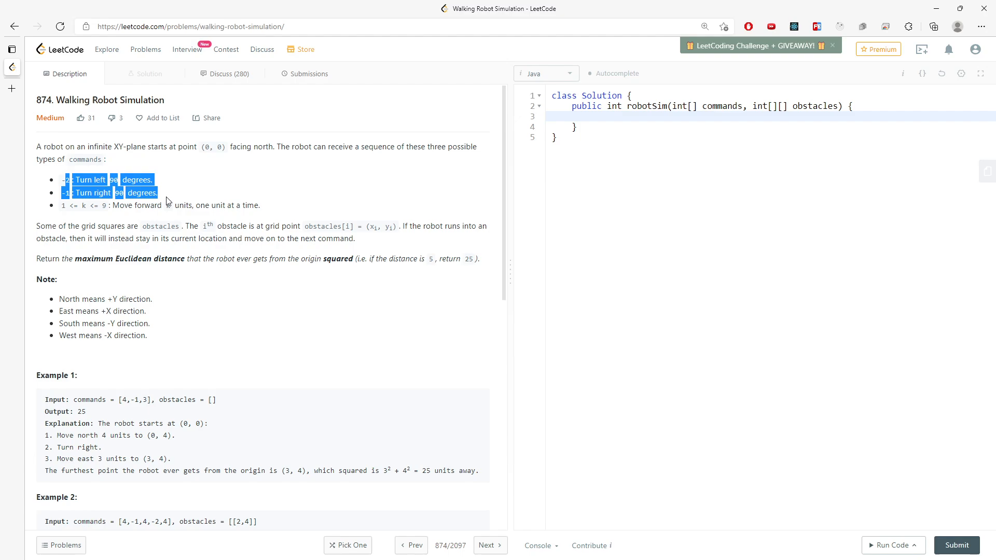
pyautogui.click(647, 125)
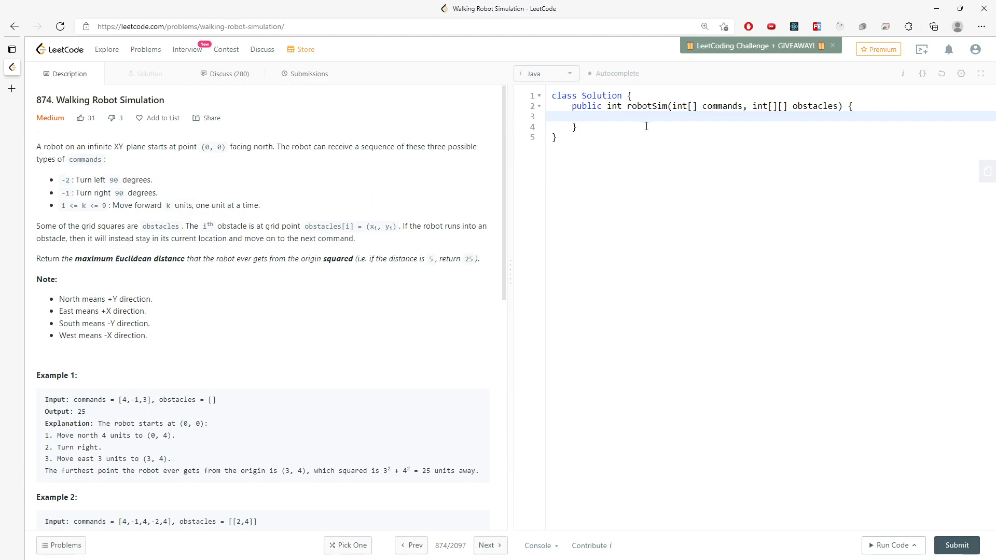
pyautogui.moveTo(191, 262)
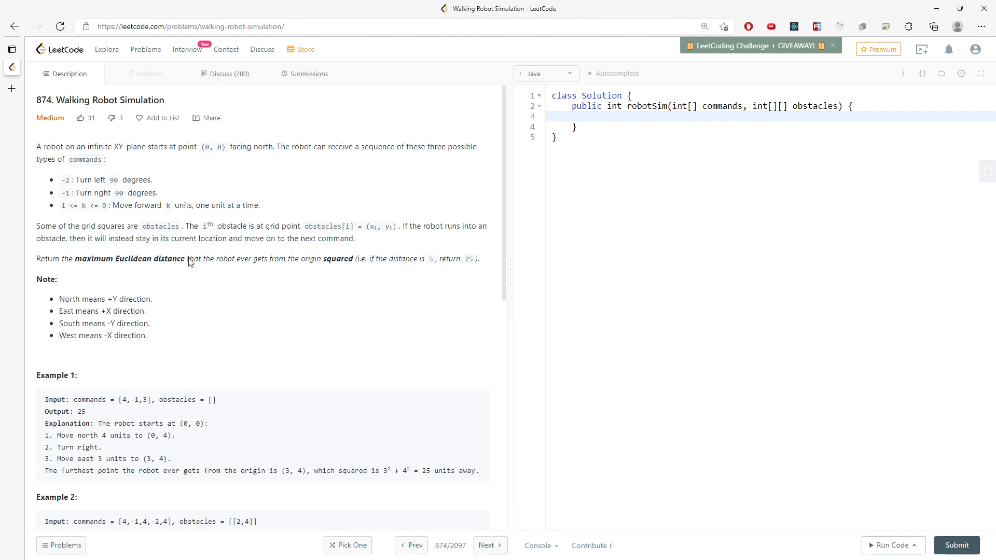
pyautogui.moveTo(189, 225)
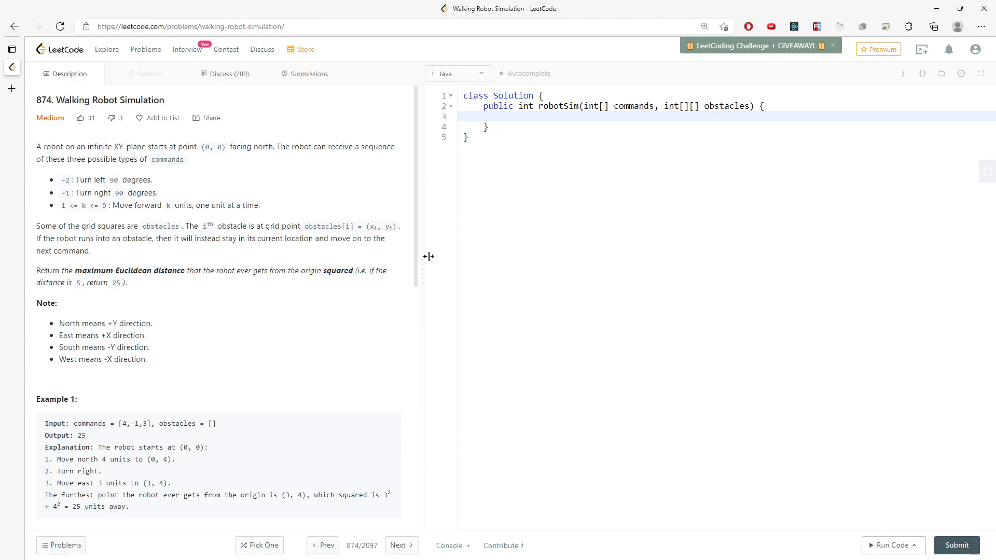
# Step: Declare HashSet<String> set = new HashSet(); at the top of robotSim
pyautogui.click(551, 121)
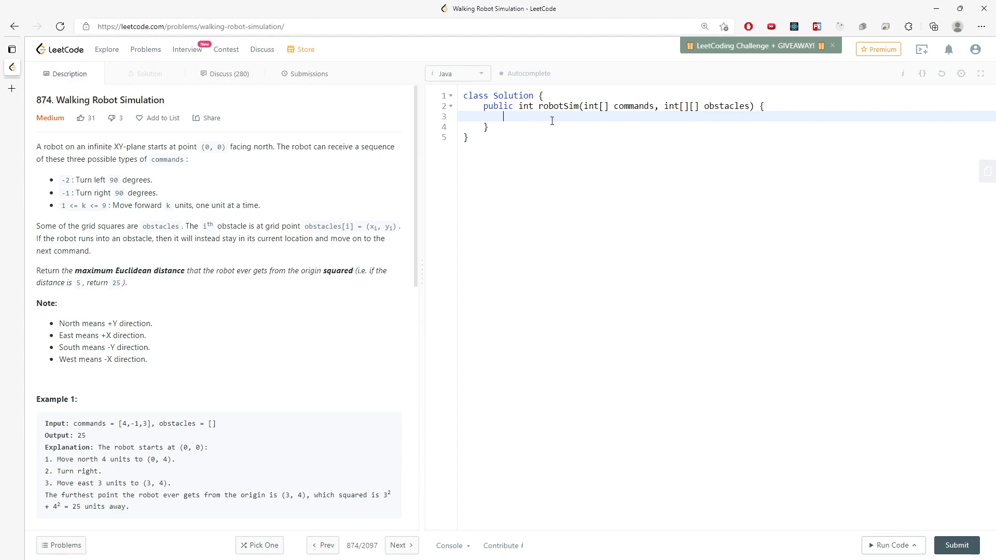
pyautogui.write('Has')
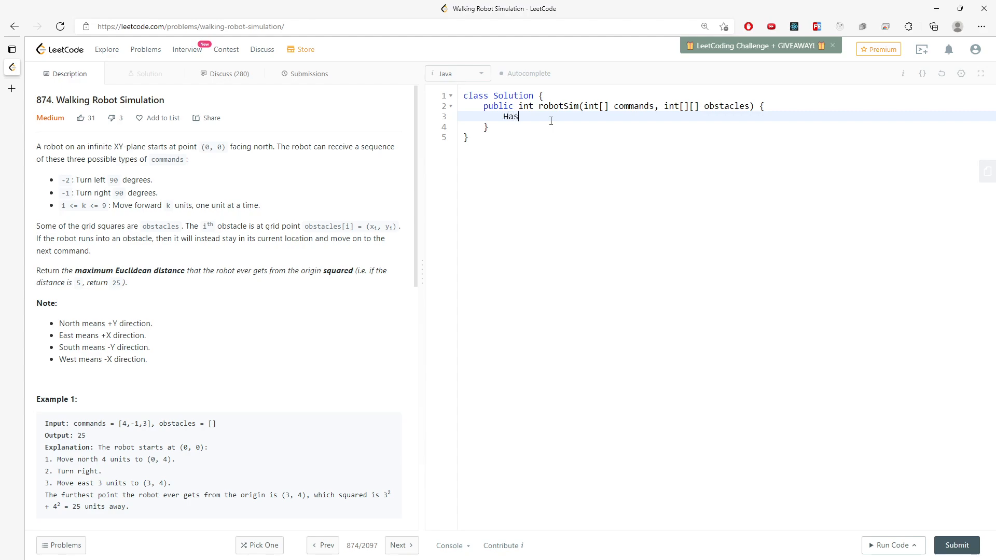
pyautogui.write('hSet<')
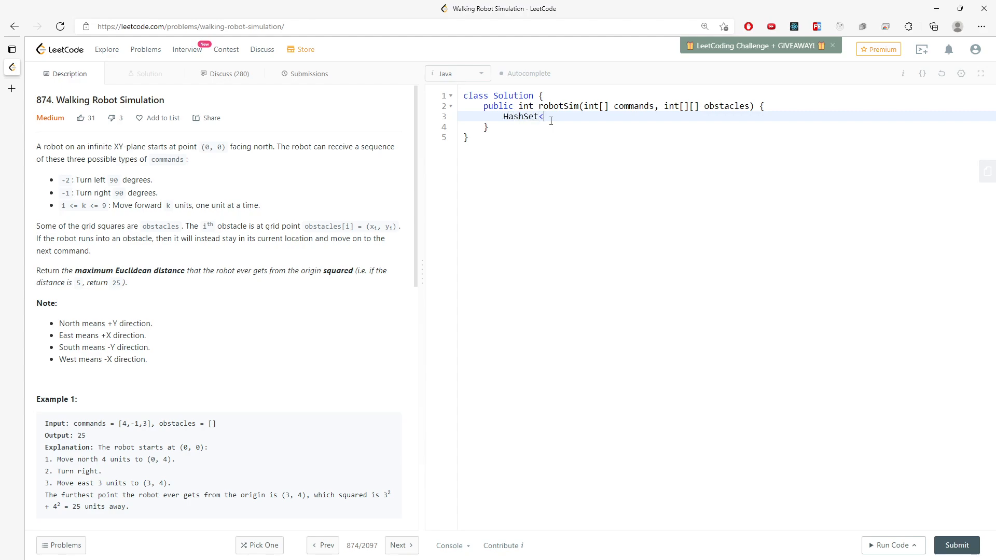
pyautogui.write('String> as')
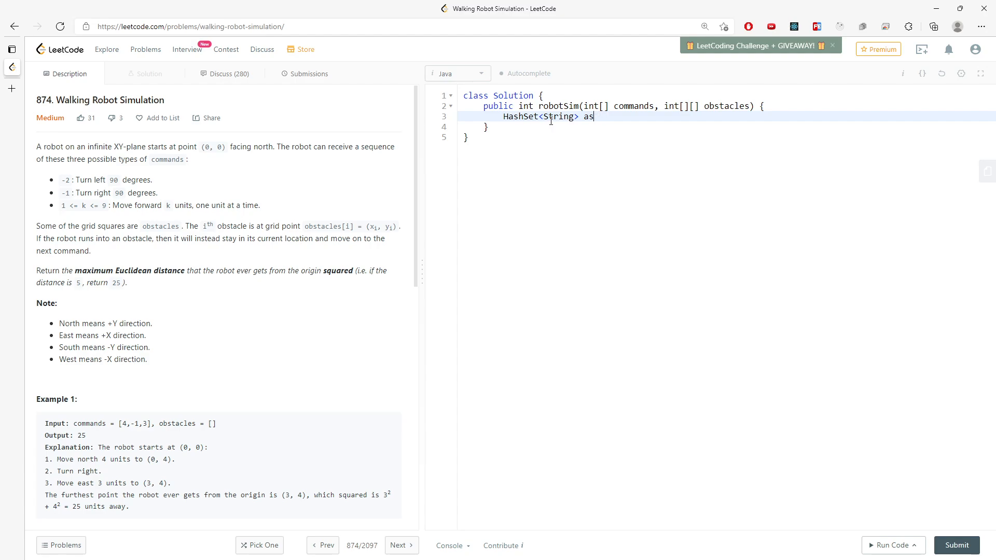
pyautogui.write('et = new H')
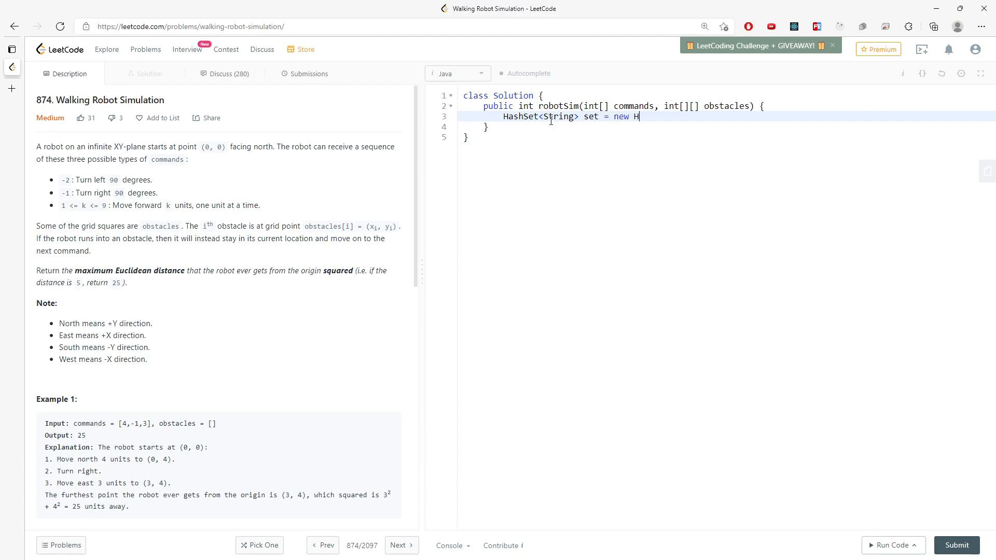
pyautogui.write('ashSet();l')
pyautogui.write('for(in')
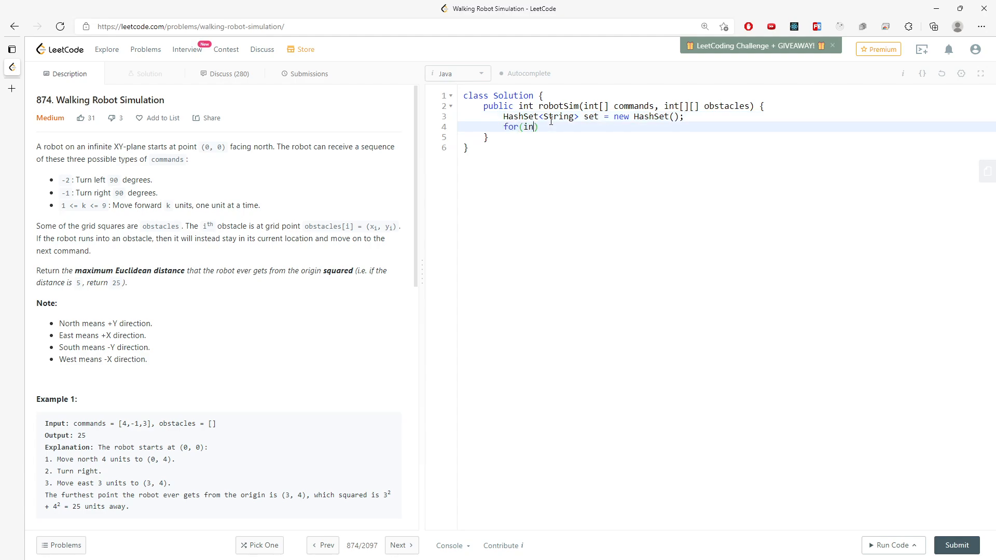
pyautogui.write('t[]')
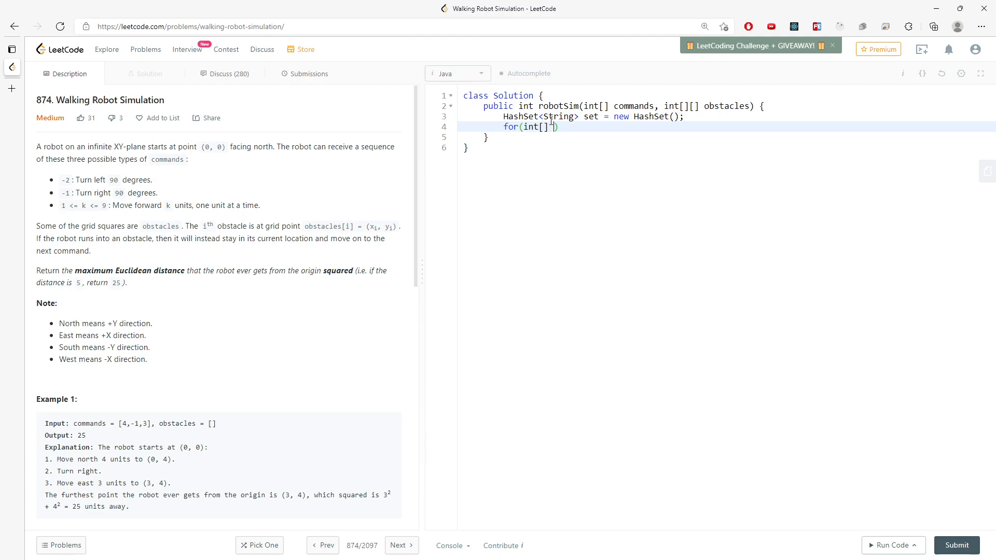
# Step: Loop over obstacles adding each as the key obstacle[0] + " " + obstacle[1] to the set
pyautogui.doubleClick(725, 106)
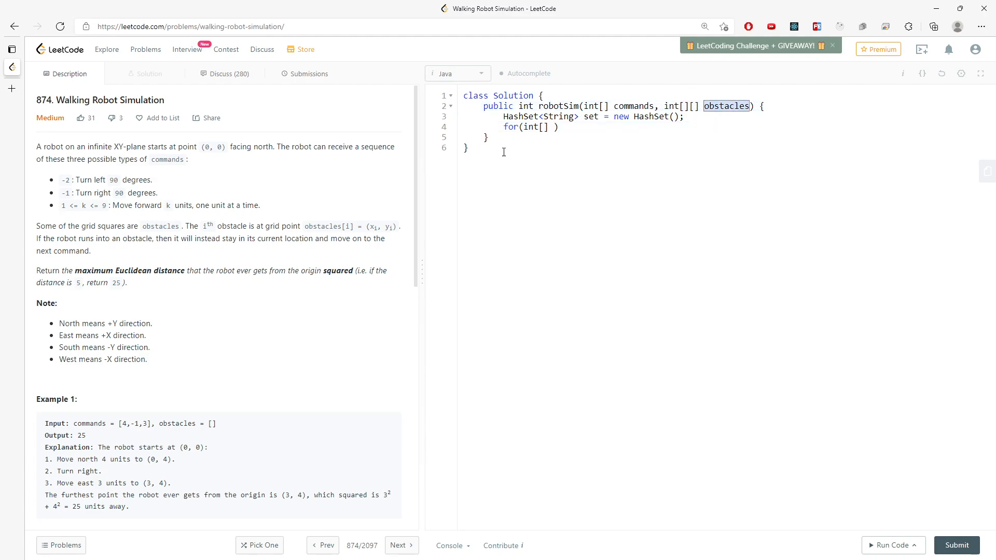
pyautogui.write('obstacle')
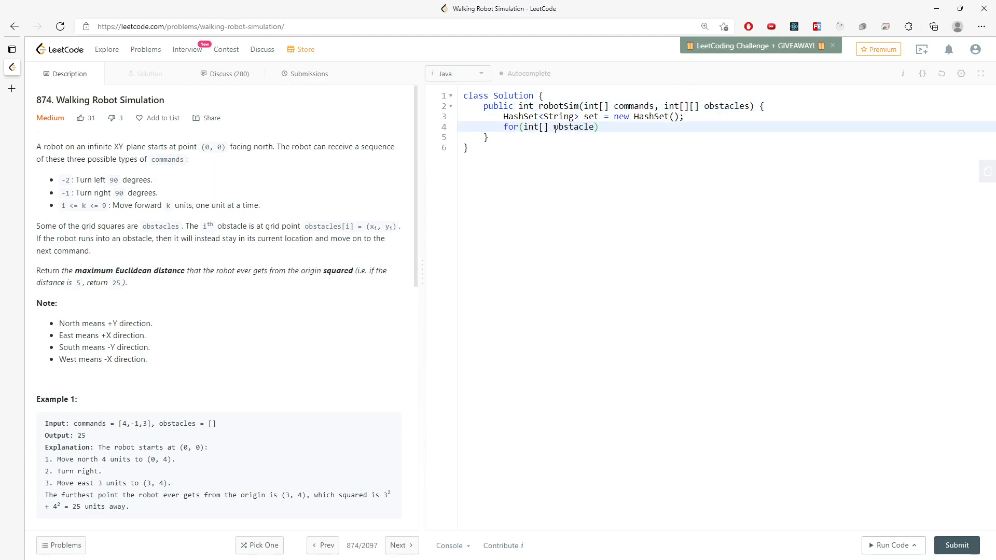
pyautogui.write(': obstacles){')
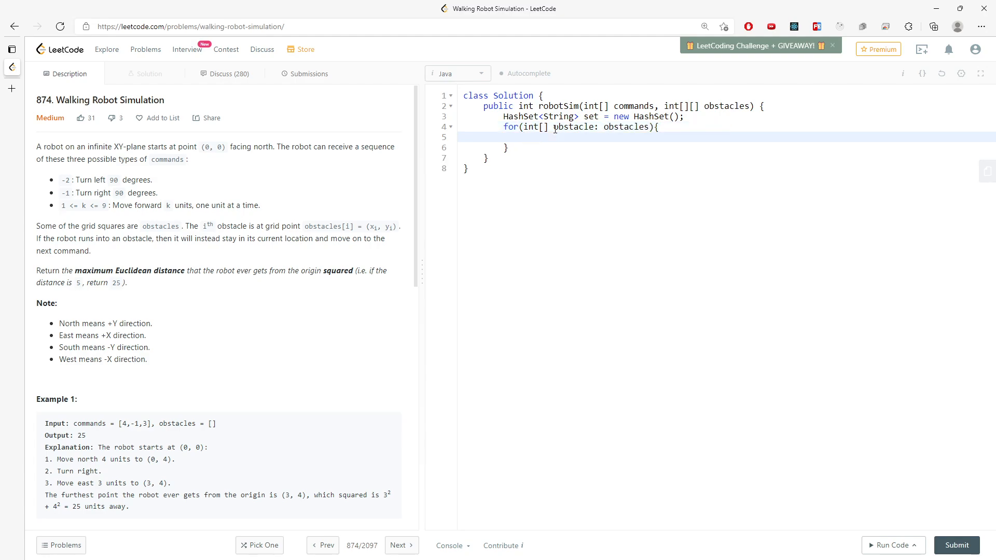
pyautogui.write('set.add()')
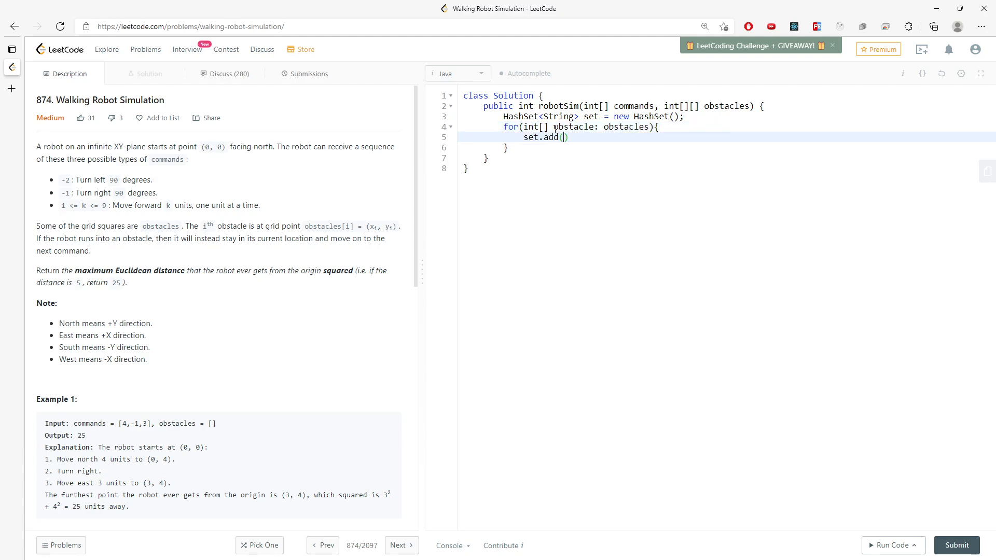
pyautogui.write('pbst')
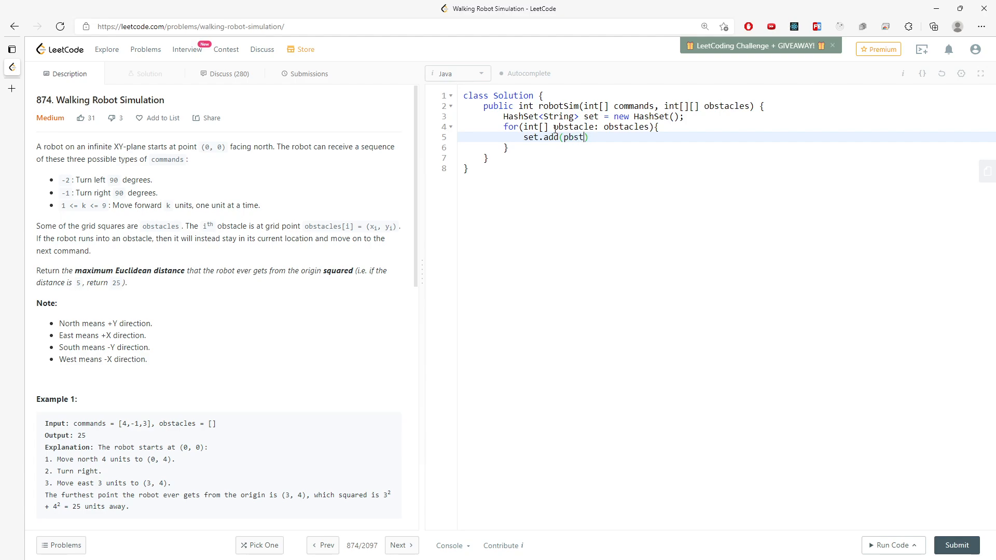
pyautogui.write('obstacle[]')
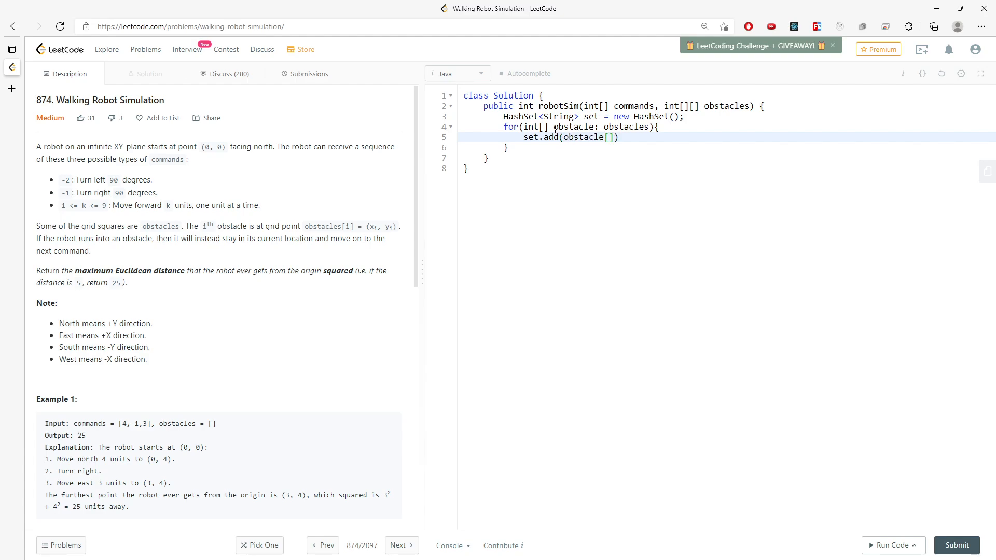
pyautogui.write('0]')
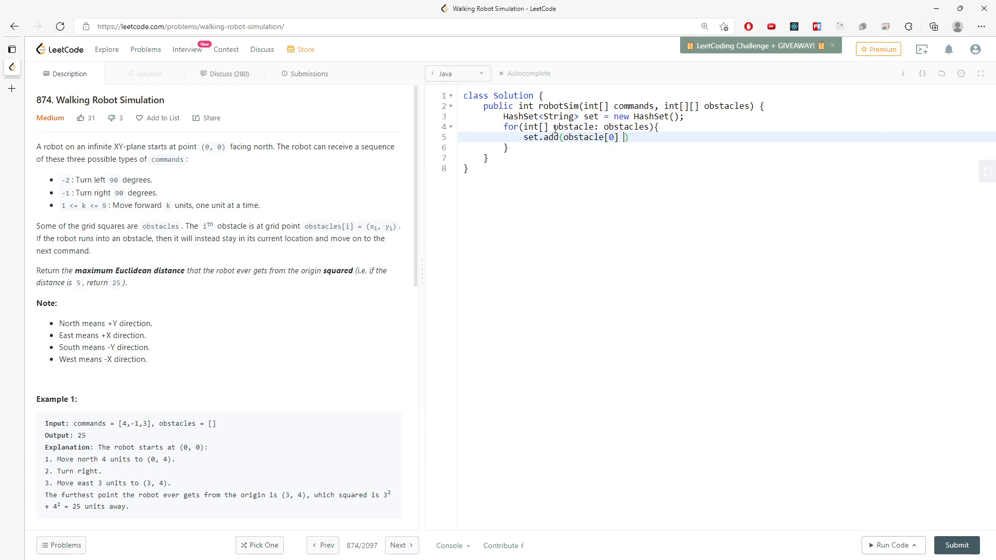
pyautogui.write('+ " "')
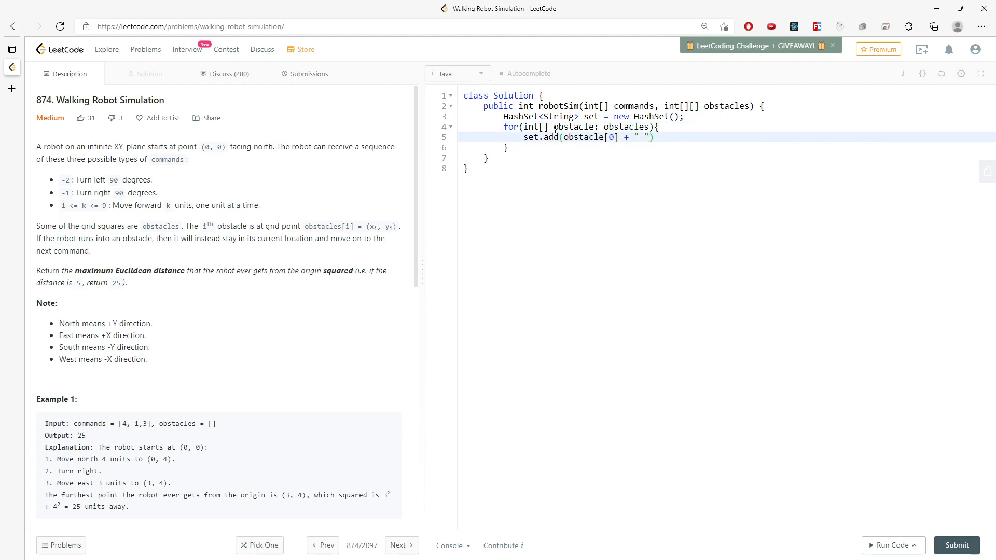
pyautogui.write('+ obstacle[1]')
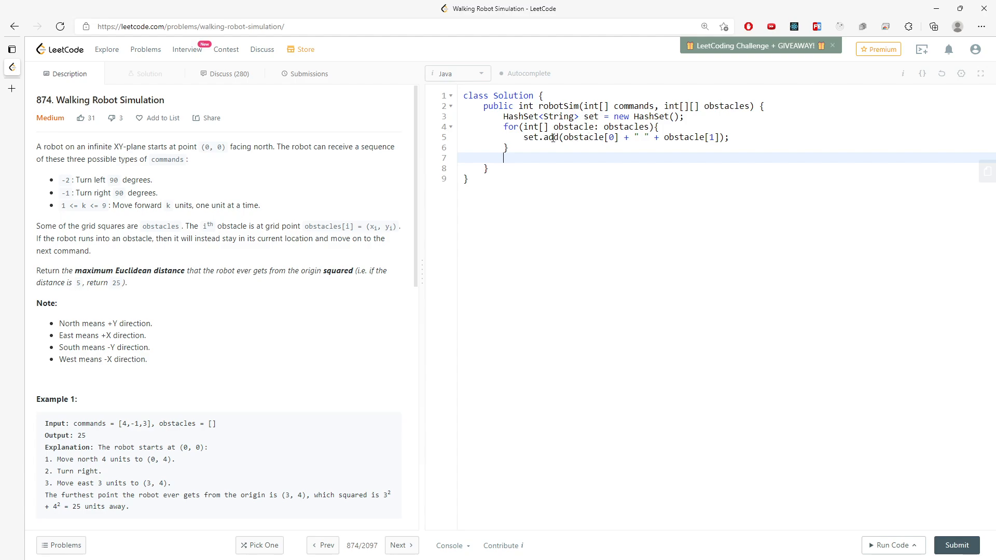
# Step: Add a //2 4 comment for Example 2's obstacle under the loop and begin an int[] line
pyautogui.scroll(-3)
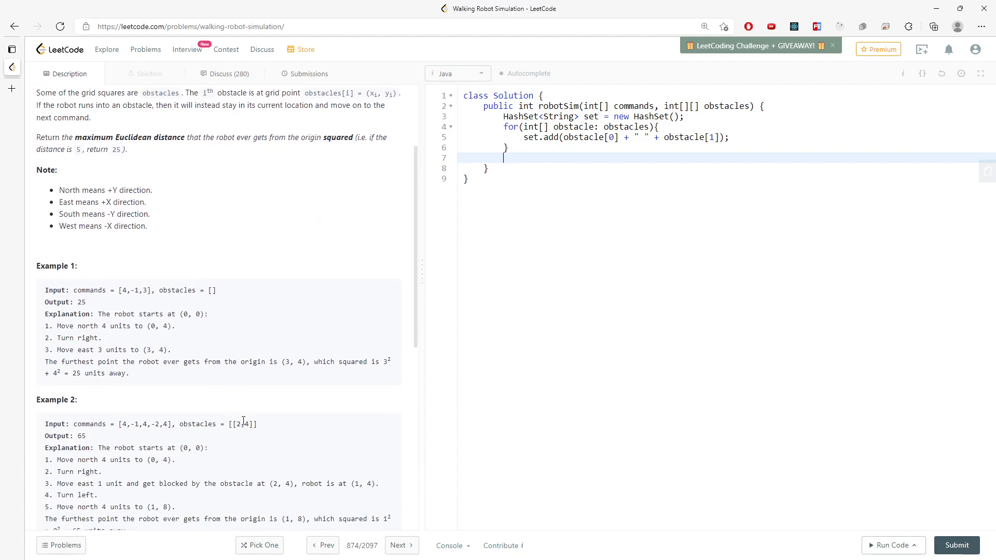
pyautogui.write('//2 4')
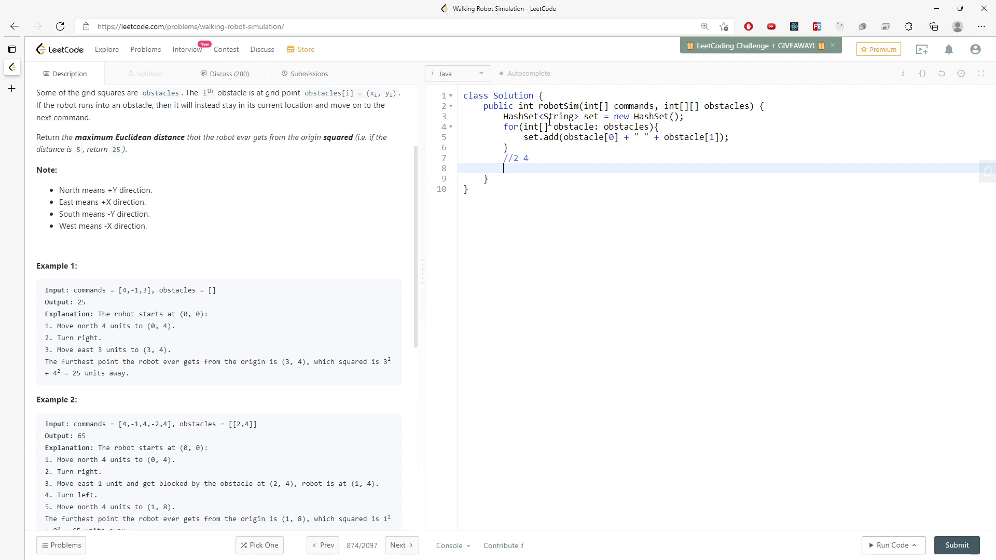
pyautogui.scroll(3)
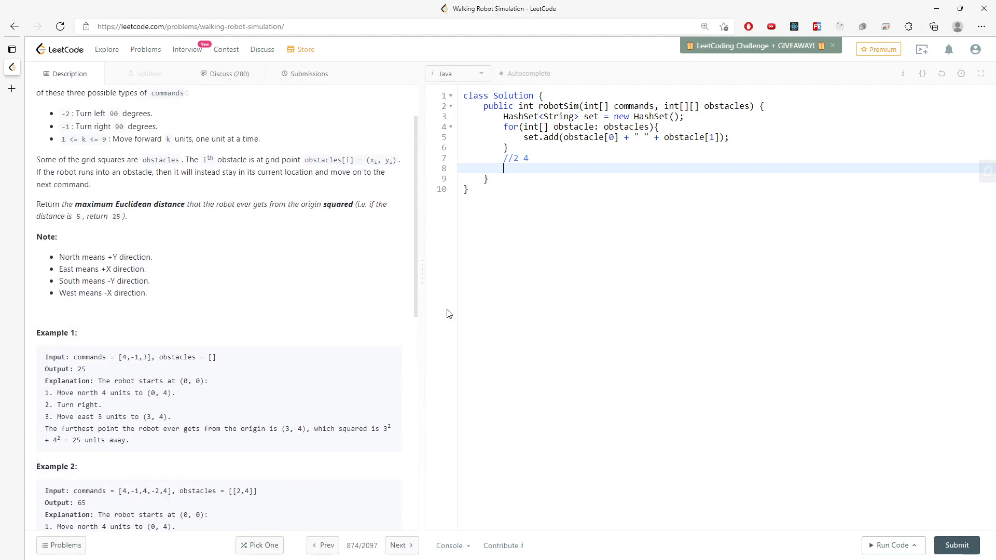
pyautogui.moveTo(516, 173)
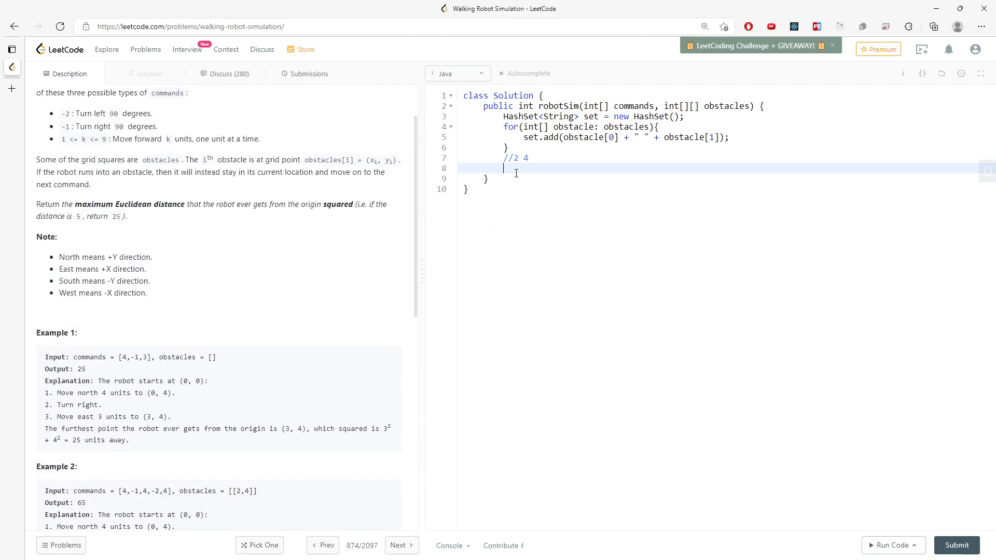
pyautogui.write('int[]')
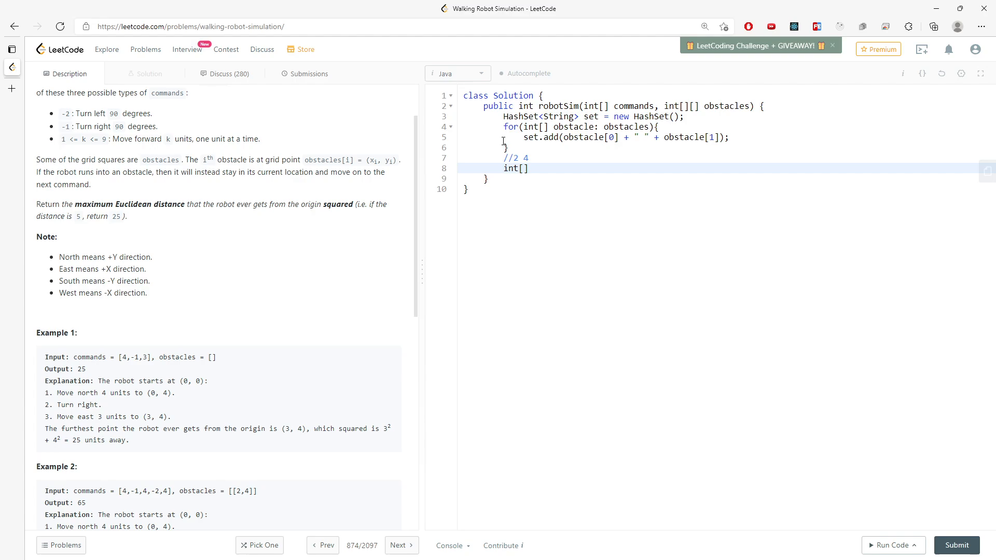
pyautogui.moveTo(539, 200)
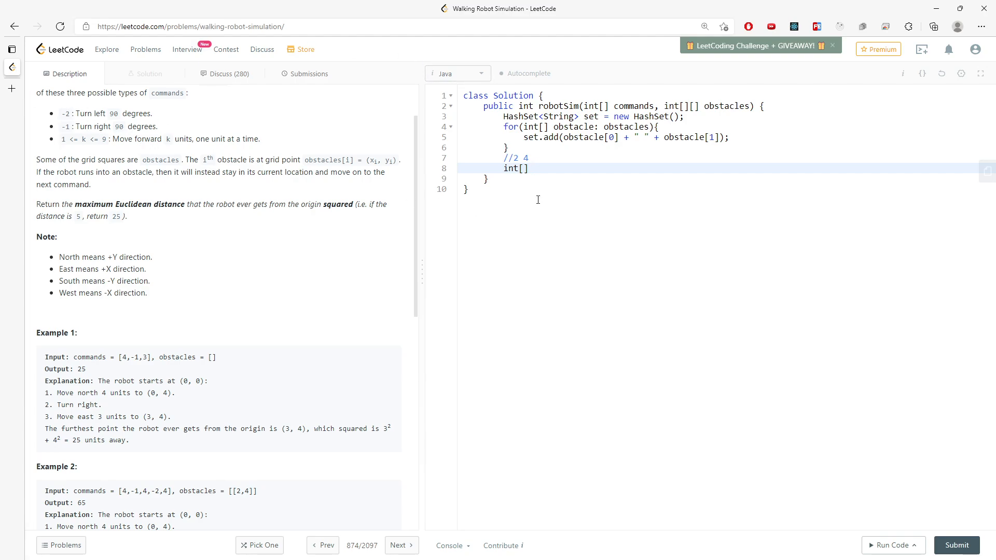
# Step: Declare int[][] dirs = {{0,1},{1,0},{0,-1},{-1,0}} for north, east, south and west
pyautogui.write('dirs')
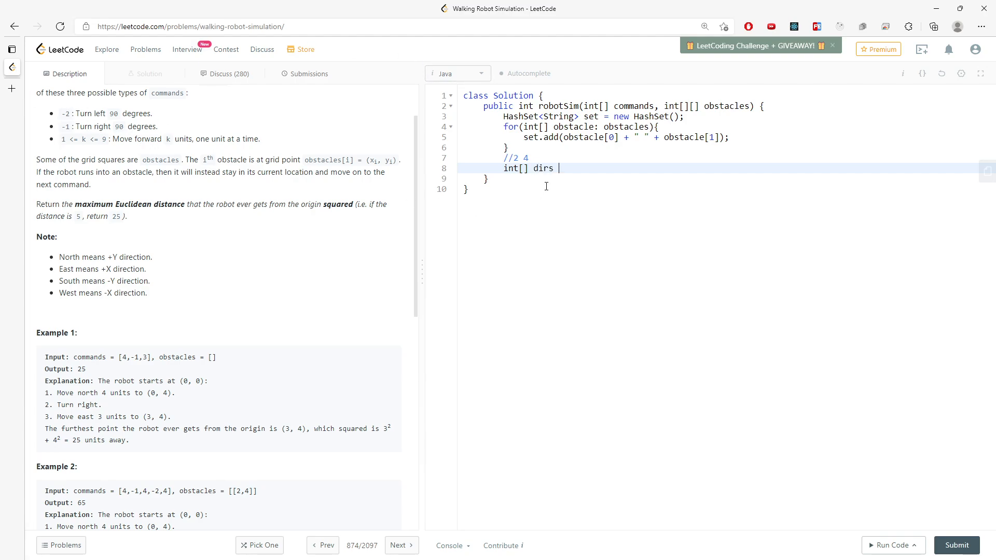
pyautogui.write('= new int[]')
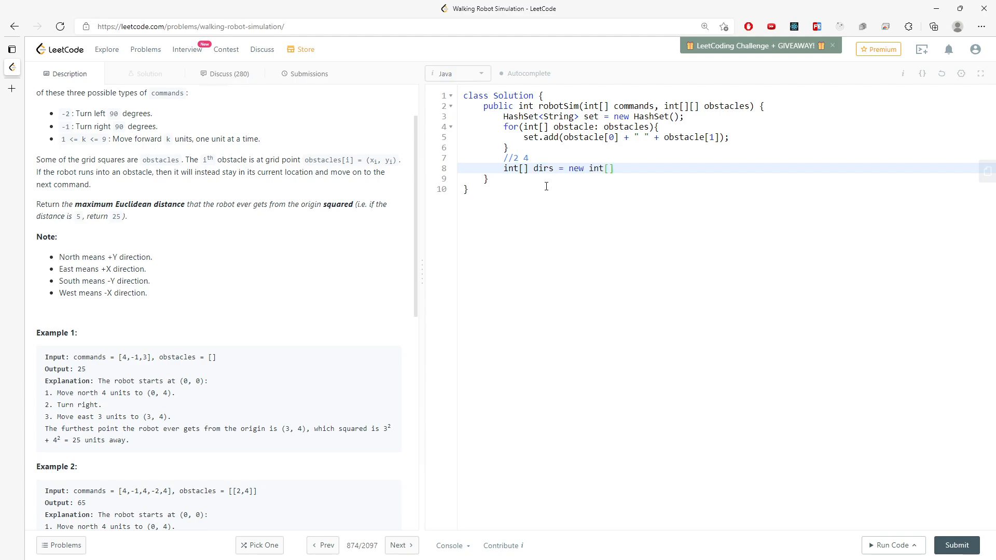
pyautogui.write('[]')
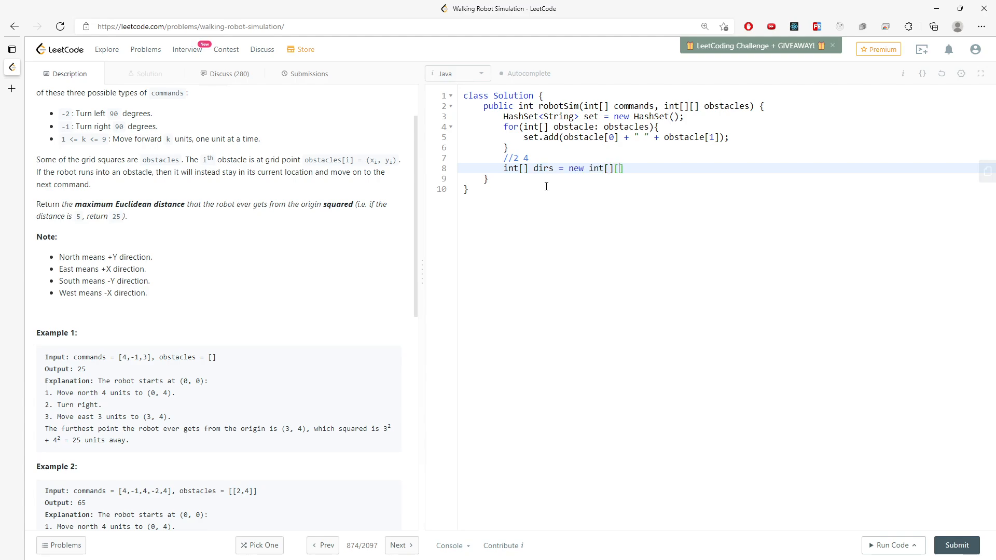
pyautogui.write('{}')
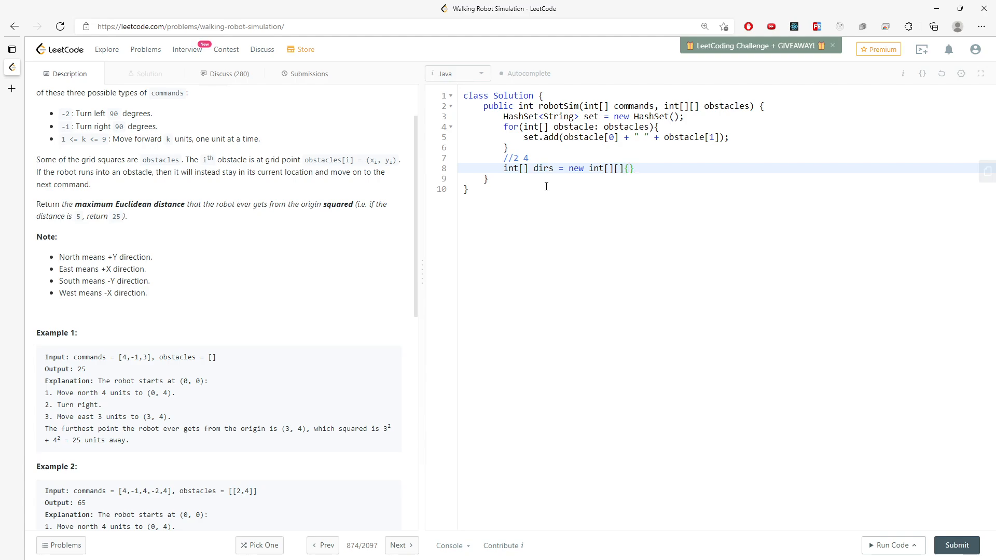
pyautogui.write('{0,1')
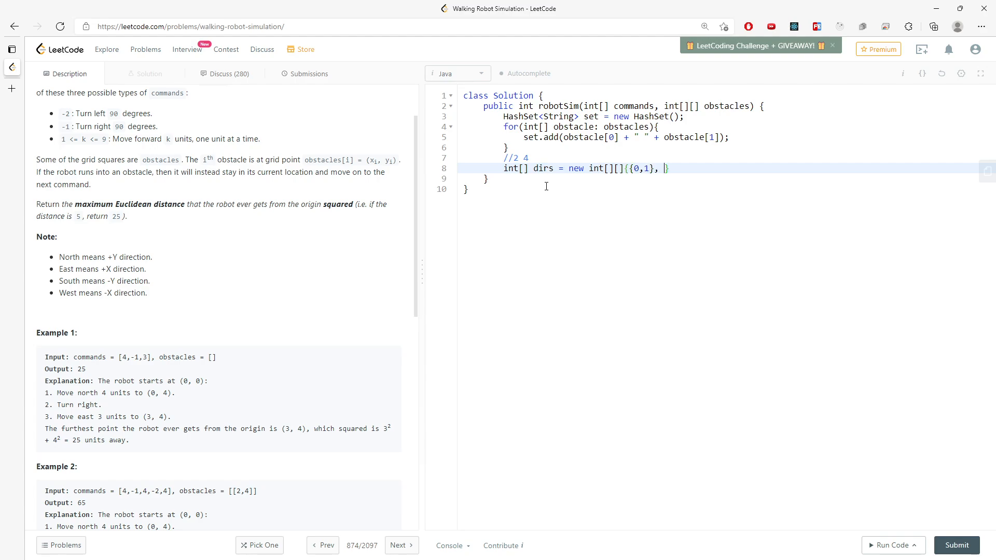
pyautogui.write('{1,0')
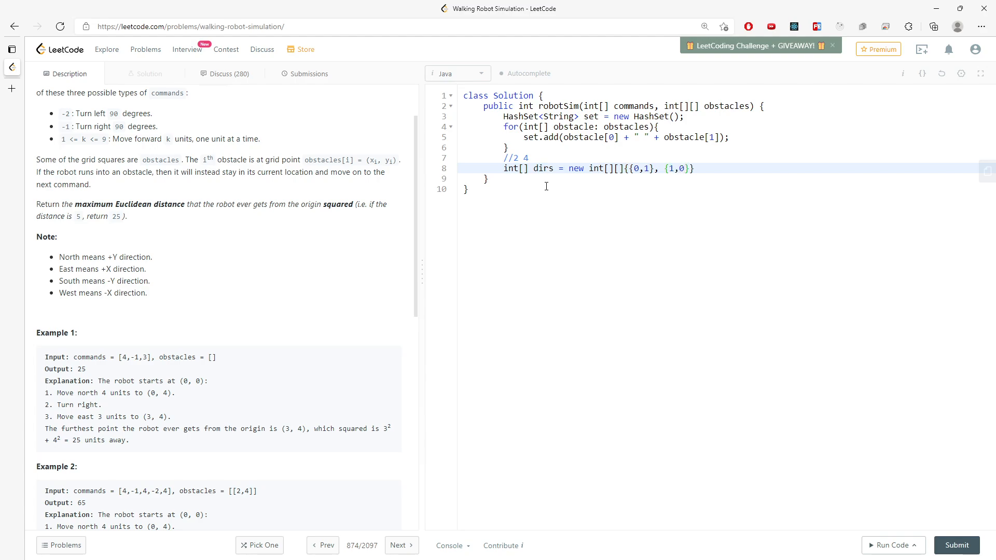
pyautogui.press('Backspace')
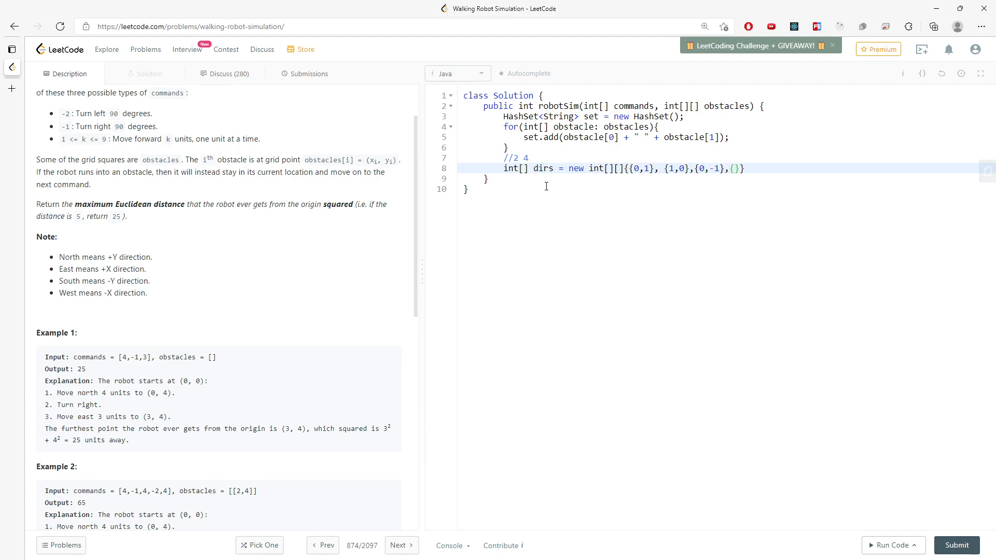
pyautogui.write('0')
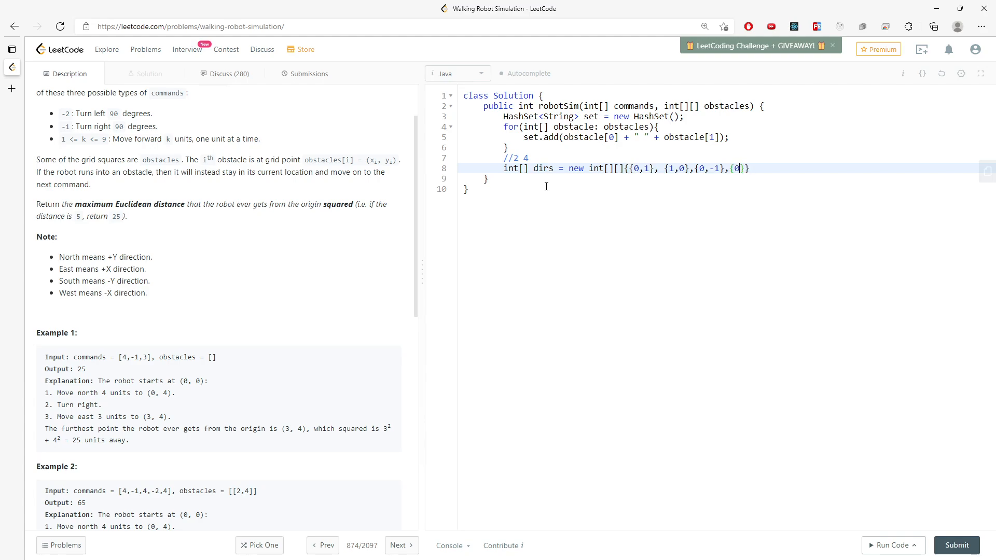
pyautogui.press('Backspace')
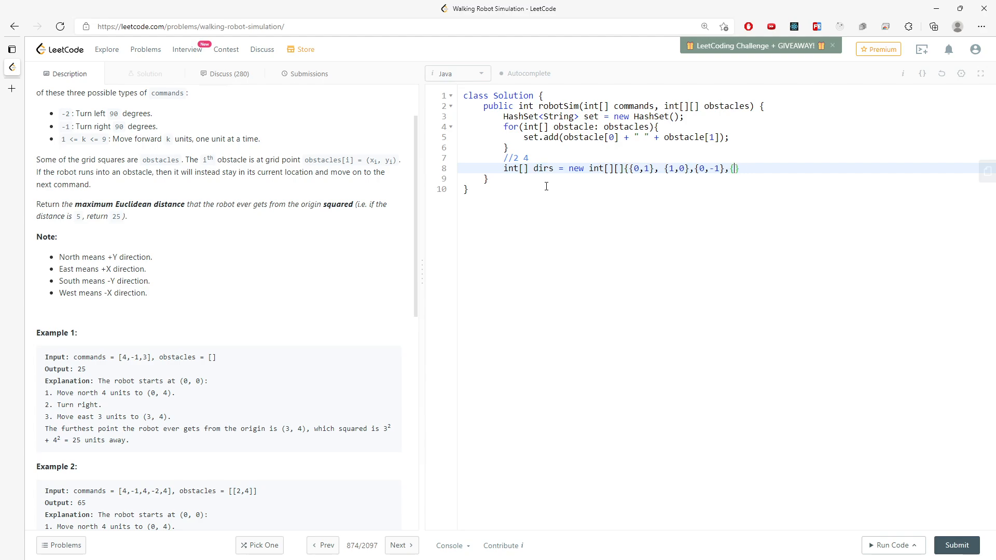
pyautogui.write('-1,')
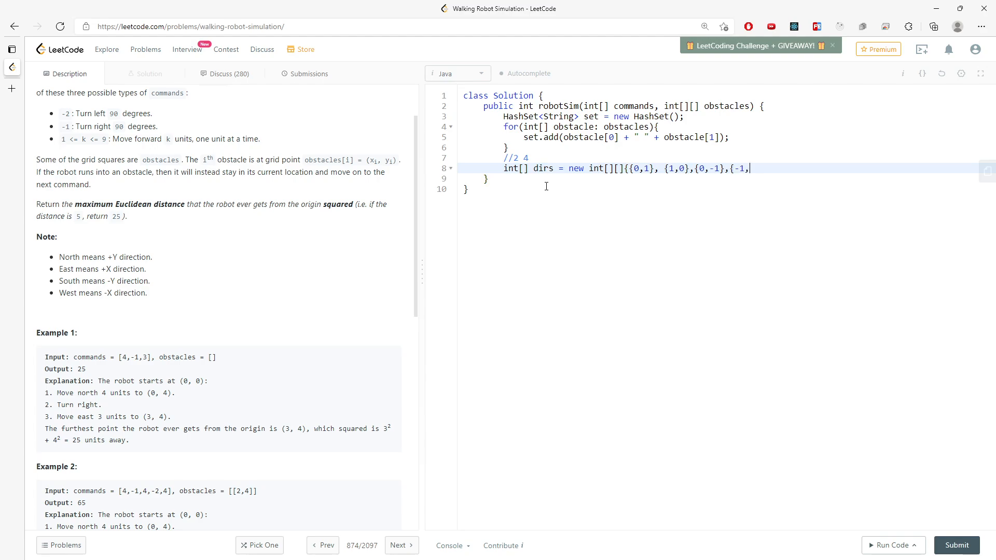
pyautogui.write('0}};')
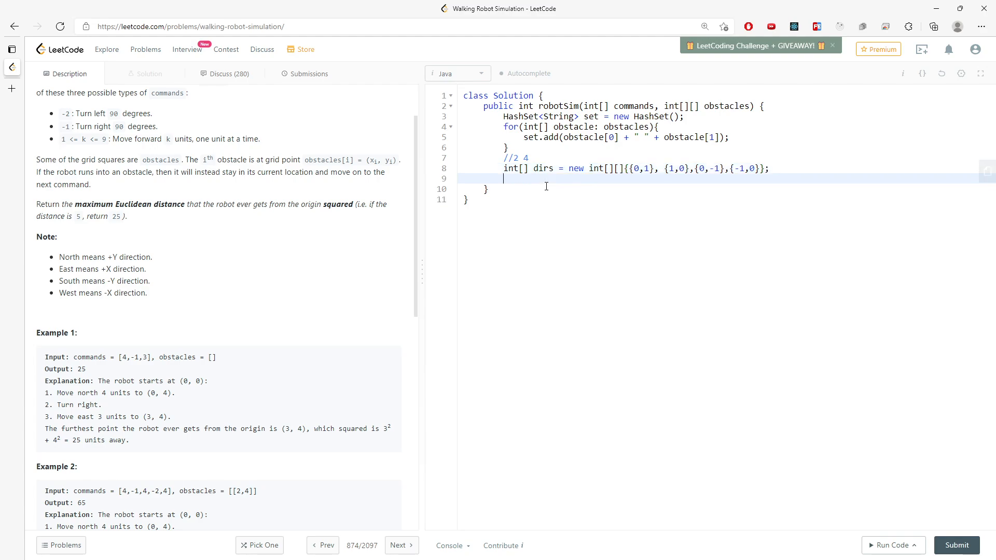
# Step: Declare int d = 0, x = 0, y = 0, result = 0; and start a for(int c : ...) loop
pyautogui.write('int')
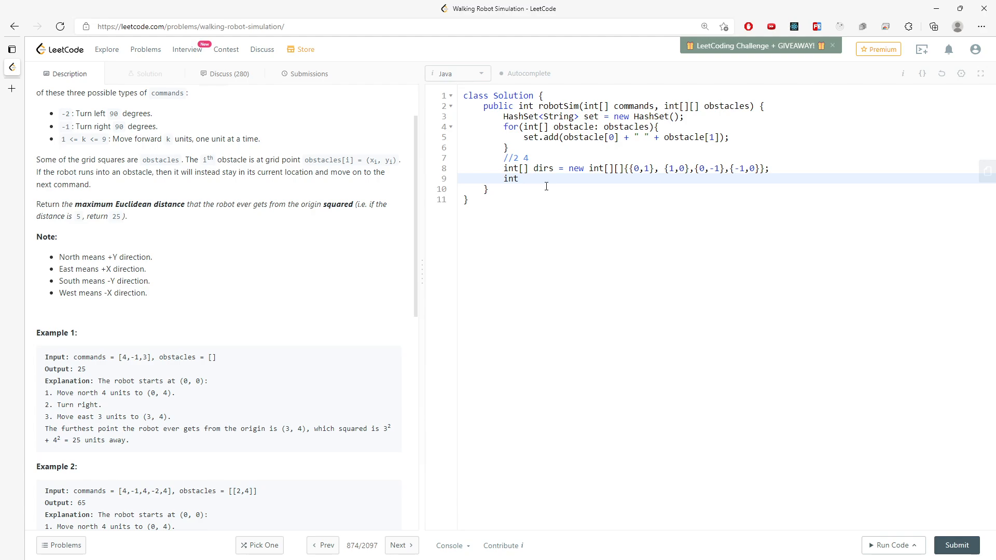
pyautogui.write('d')
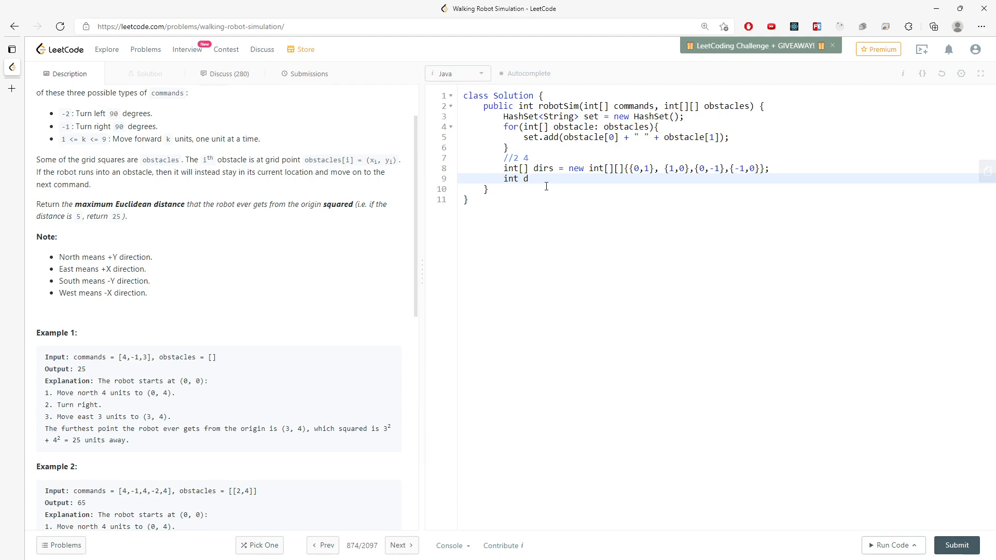
pyautogui.write('ur')
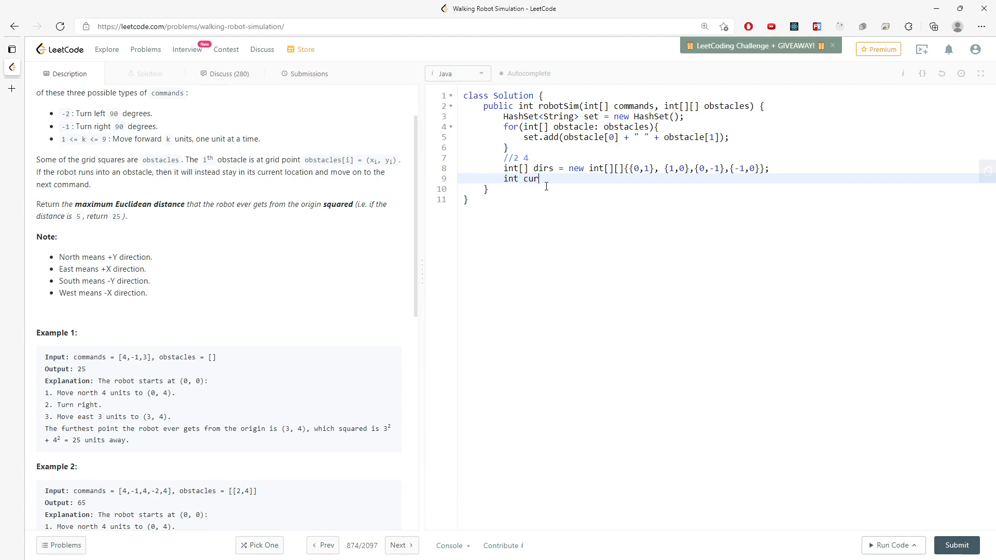
pyautogui.write('d =')
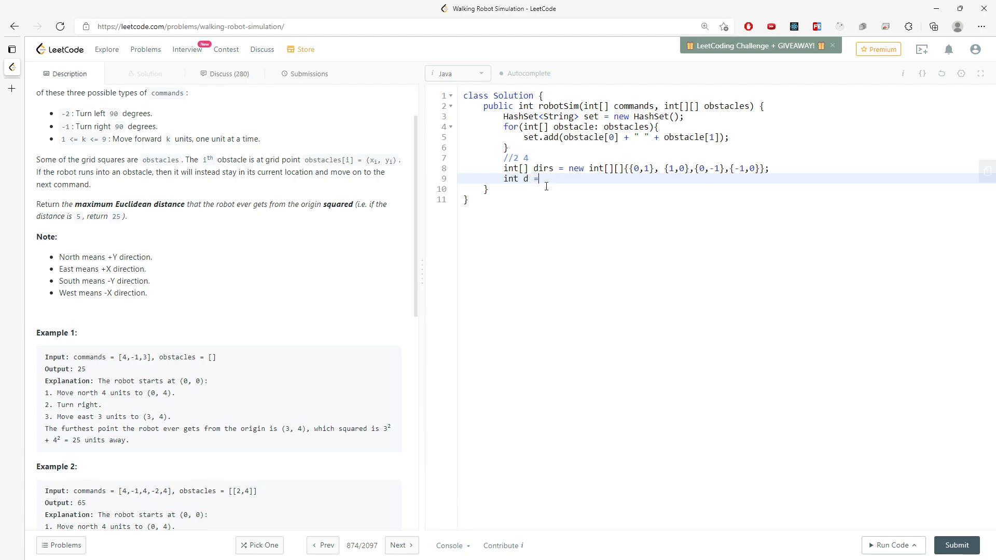
pyautogui.write('0, x')
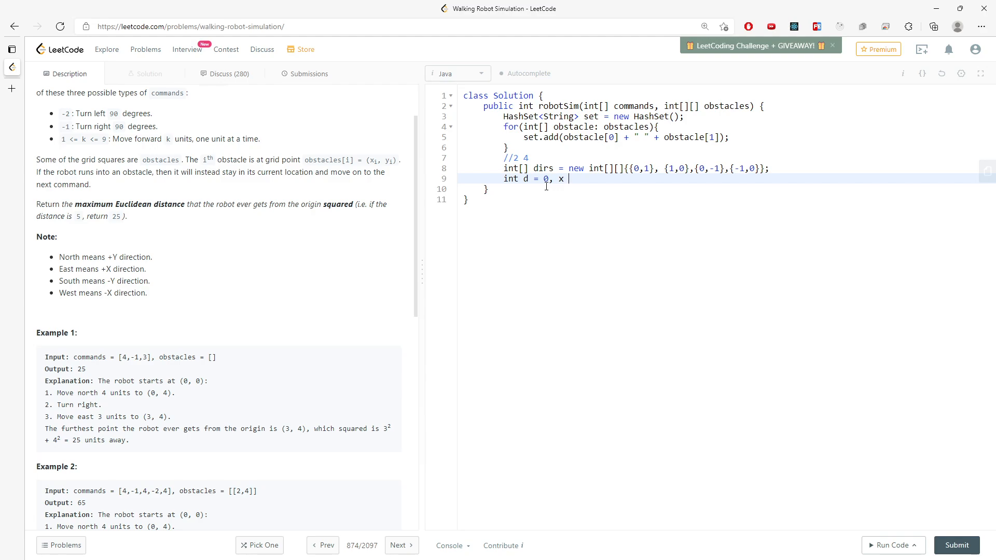
pyautogui.write('=')
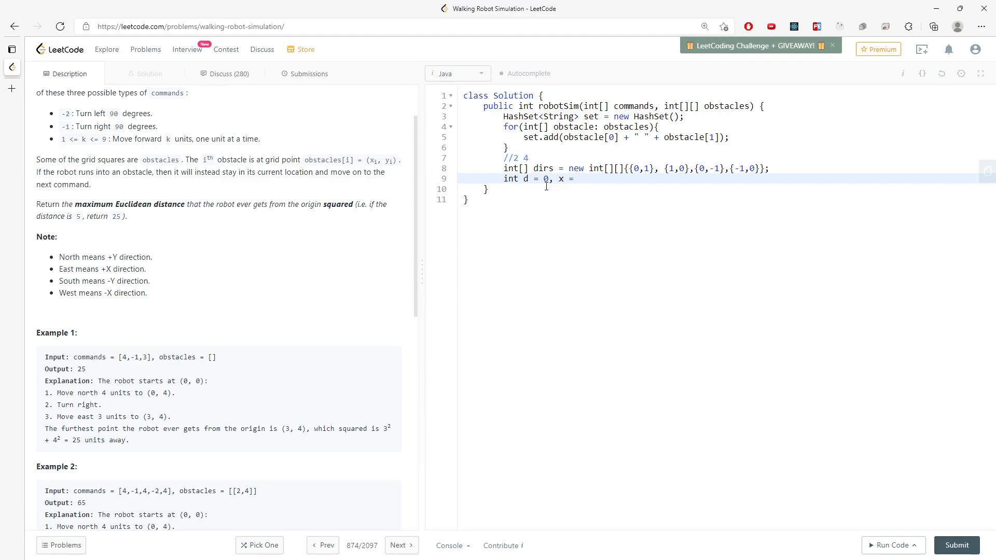
pyautogui.write('0.')
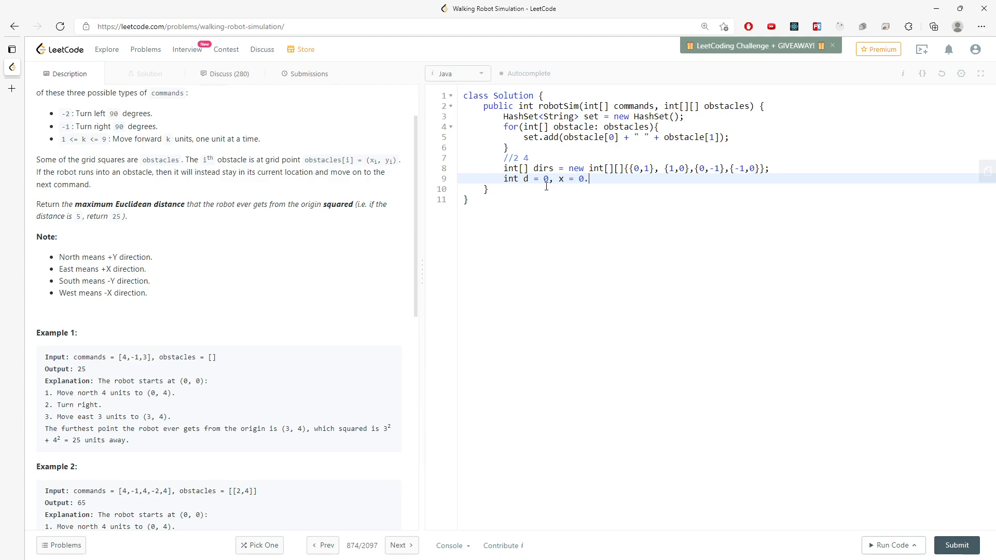
pyautogui.write(', y = 0')
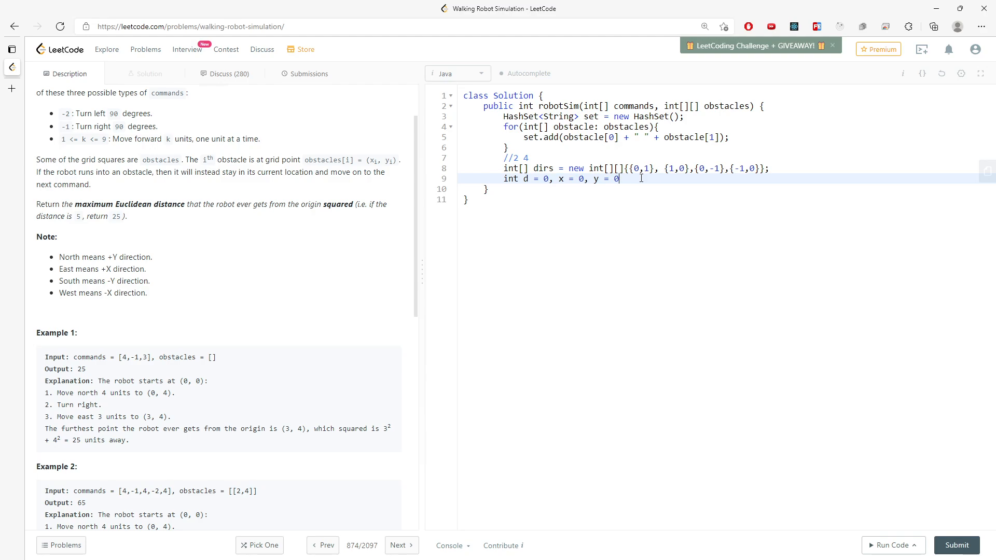
pyautogui.write(',')
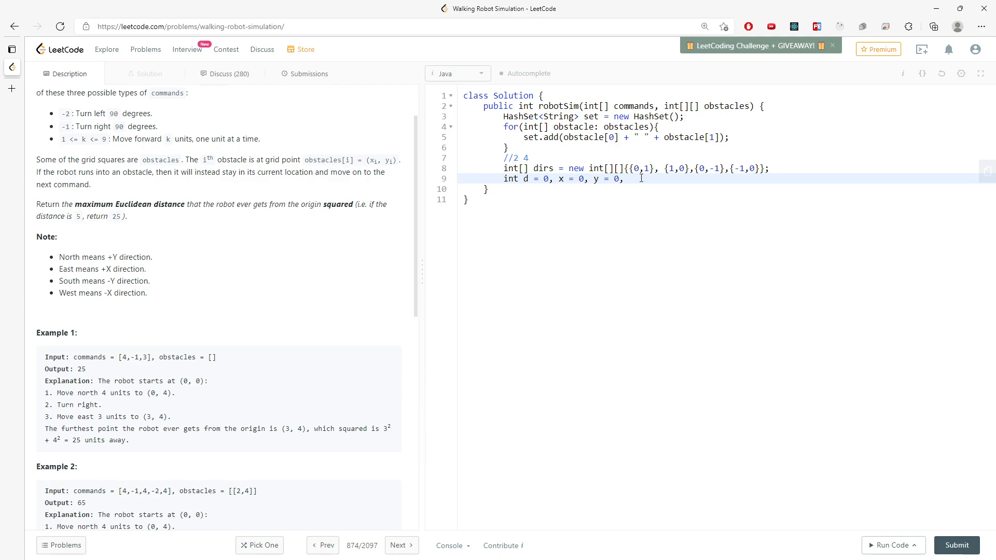
pyautogui.write('resu')
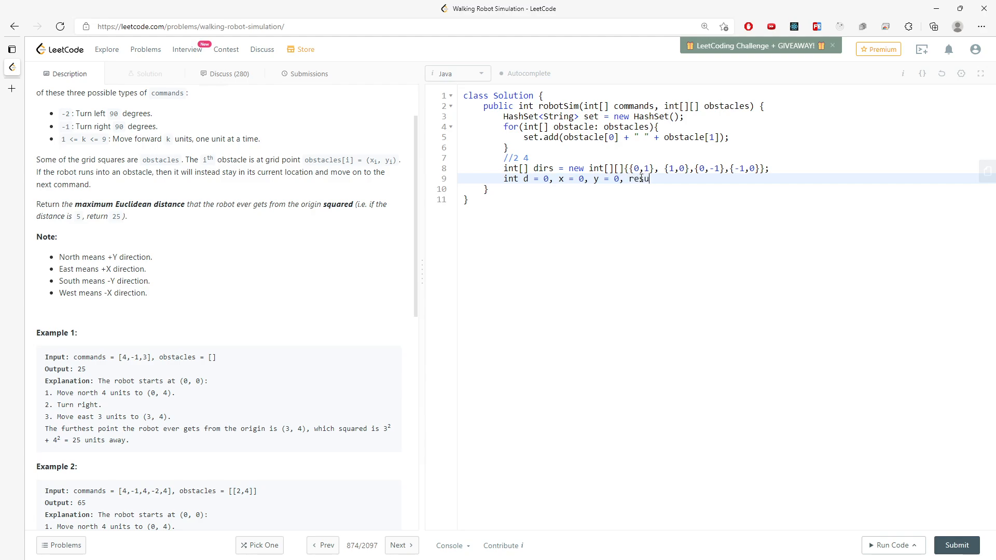
pyautogui.write('lt = 0;')
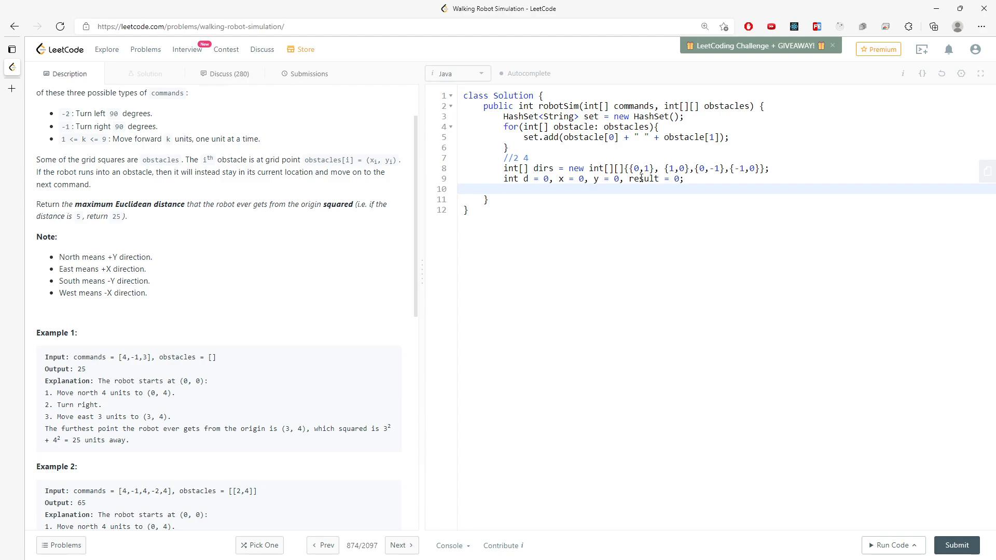
pyautogui.write('for(int c:)')
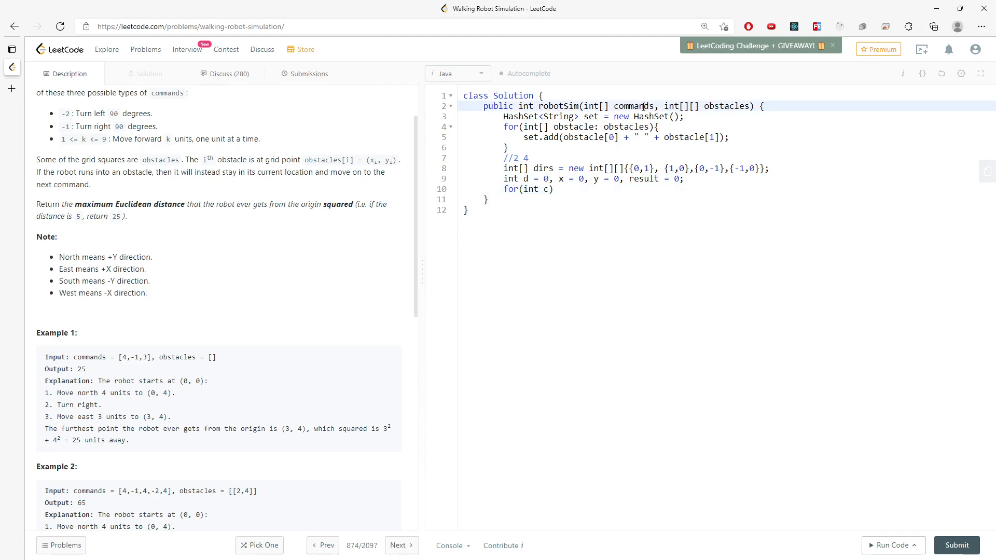
# Step: Loop over commands with if command == -2, else if command == -1, and else branches
pyautogui.write('commands')
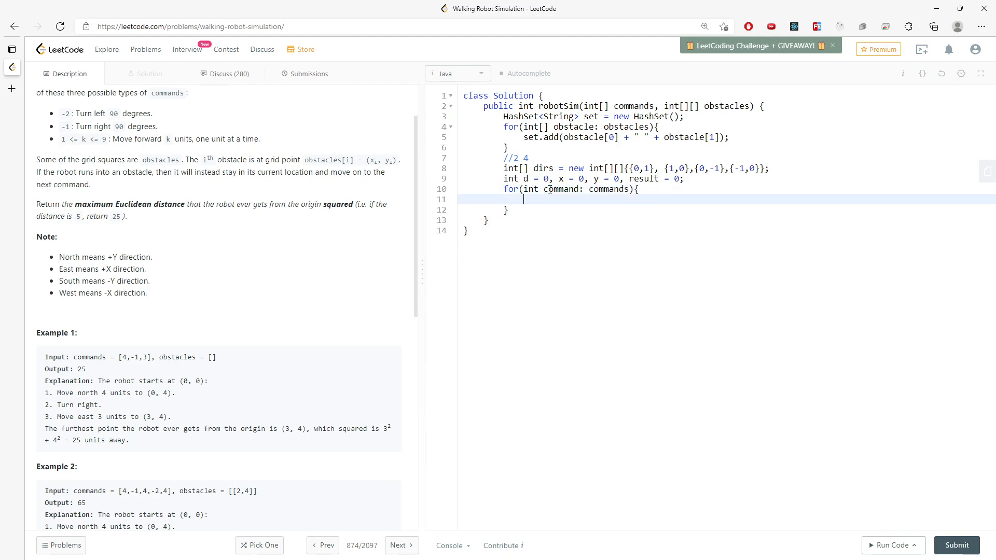
pyautogui.write('if(')
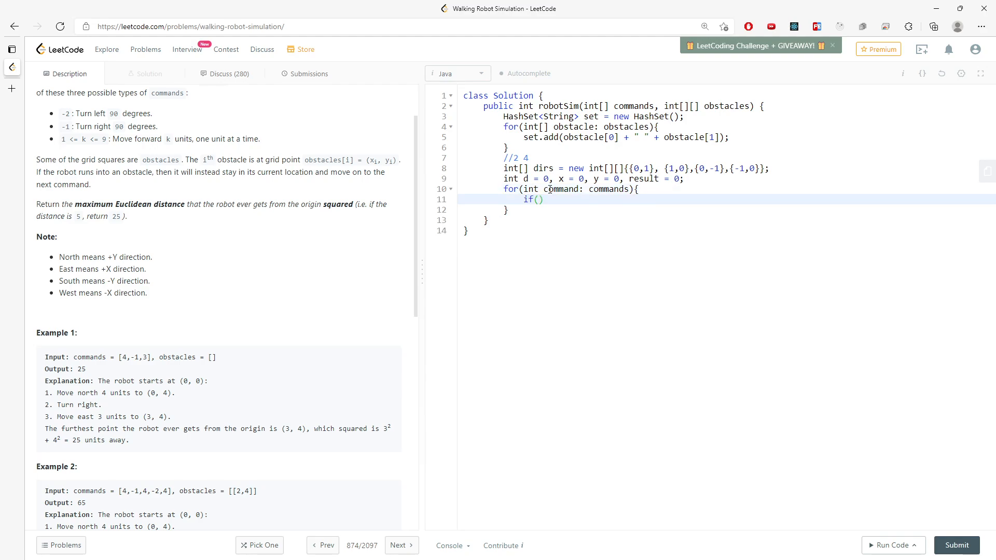
pyautogui.write('command')
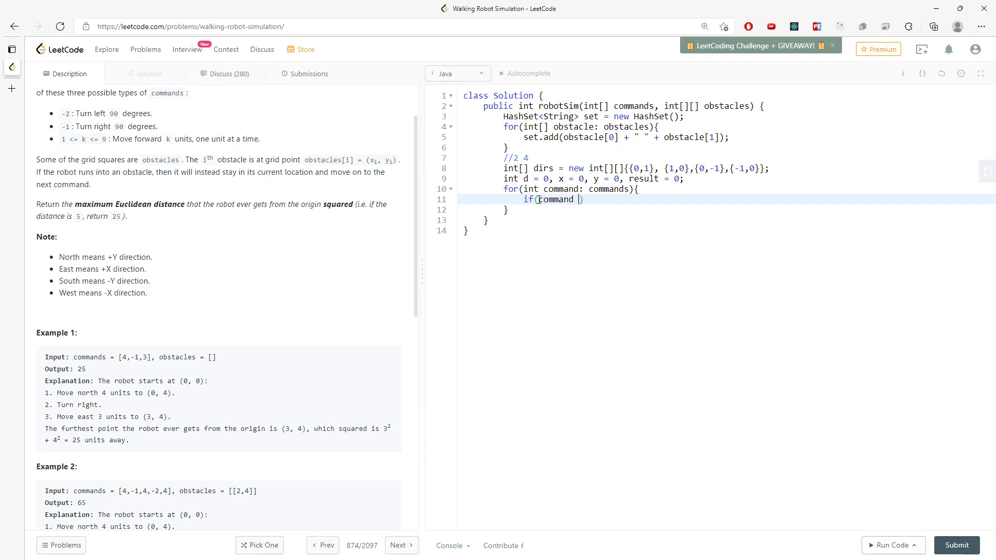
pyautogui.write('==')
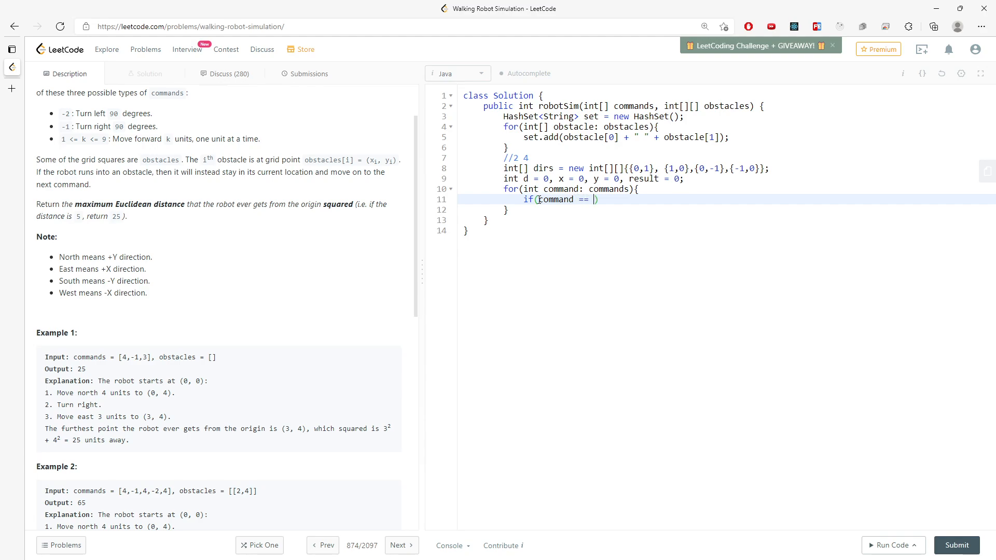
pyautogui.write('-2){')
pyautogui.write('}else if(command == -')
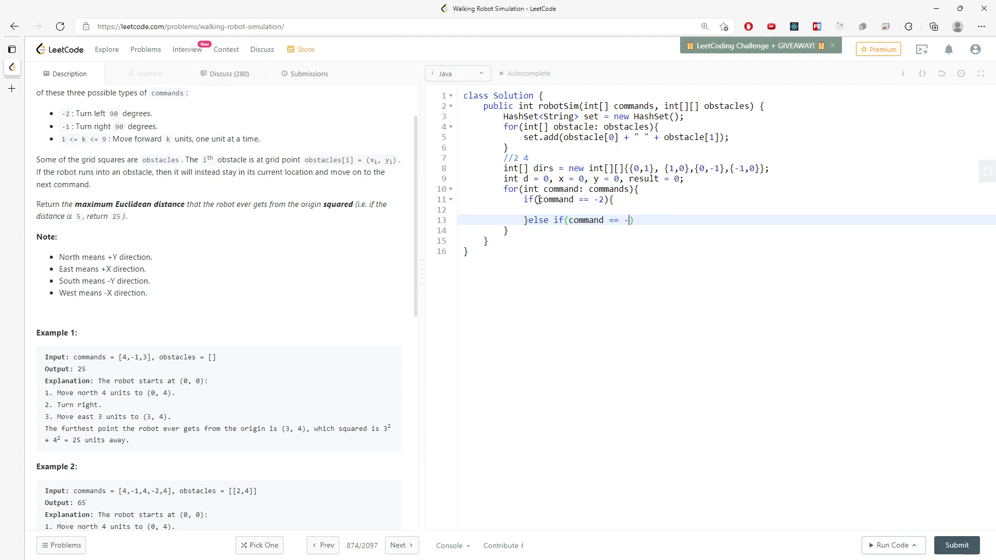
pyautogui.write('1){')
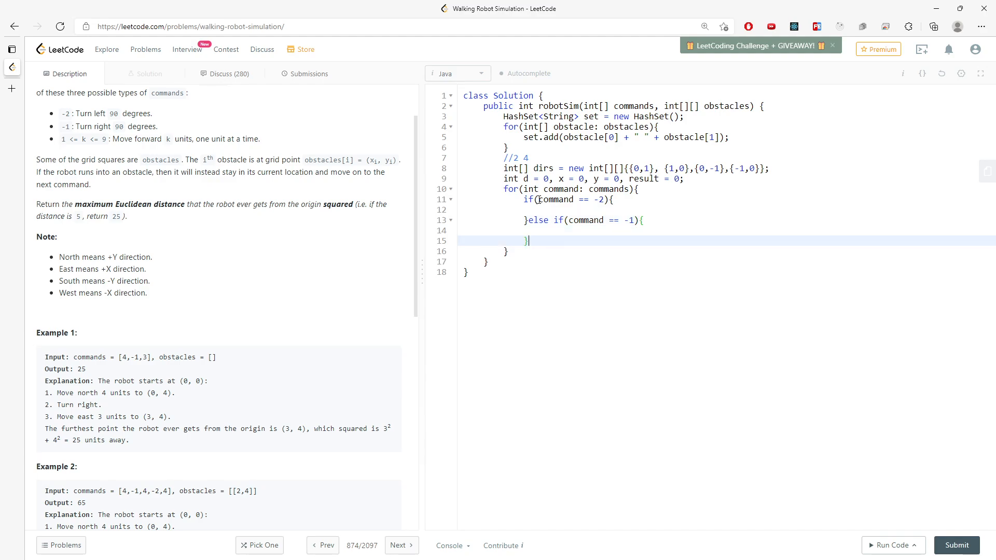
pyautogui.write('else{')
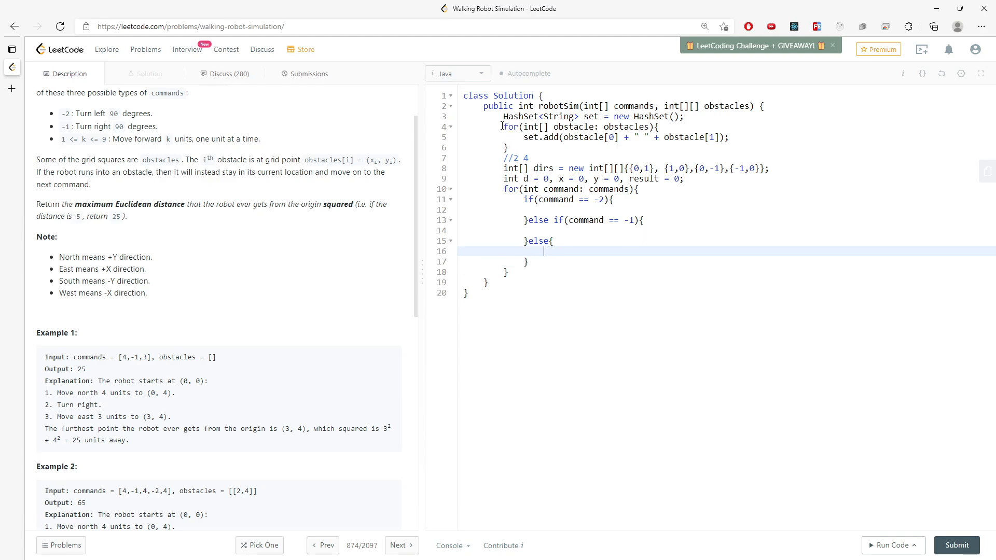
pyautogui.moveTo(346, 219)
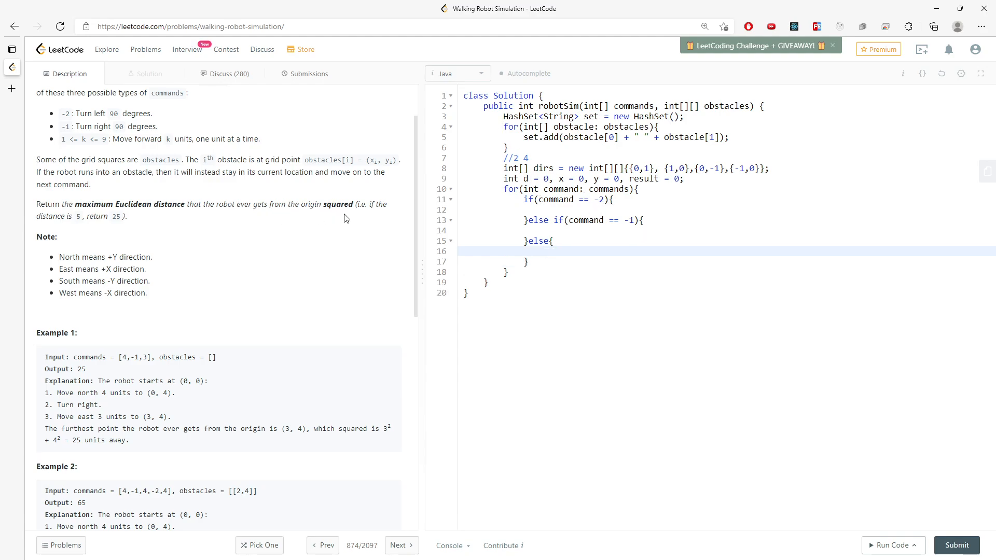
pyautogui.moveTo(99, 151)
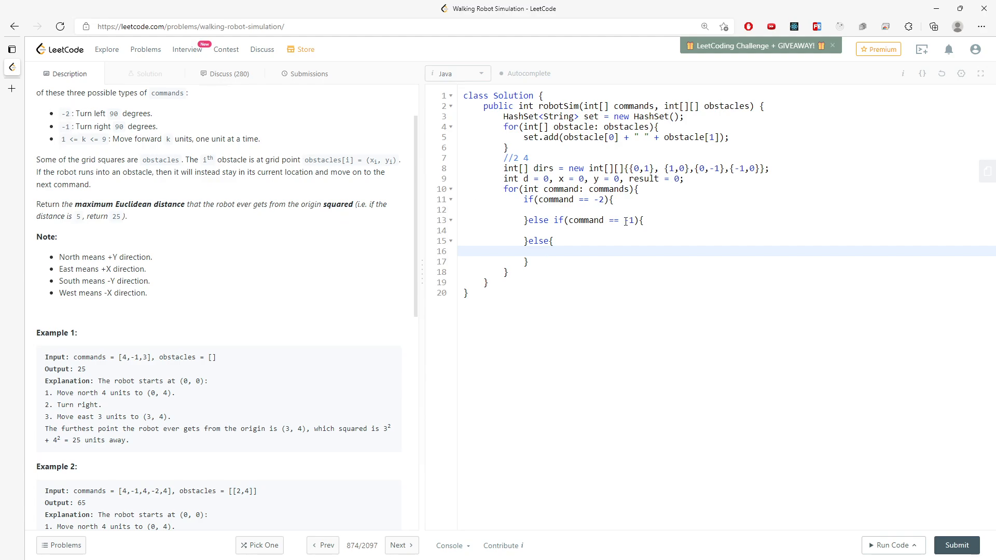
pyautogui.write('-')
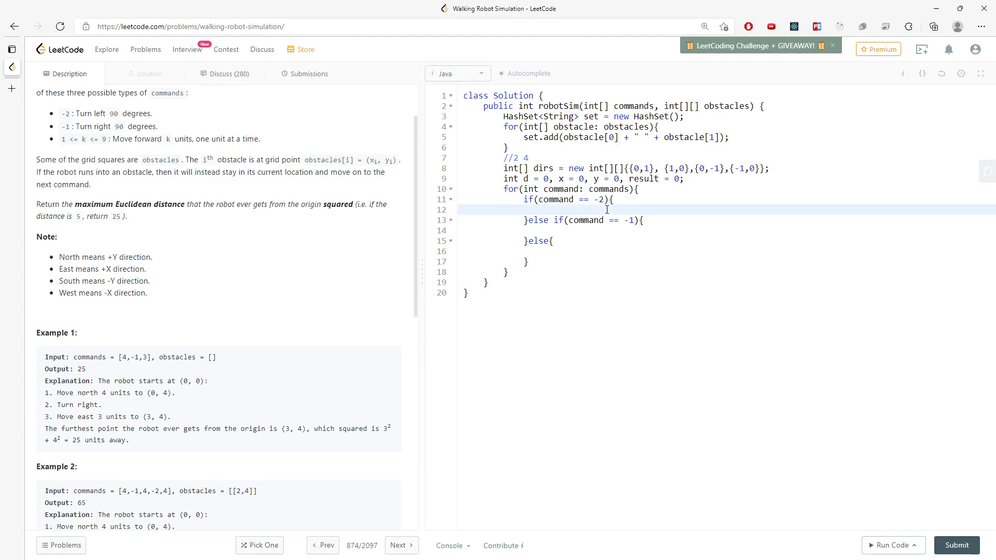
# Step: Write d--; in the -2 branch and d++; in the -1 branch
pyautogui.write('d')
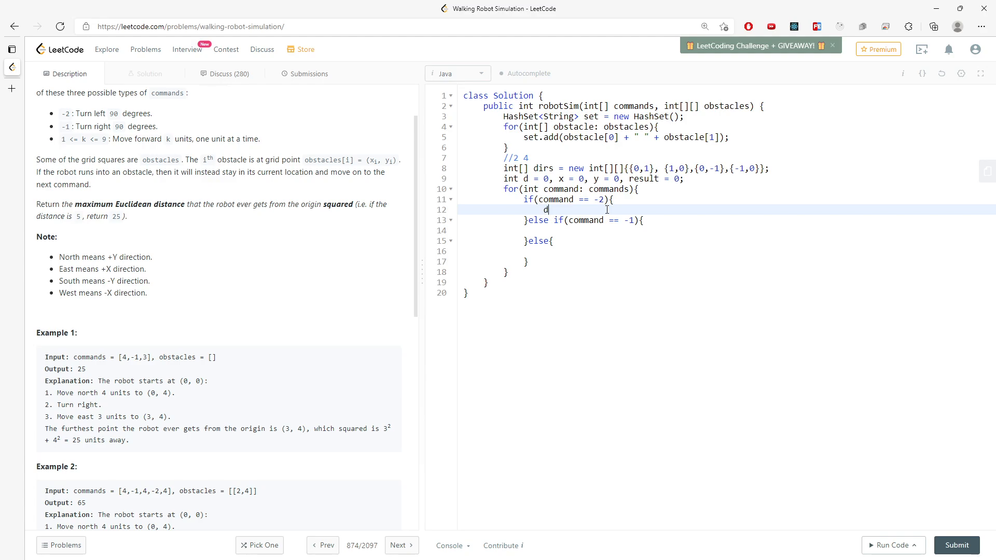
pyautogui.write('--;')
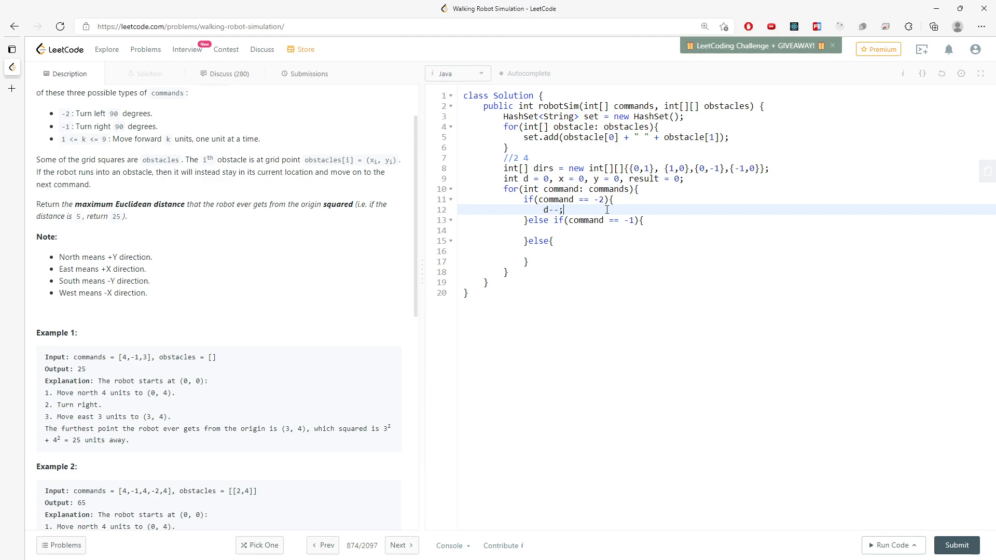
pyautogui.write('d++;')
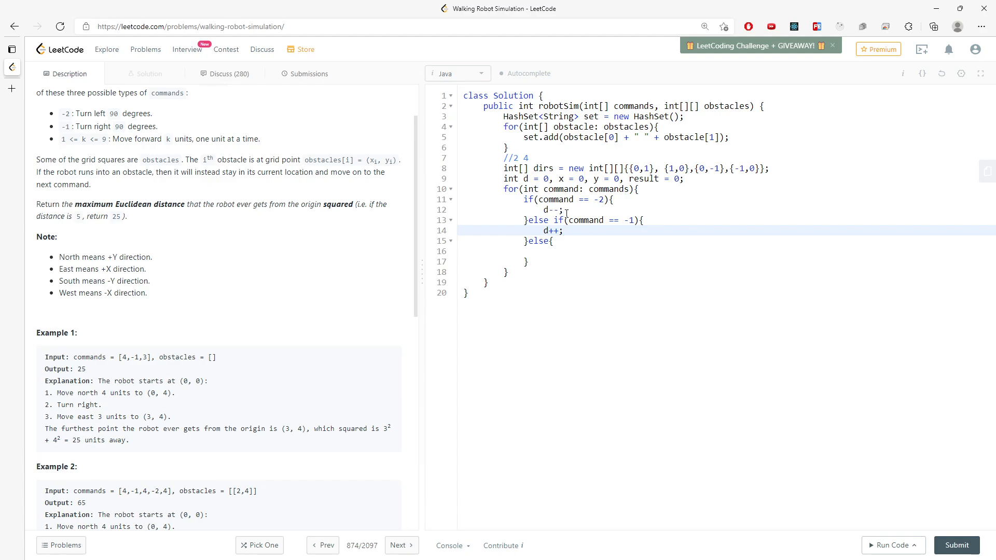
pyautogui.press('enter')
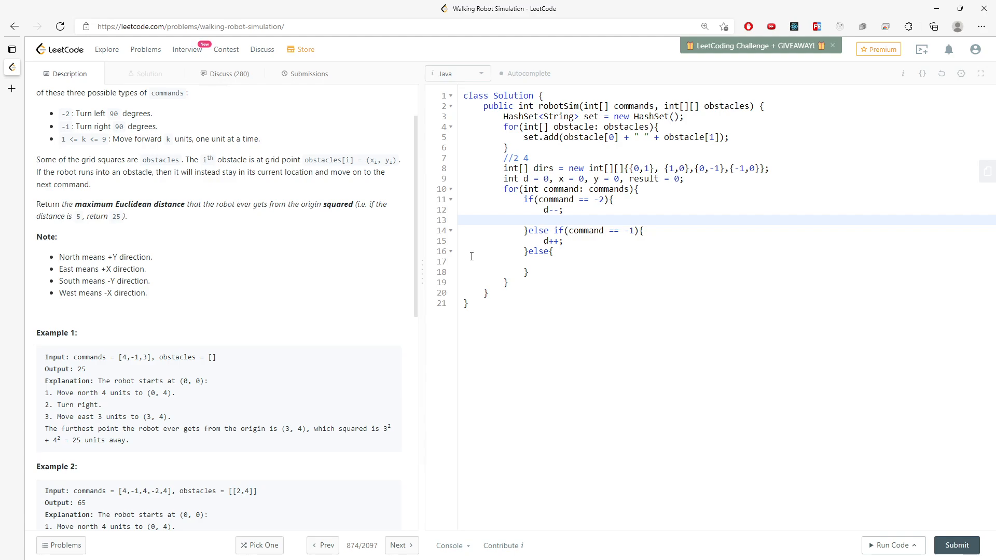
pyautogui.moveTo(735, 169)
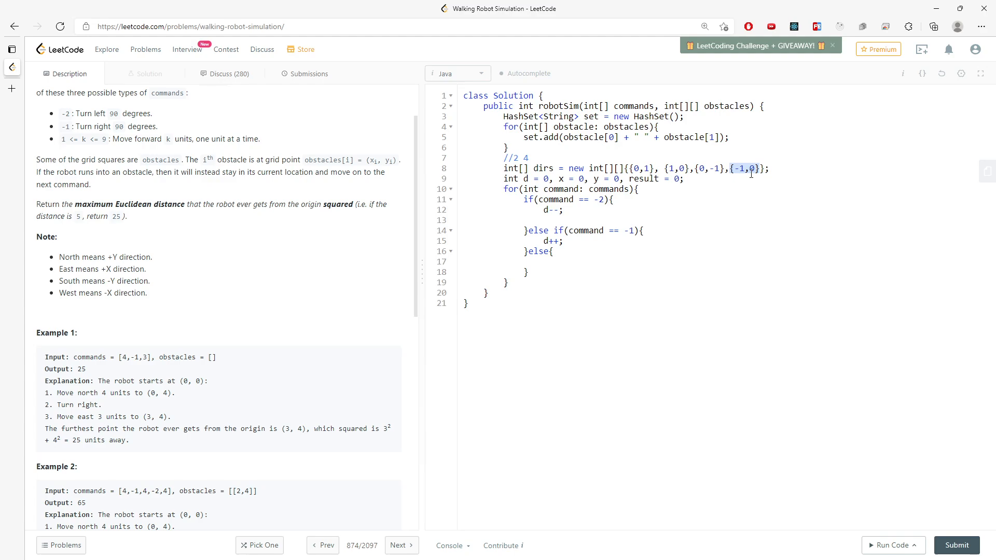
pyautogui.click(547, 219)
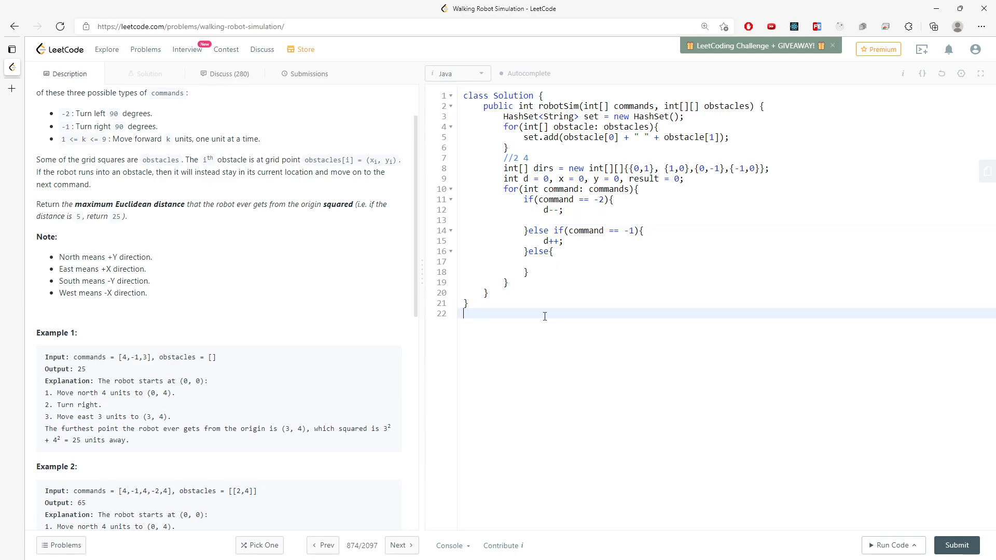
# Step: Jot N, W, S, E compass notes to reason about the turn directions
pyautogui.write('N')
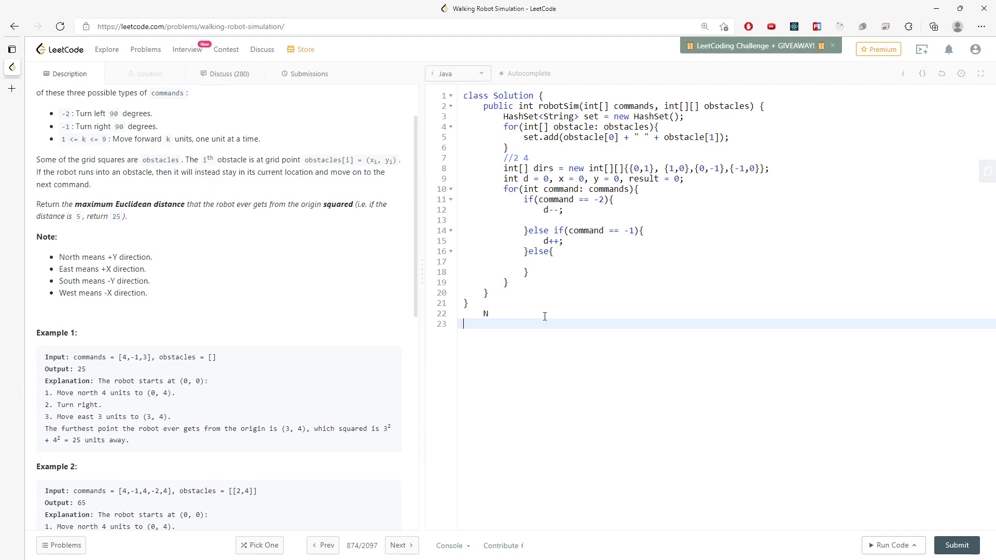
pyautogui.write('W')
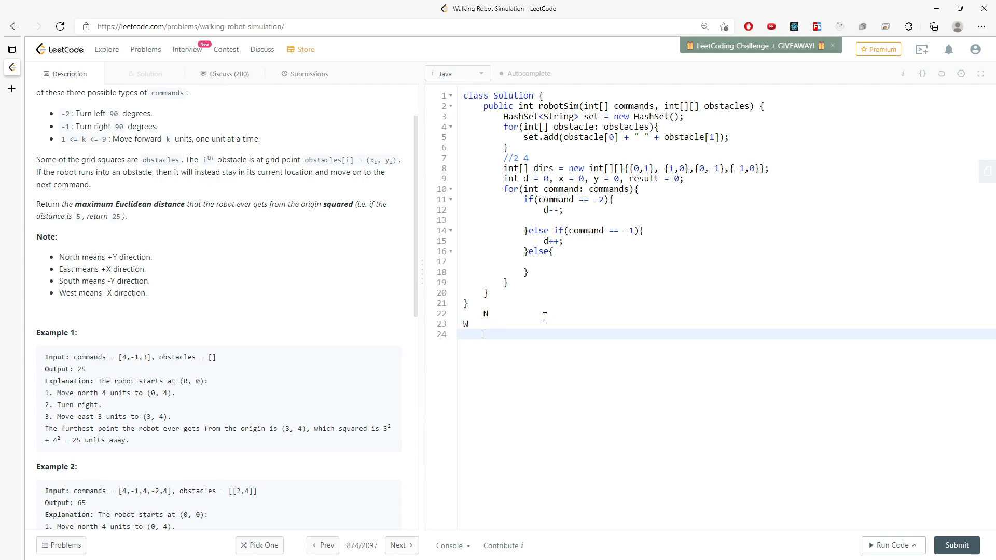
pyautogui.write('S')
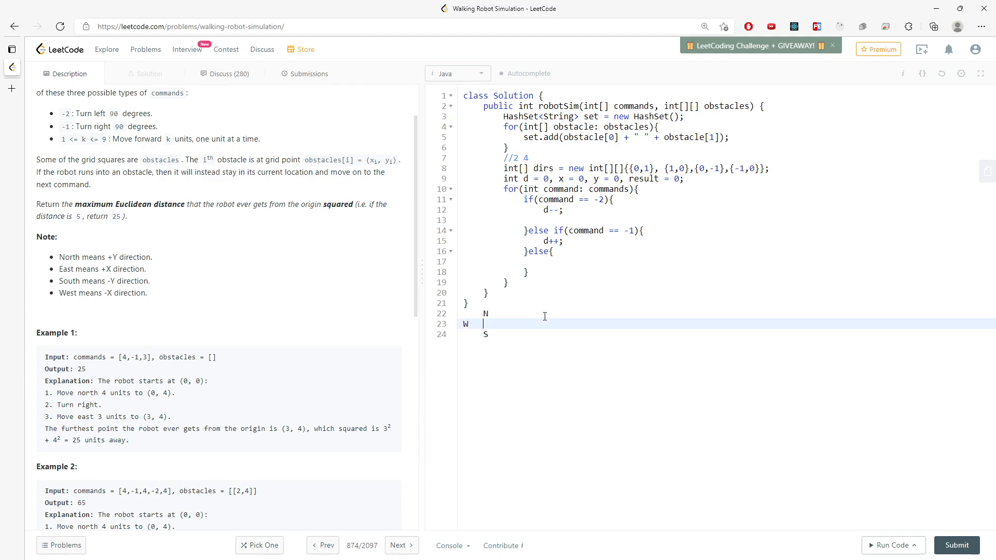
pyautogui.write('E')
pyautogui.click(726, 221)
pyautogui.write('if(d == -1){')
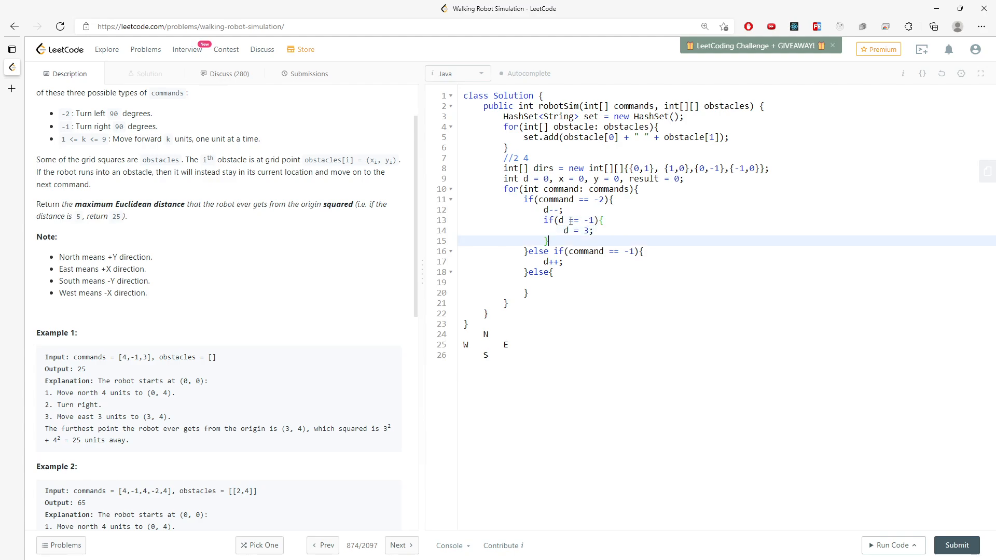
# Step: After the right-turn increment add if(d == 4){ d = 0; } to wrap the direction index
pyautogui.press('enter')
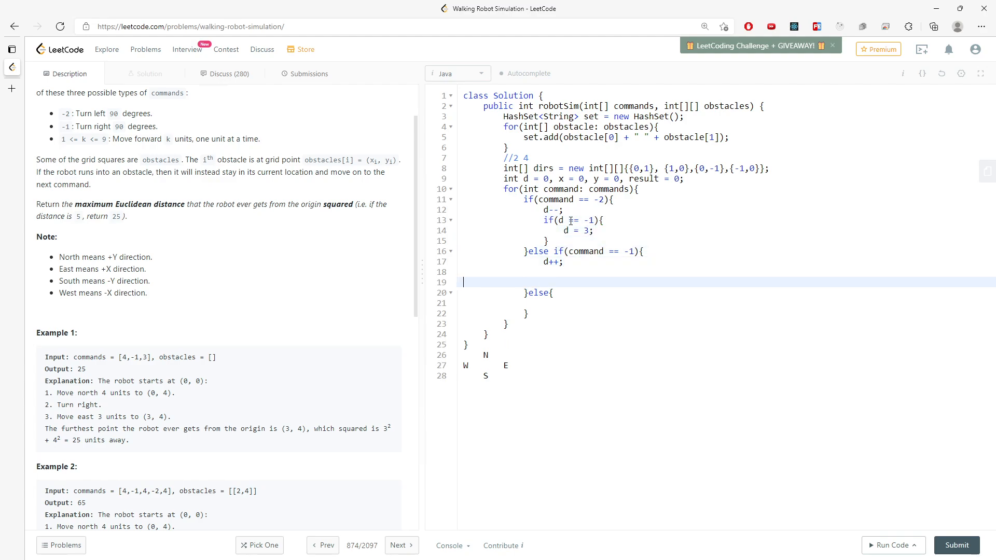
pyautogui.write('if()')
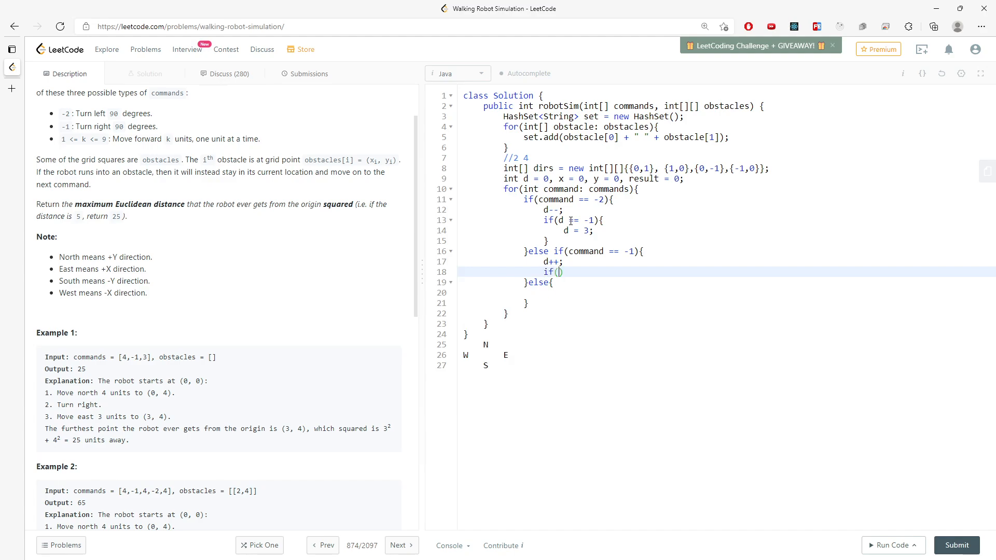
pyautogui.write('d == 4){')
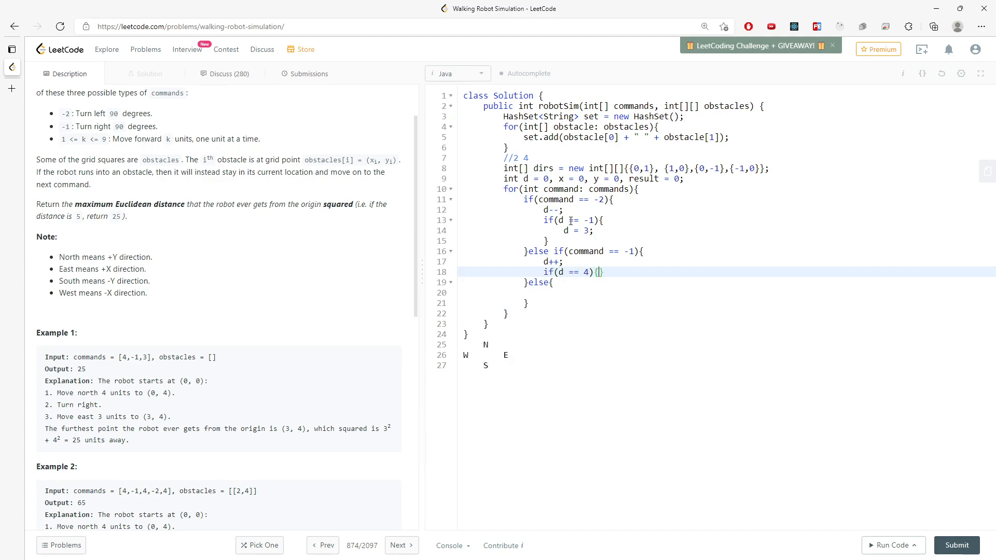
pyautogui.press('Enter')
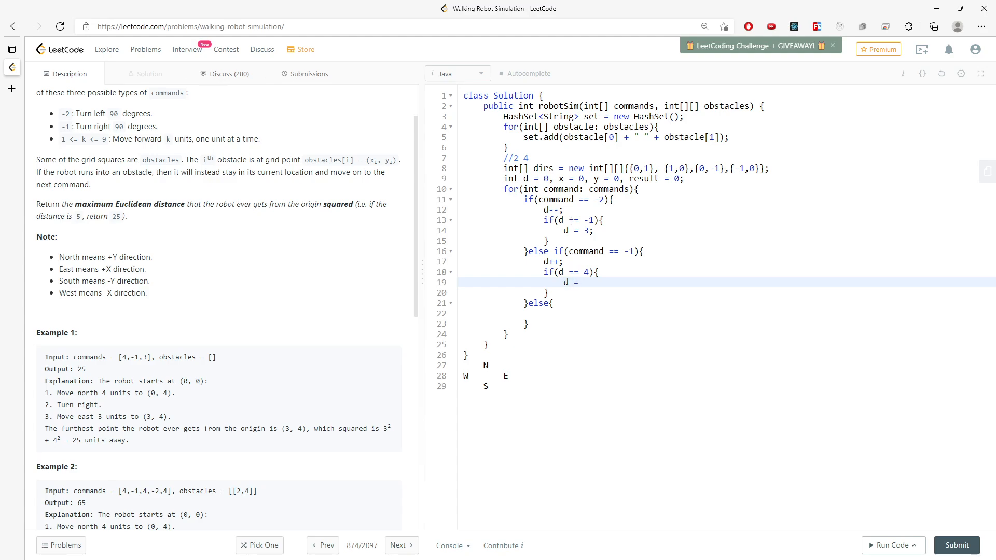
pyautogui.write('0;')
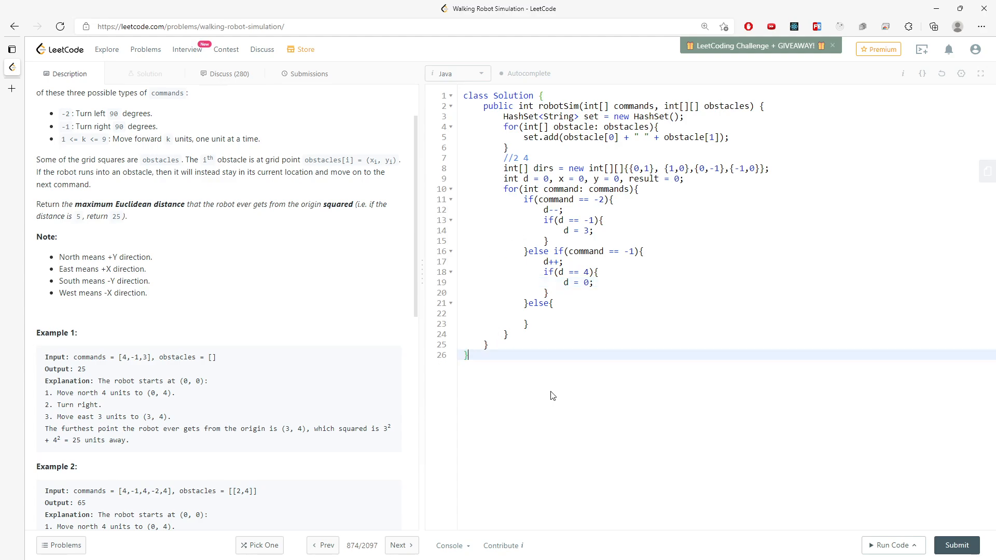
pyautogui.click(560, 316)
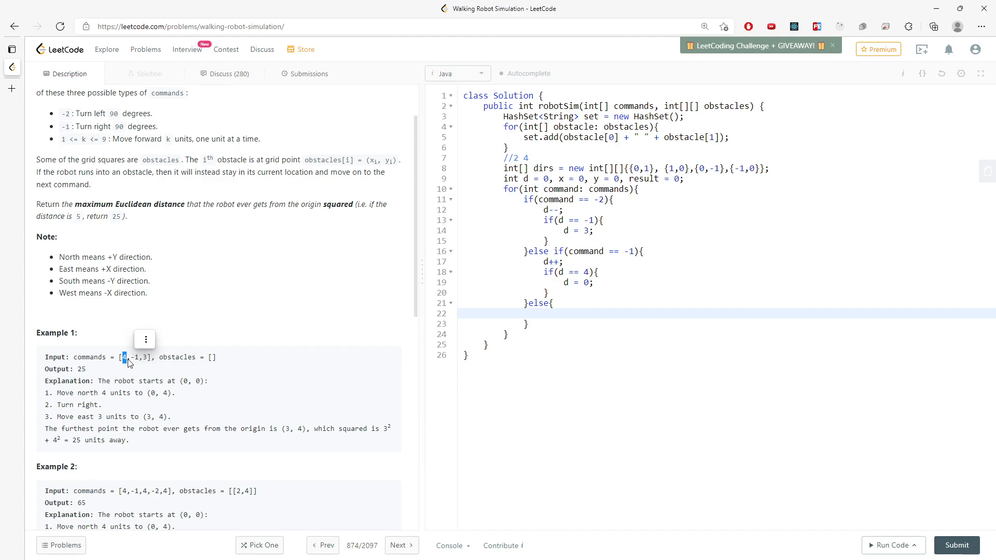
pyautogui.moveTo(116, 359)
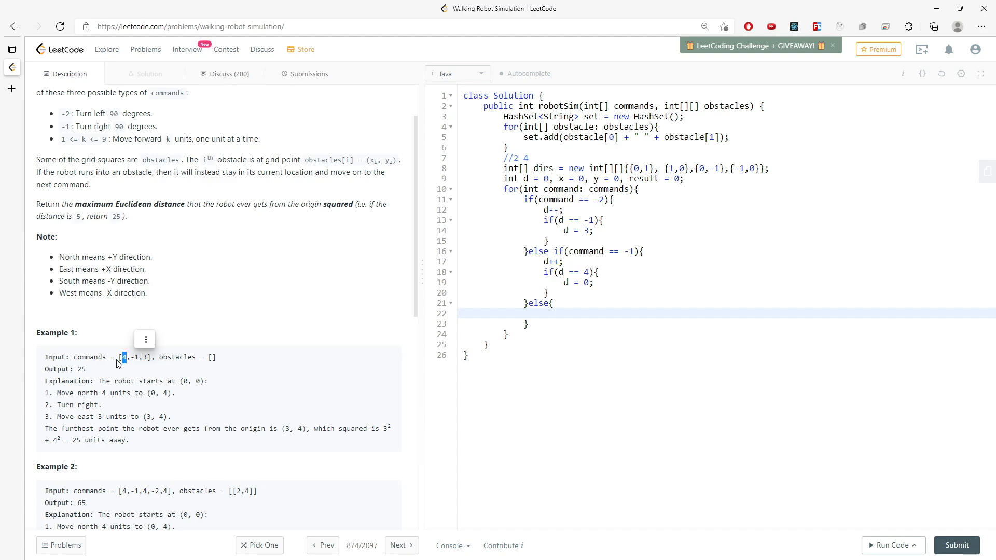
pyautogui.moveTo(161, 364)
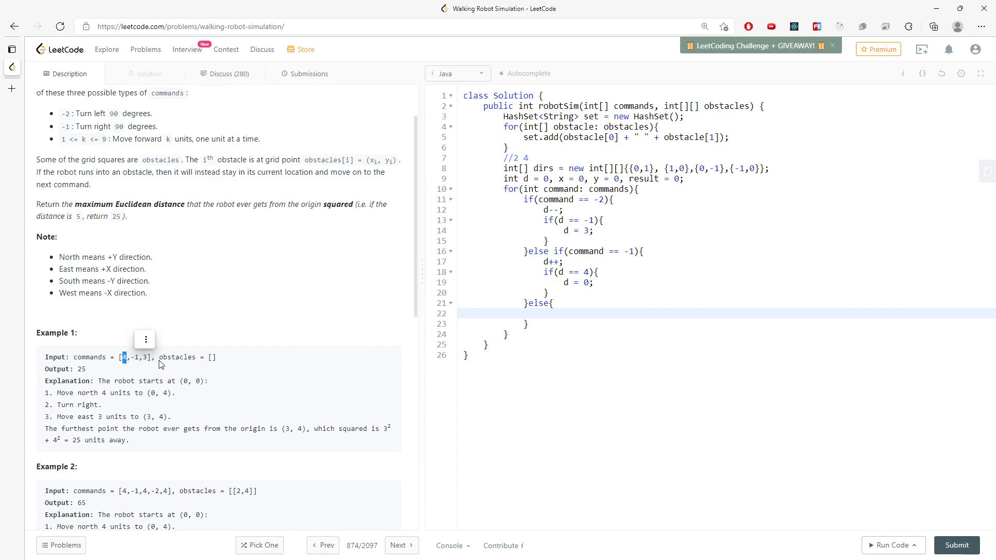
# Step: In the else branch write while(c-- > 0){ x += dirs[d][0]; y += dirs[d][1]; }
pyautogui.write('while')
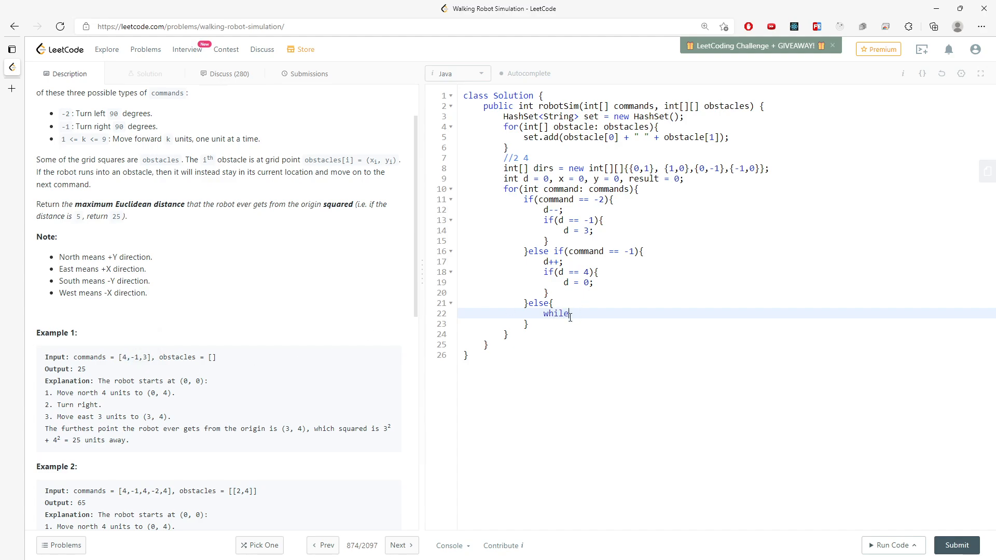
pyautogui.write('(c--)')
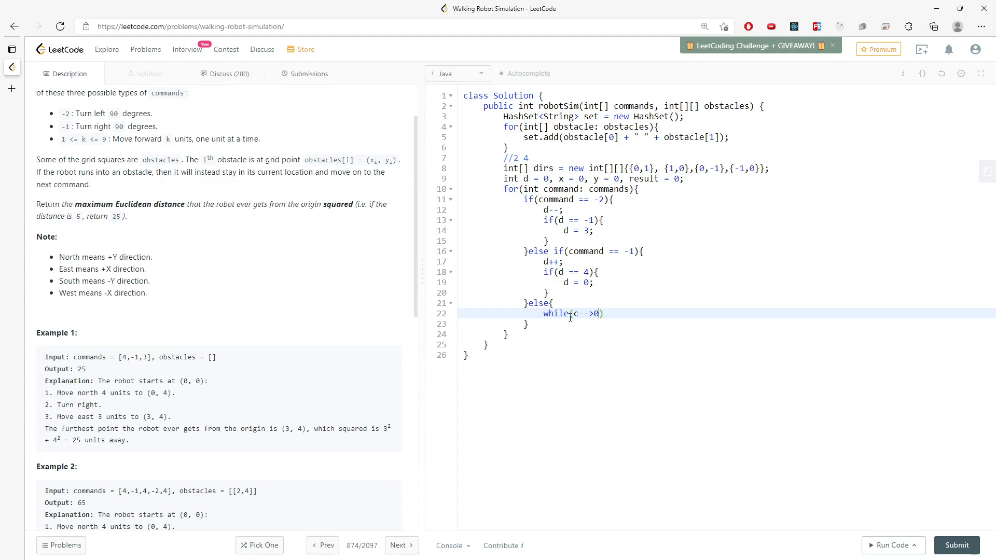
pyautogui.write('{')
pyautogui.write('x += dirs[')
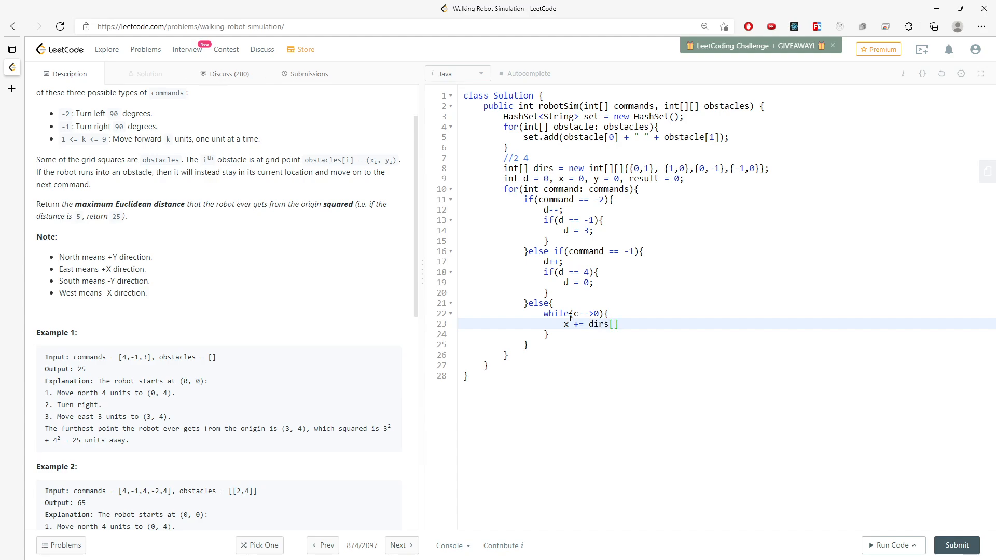
pyautogui.write('d')
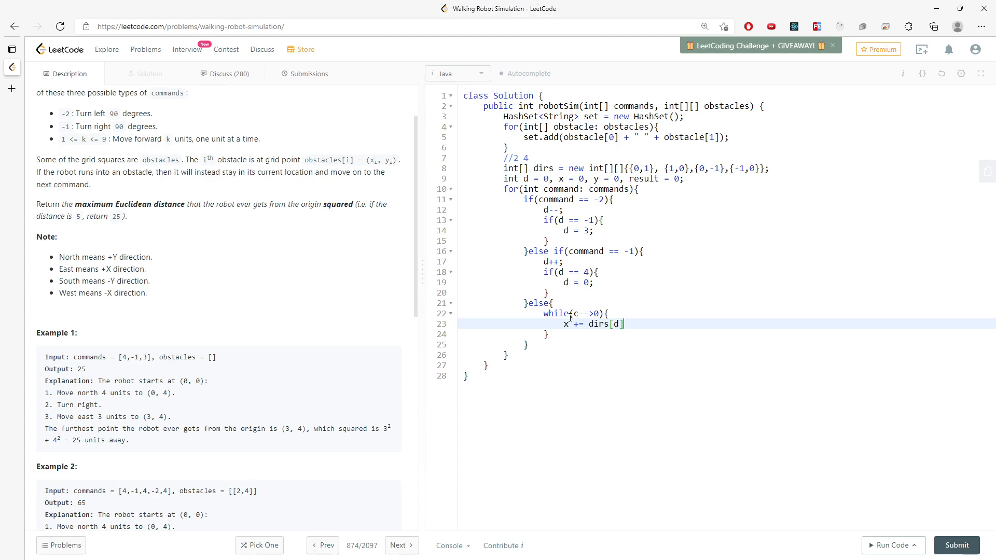
pyautogui.write('[0];')
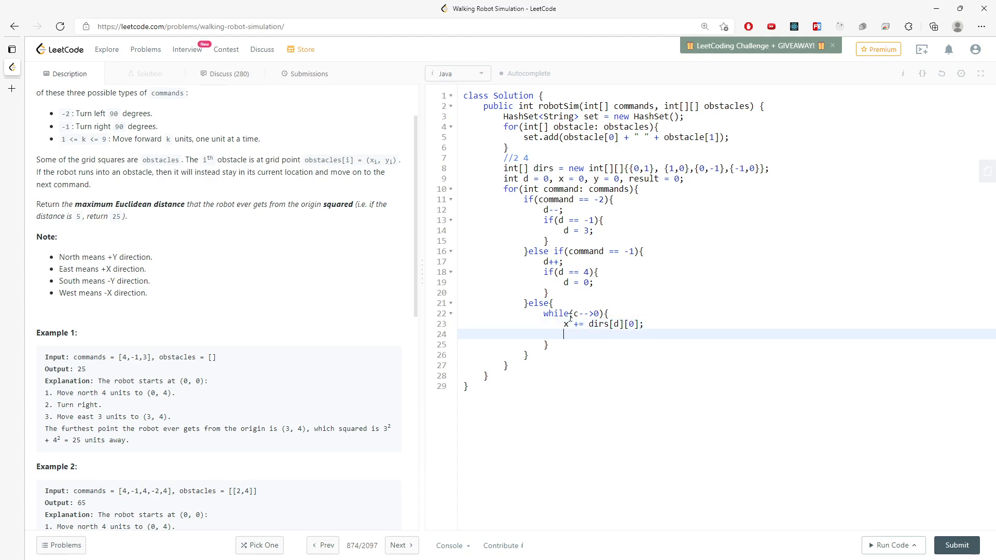
pyautogui.write('y +')
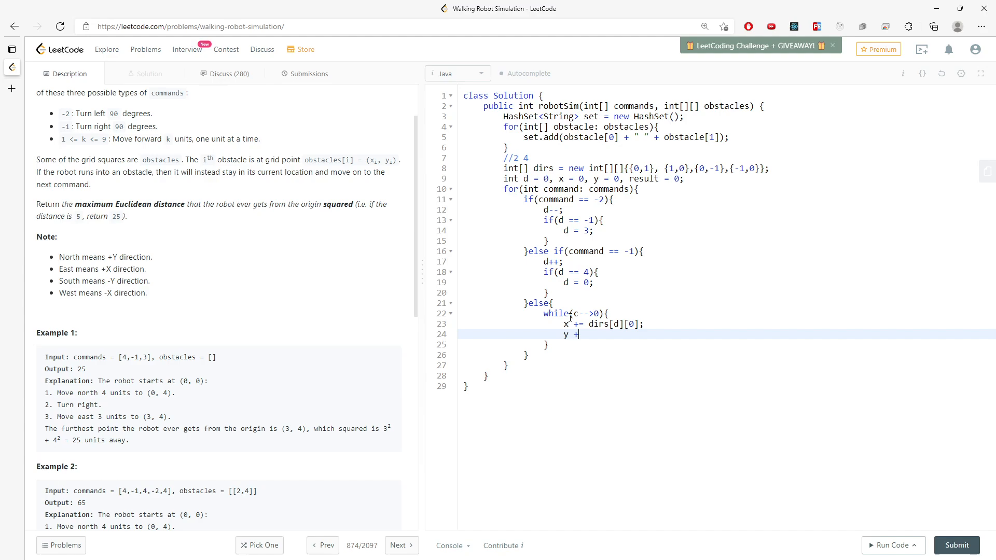
pyautogui.write('= dirs[d][1];')
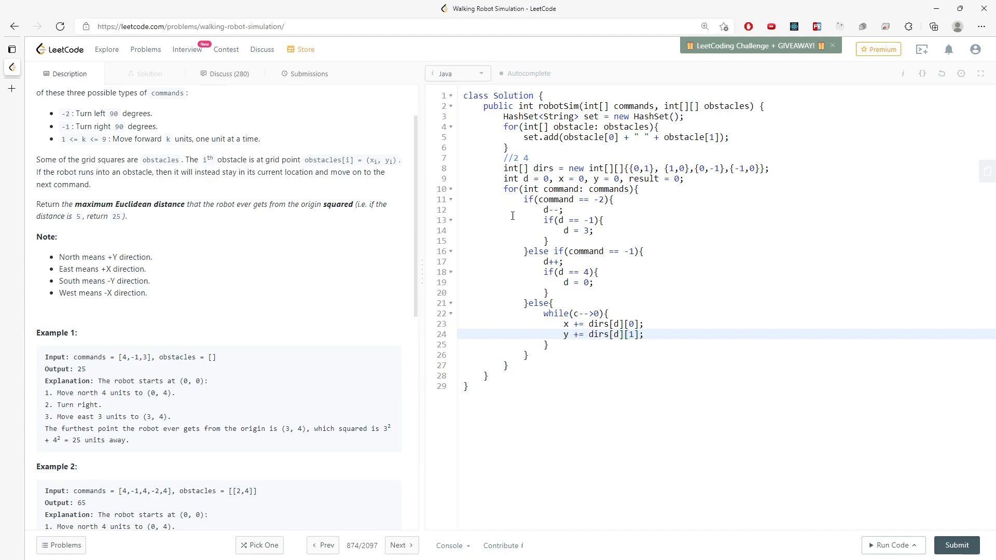
pyautogui.moveTo(602, 325)
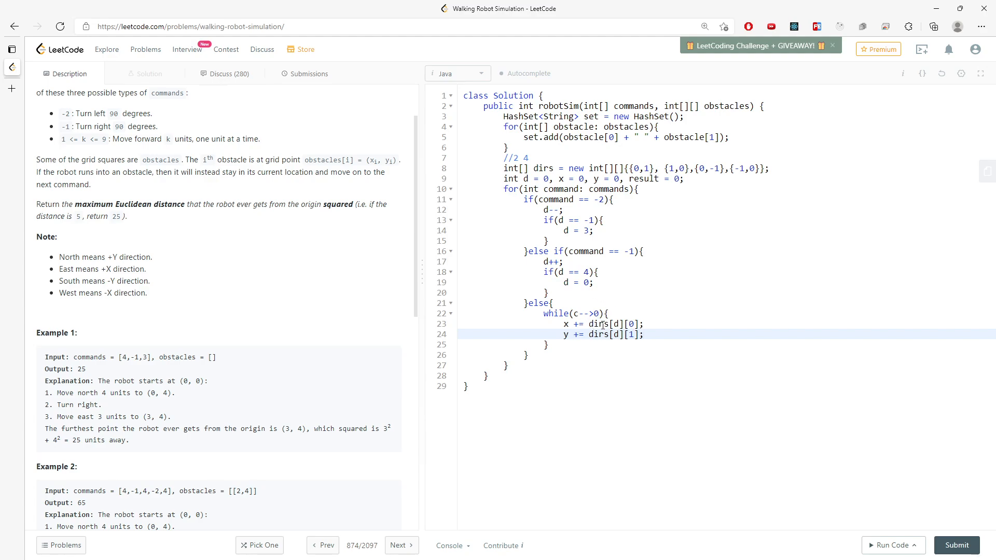
pyautogui.click(607, 313)
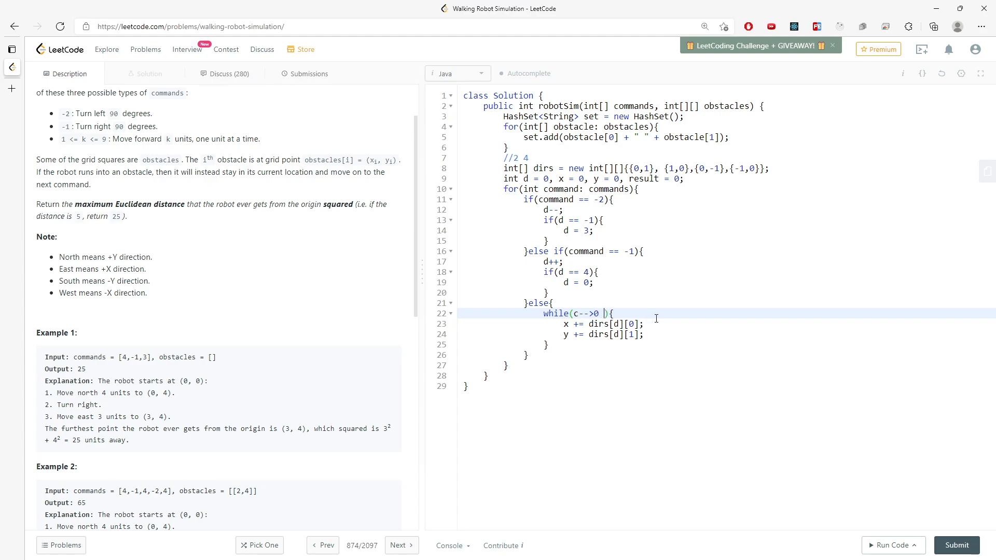
# Step: Extend the while condition with && !set.contains((x+dirs[d][0]) + " " + (y+dirs[d][1]))
pyautogui.write('&&')
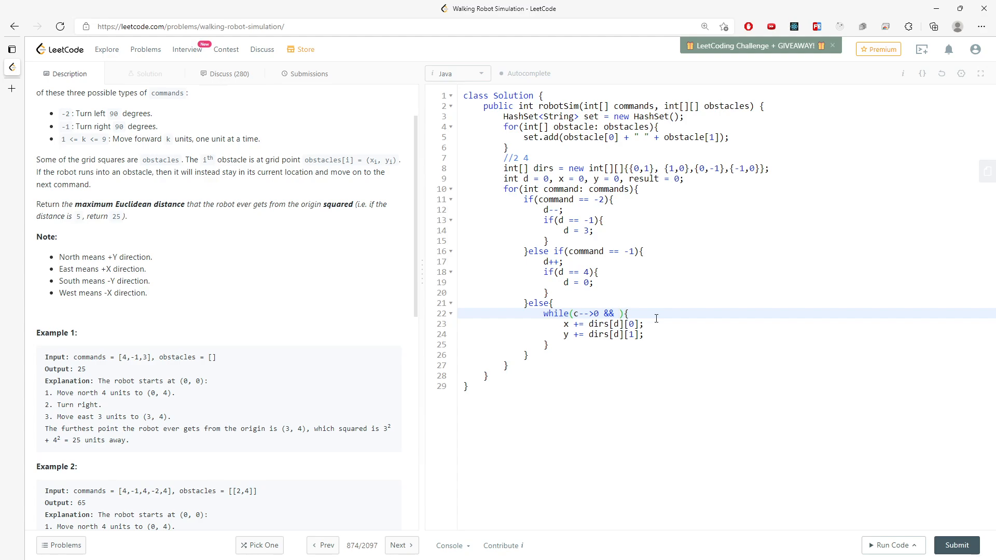
pyautogui.write('!set.contains((')
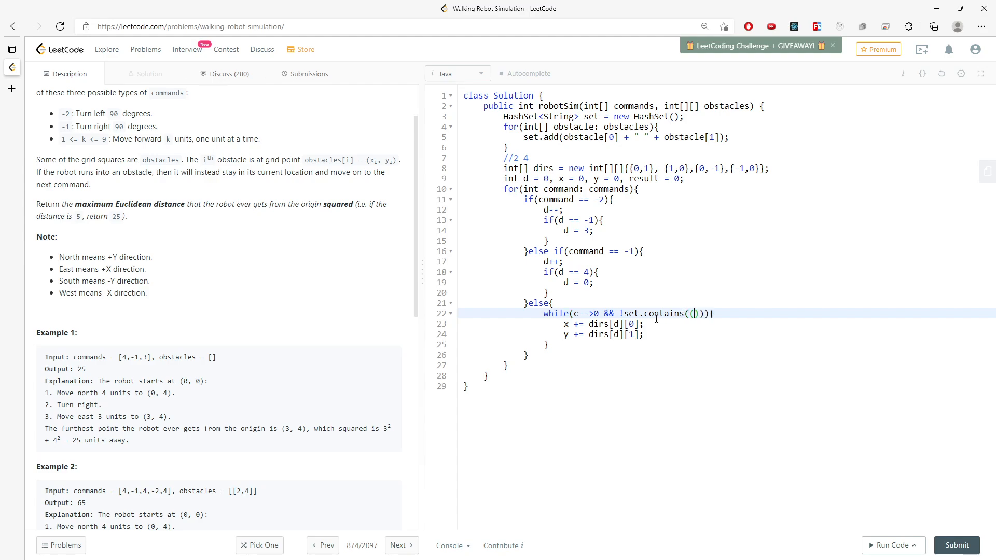
pyautogui.write('x')
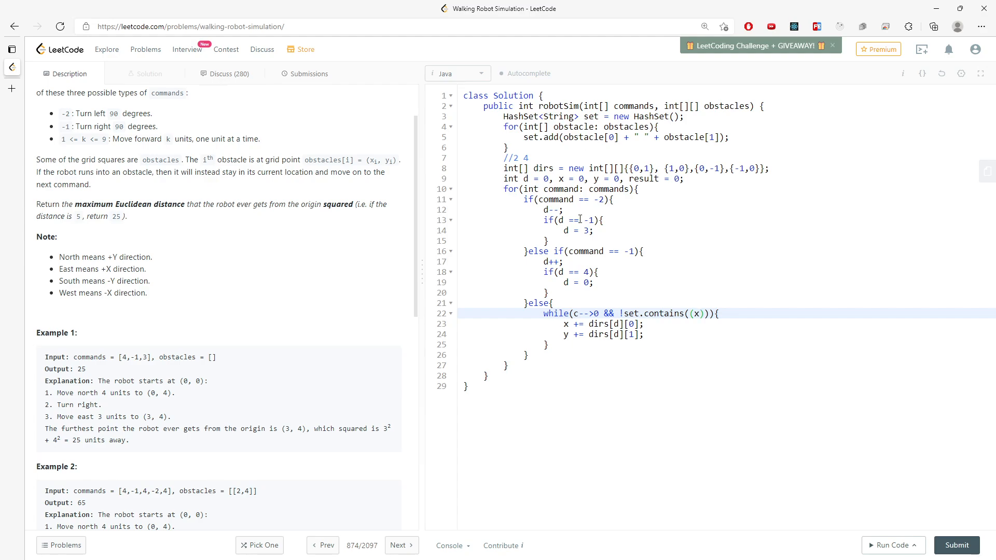
pyautogui.write('+dirs[d][0')
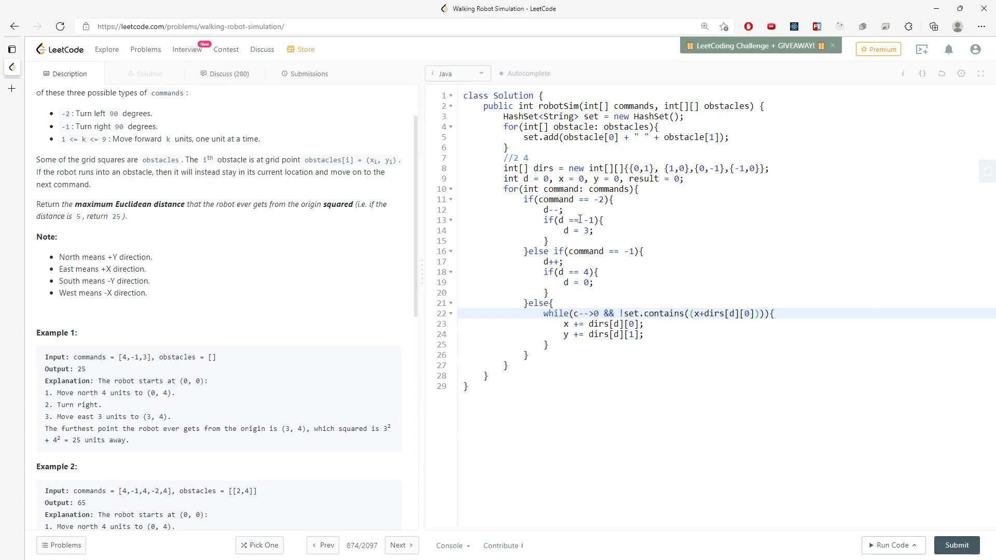
pyautogui.write('+ " "')
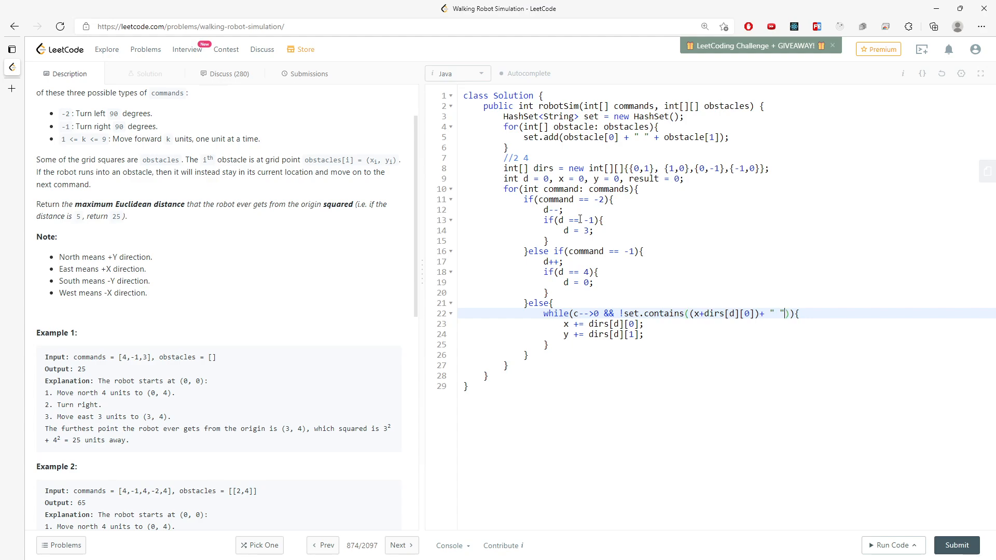
pyautogui.write('+ (x')
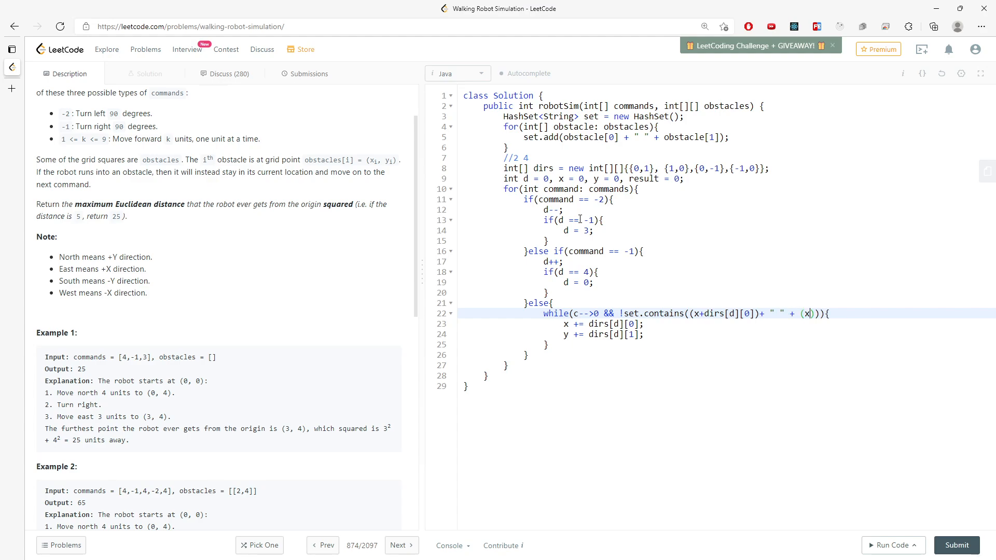
pyautogui.write('y+dirs[d][1')
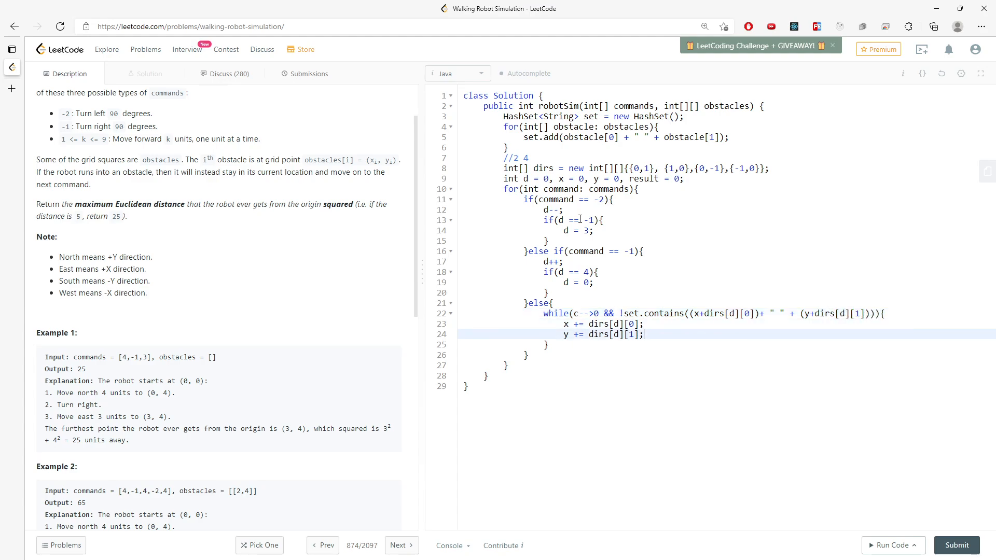
pyautogui.click(547, 345)
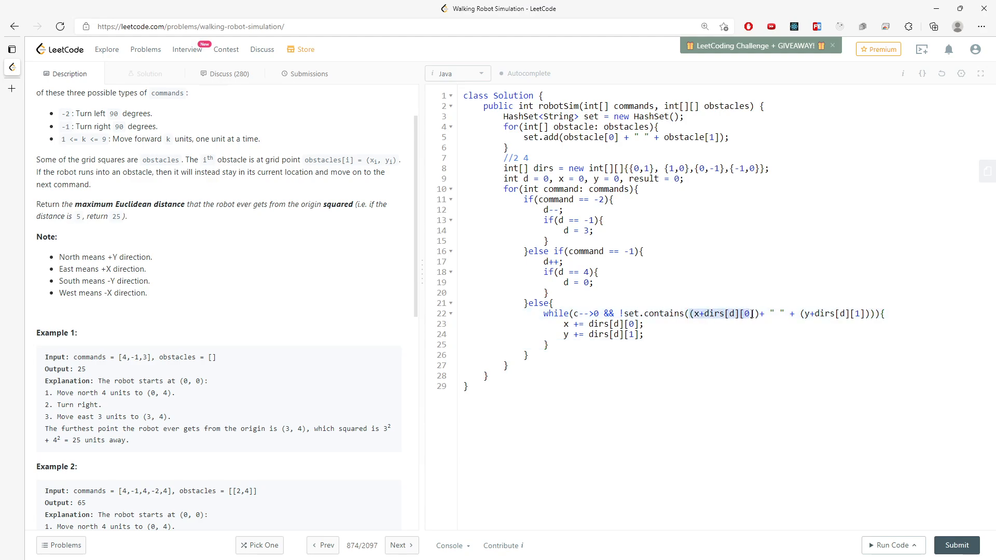
pyautogui.moveTo(755, 314)
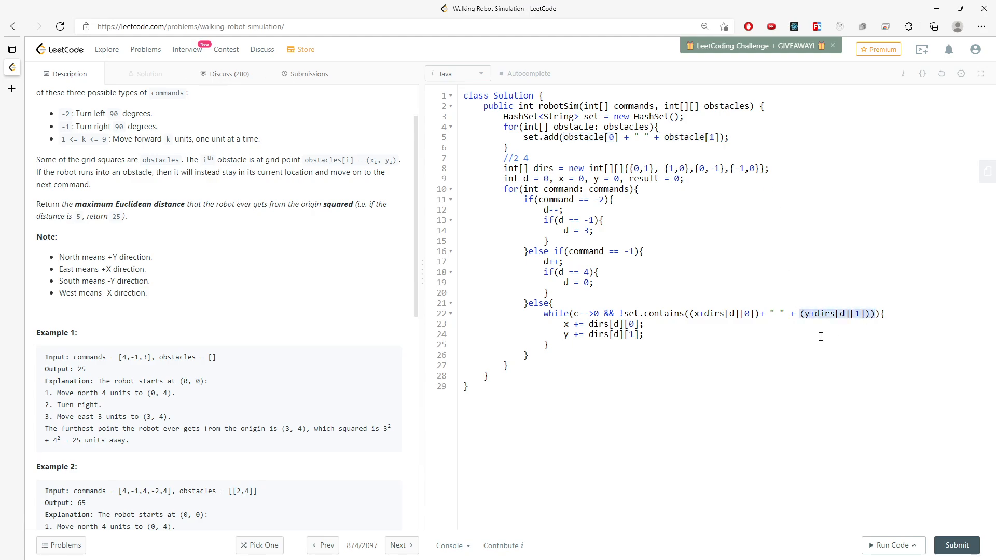
pyautogui.click(678, 355)
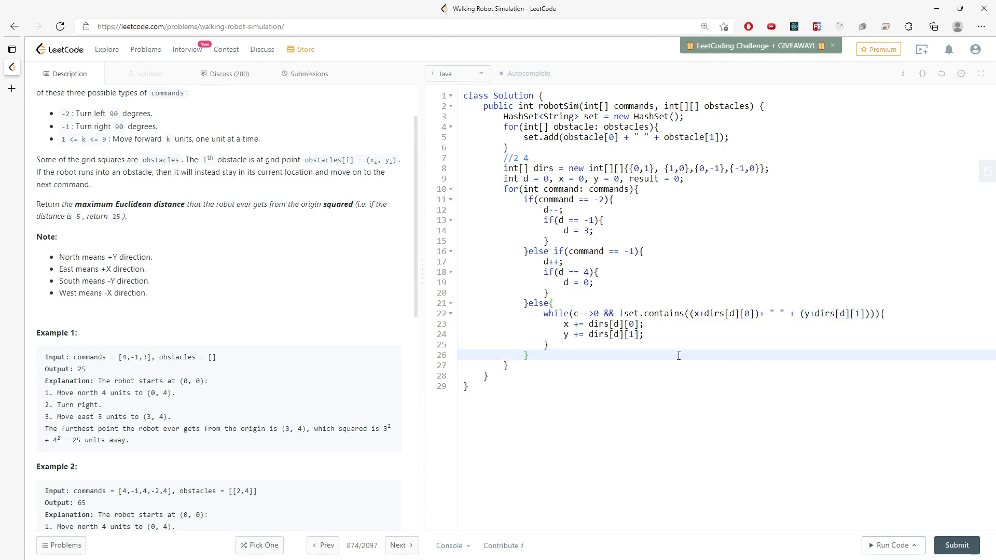
# Step: After each command set result = Math.max(result, x*x + y*y); and end with return result;
pyautogui.press('Enter')
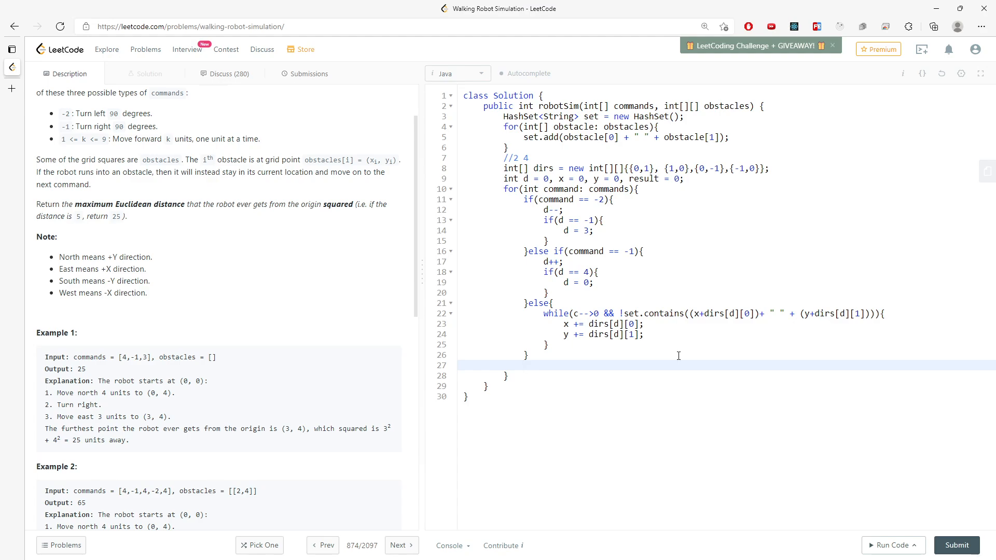
pyautogui.moveTo(453, 304)
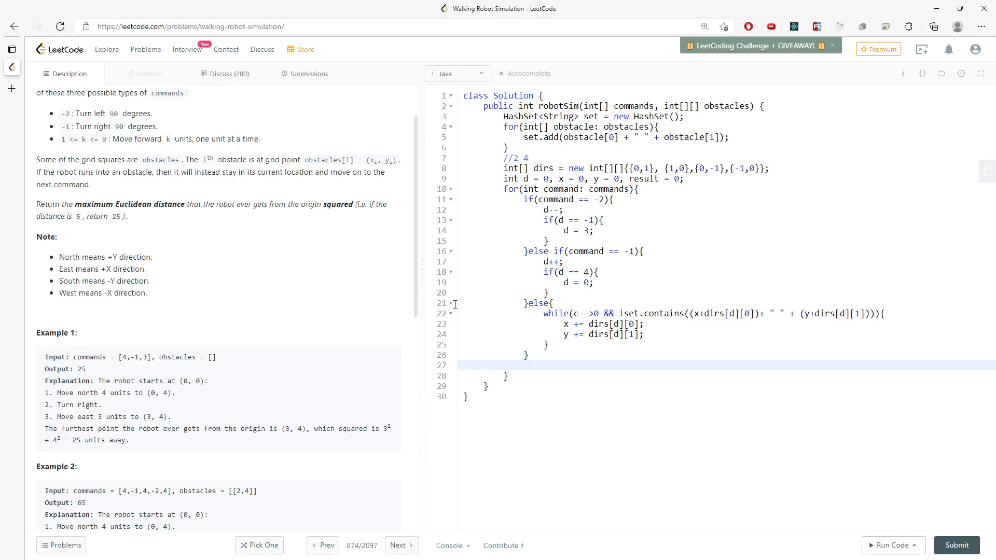
pyautogui.moveTo(213, 247)
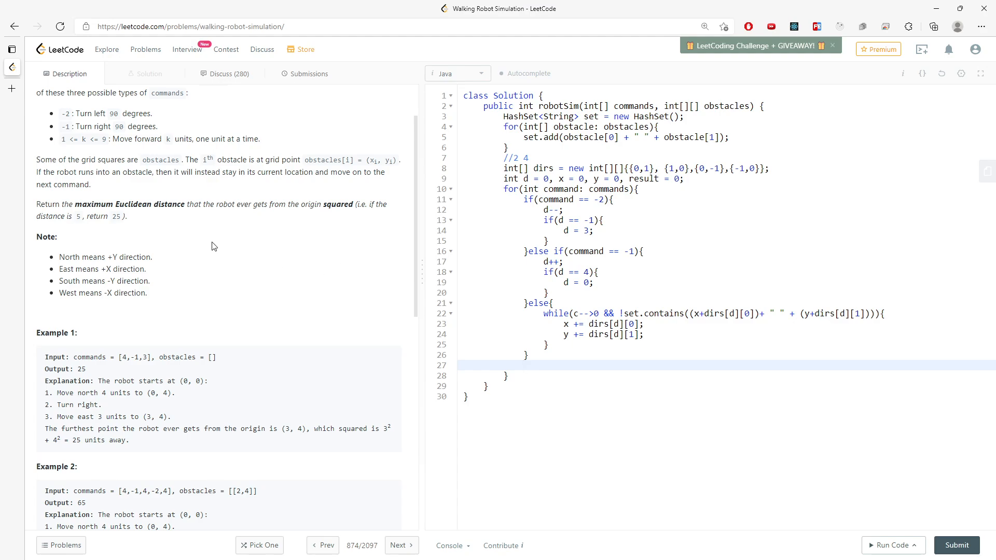
pyautogui.moveTo(642, 344)
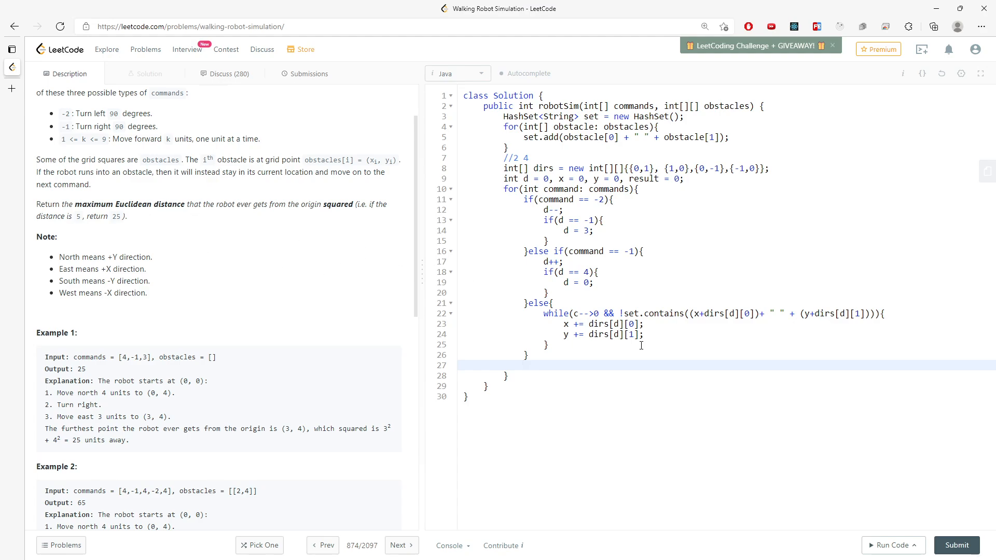
pyautogui.write('result')
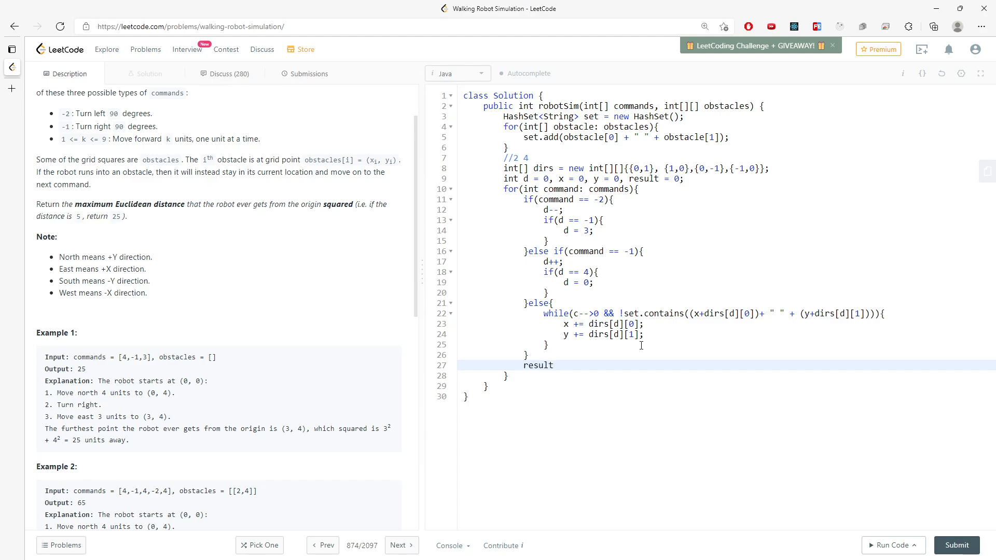
pyautogui.write('= Math.max(result, x')
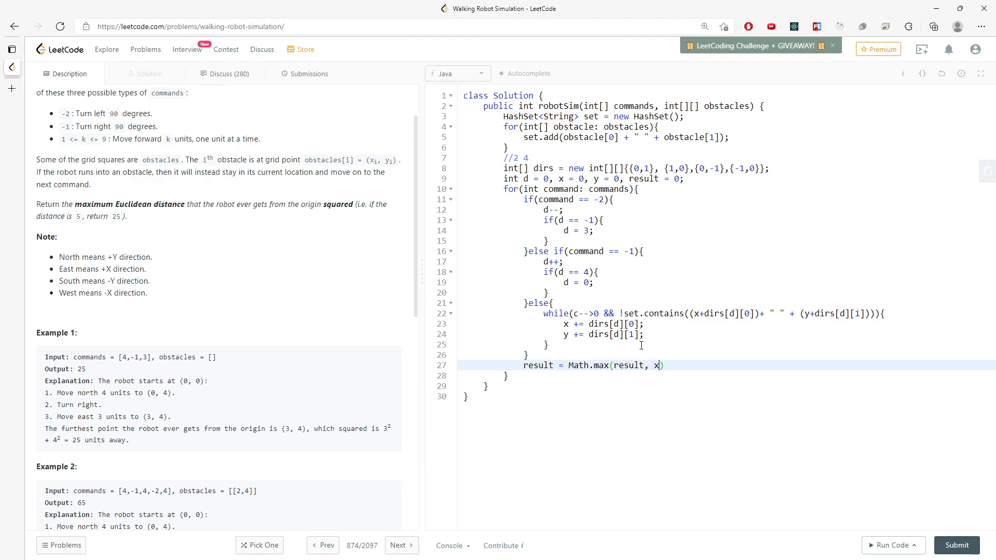
pyautogui.write('*x, y')
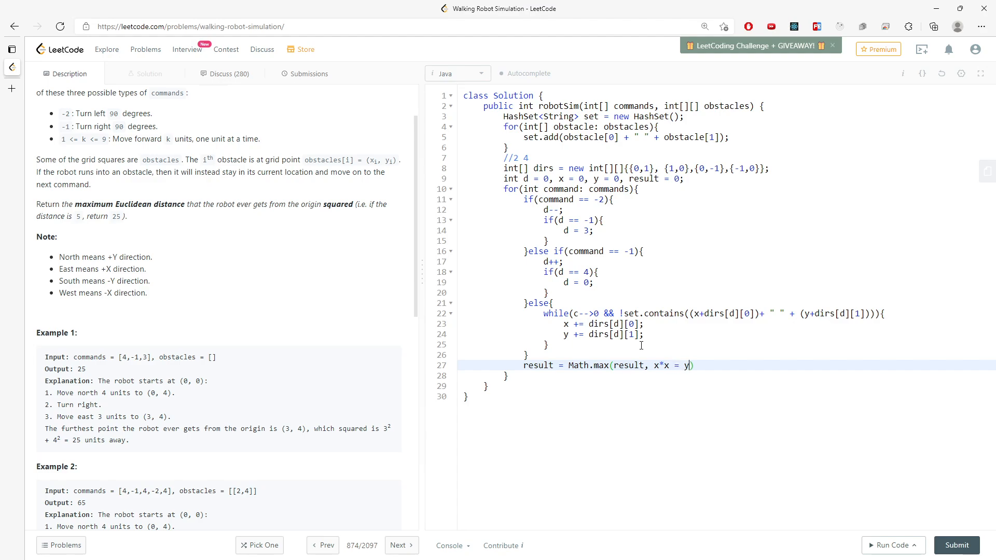
pyautogui.write('+ y*y')
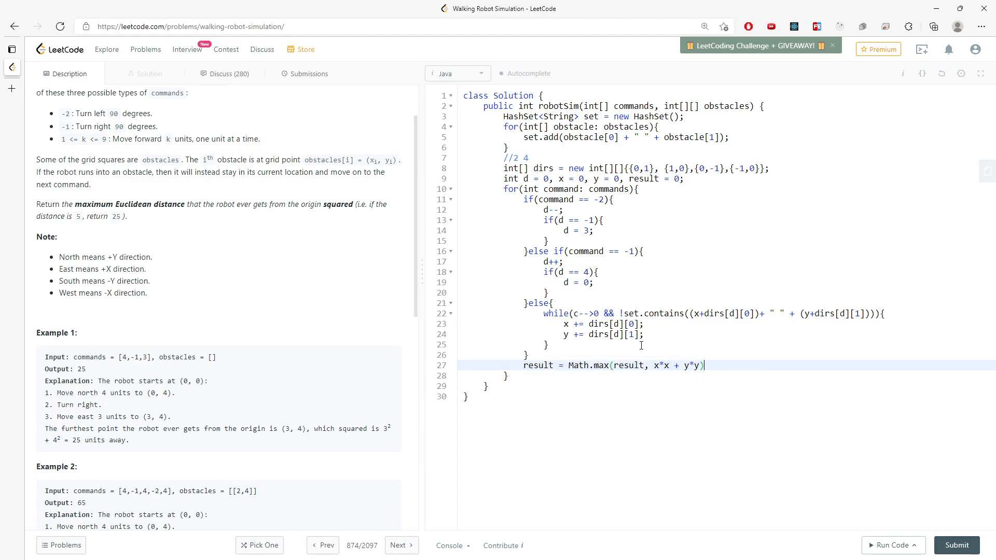
pyautogui.press('enter')
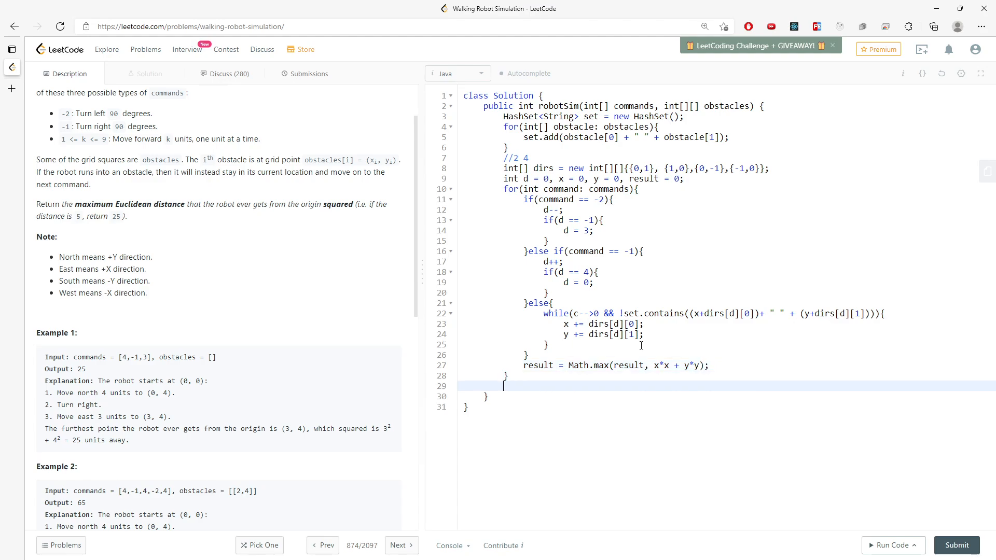
pyautogui.write('return')
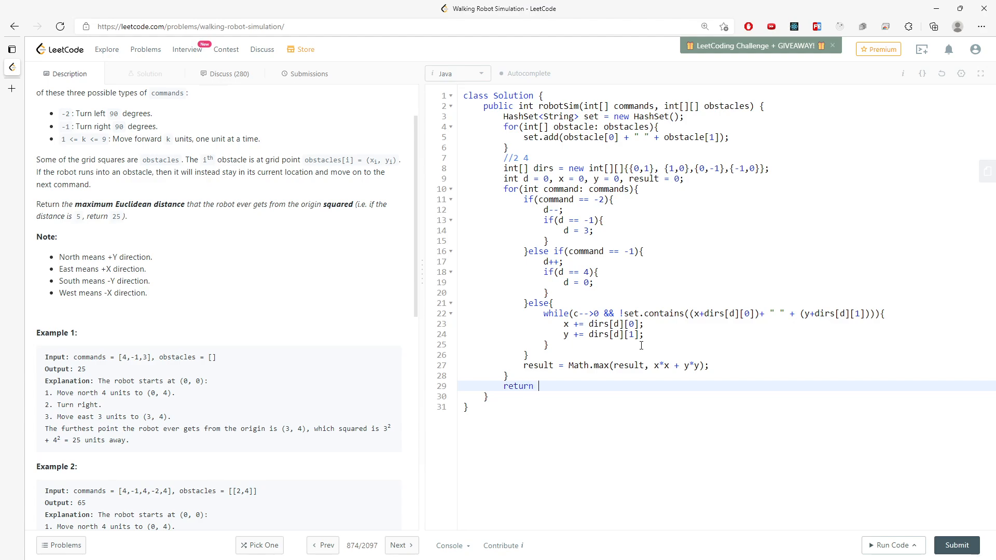
pyautogui.write('resl')
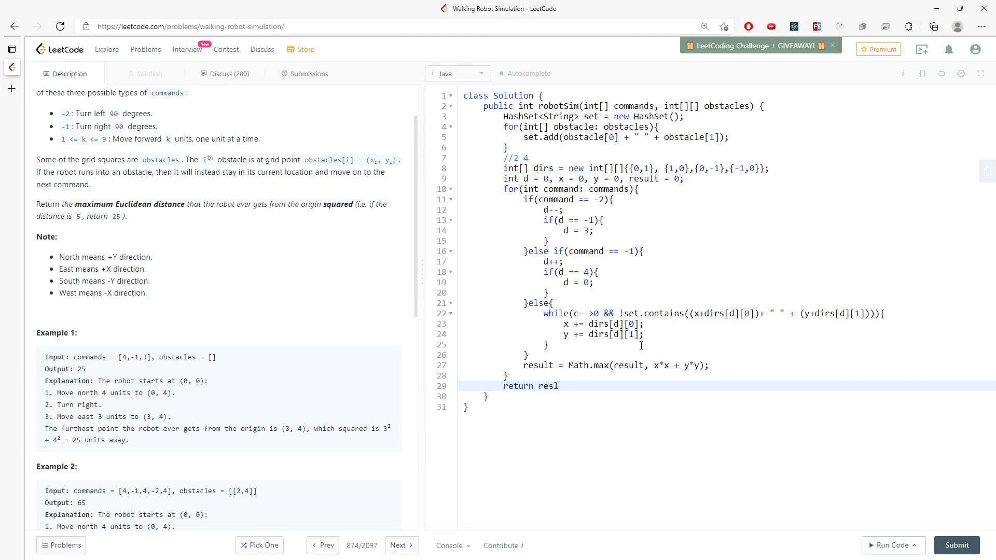
pyautogui.write('ult;')
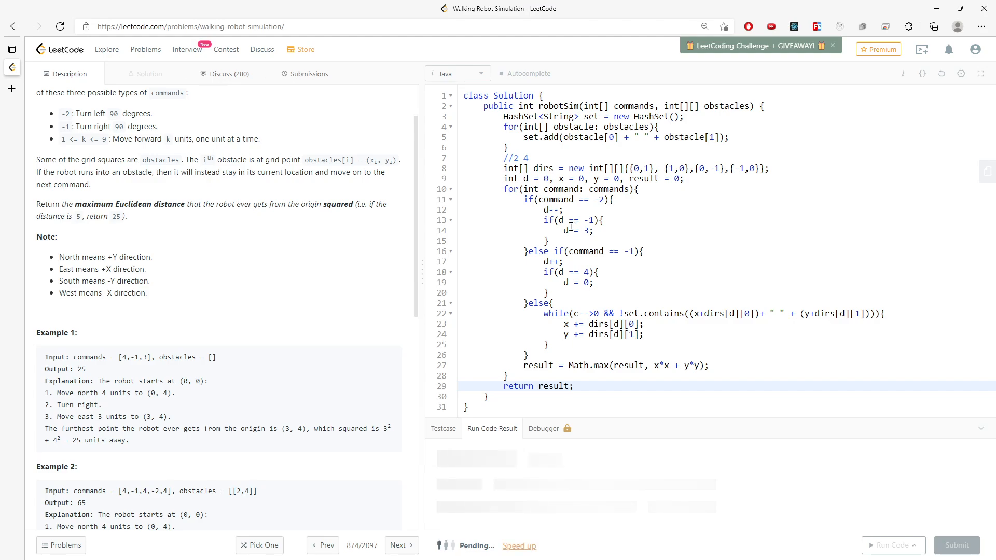
# Step: Correct dirs to int[][] and the loop variable to command, rerun, and submit for an accepted 34 ms result
pyautogui.click(889, 544)
pyautogui.write('[]')
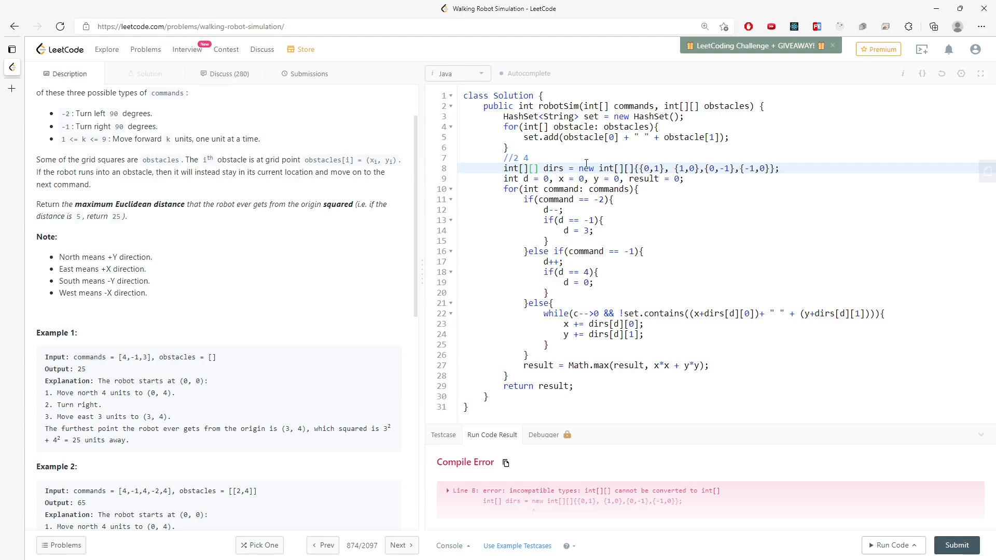
pyautogui.click(889, 544)
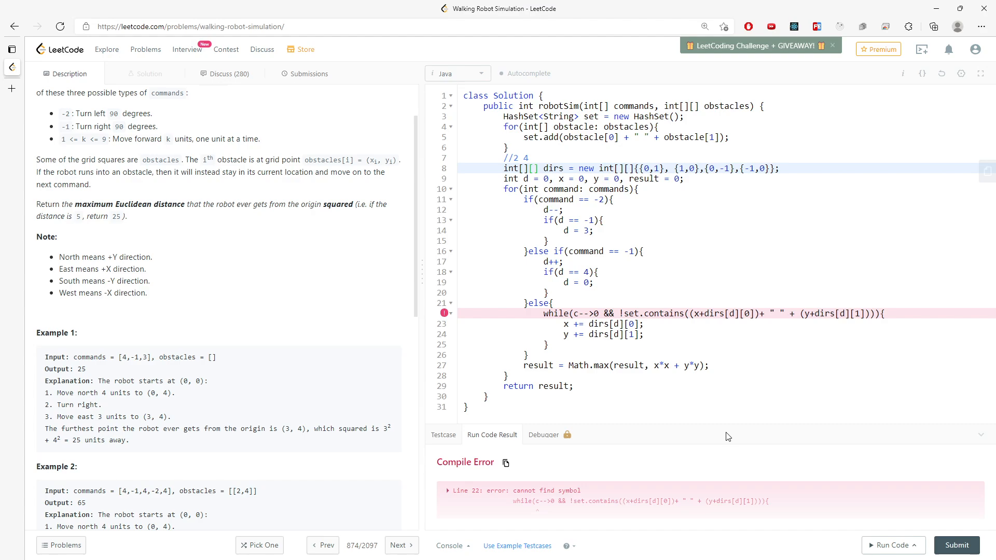
pyautogui.moveTo(602, 307)
pyautogui.write('ommand')
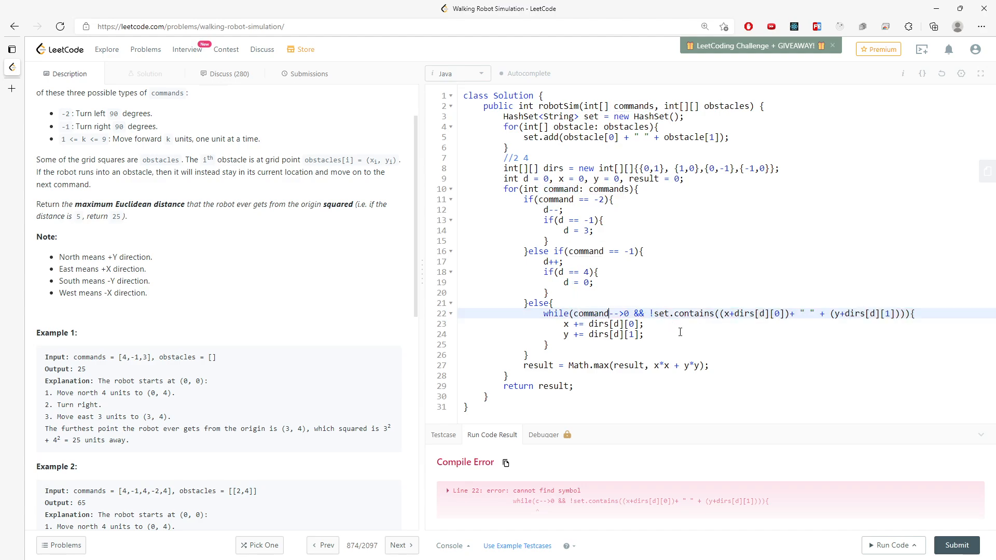
pyautogui.click(892, 545)
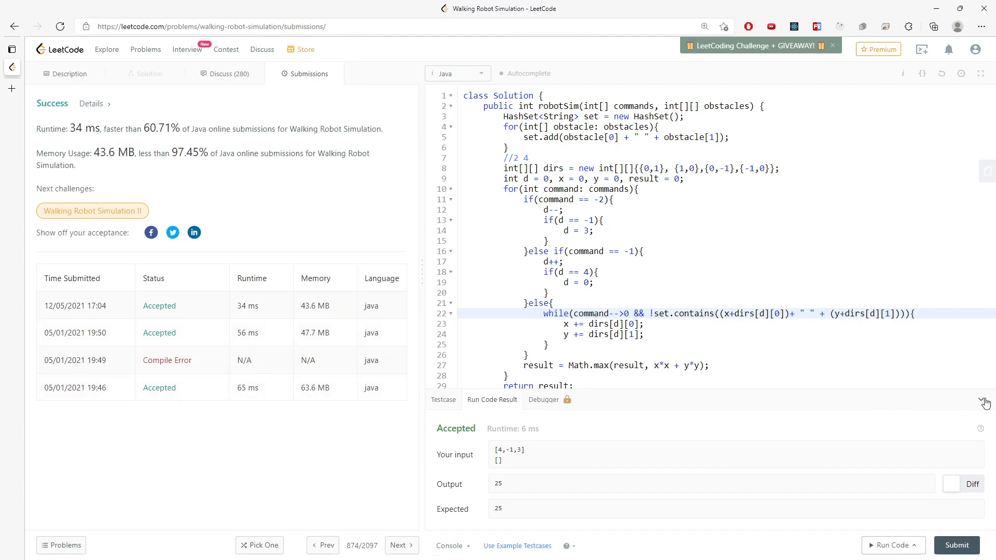
# Step: Return to the Description view and place the cursor after the line-9 declarations for notes
pyautogui.click(68, 73)
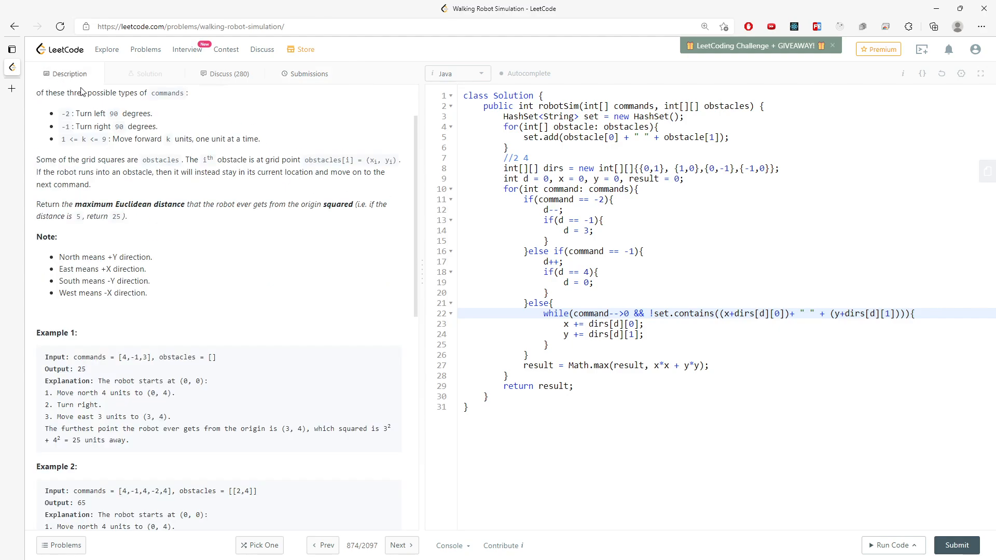
pyautogui.scroll(3)
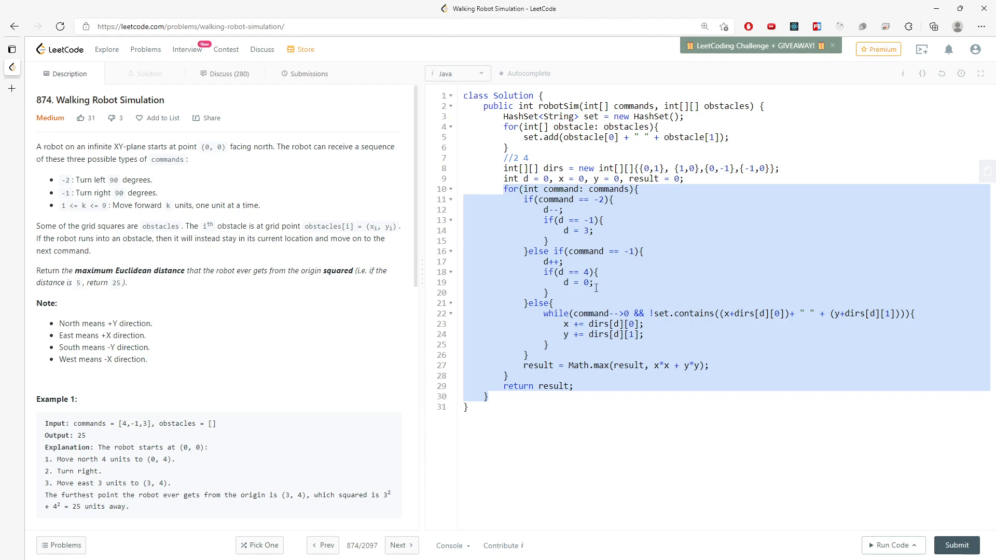
pyautogui.click(550, 324)
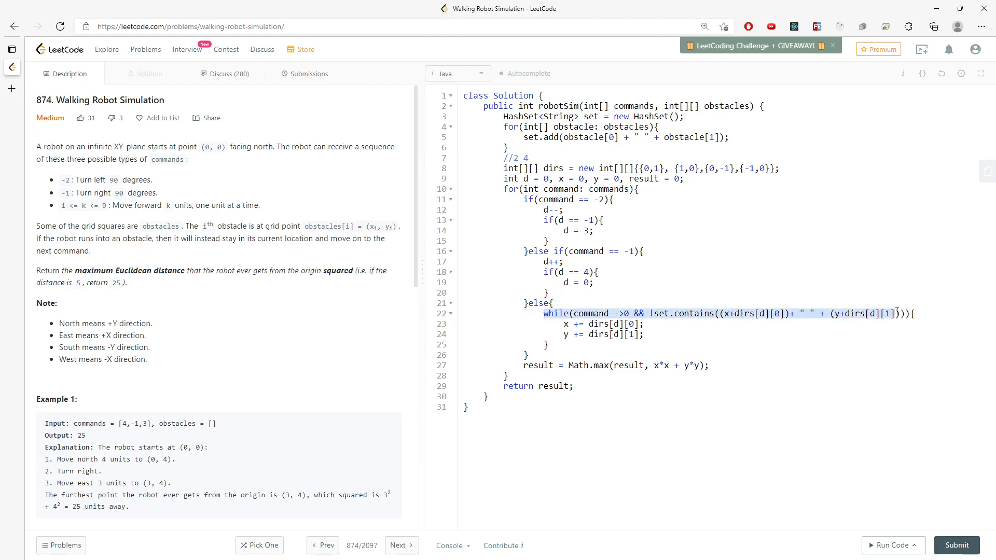
pyautogui.moveTo(167, 295)
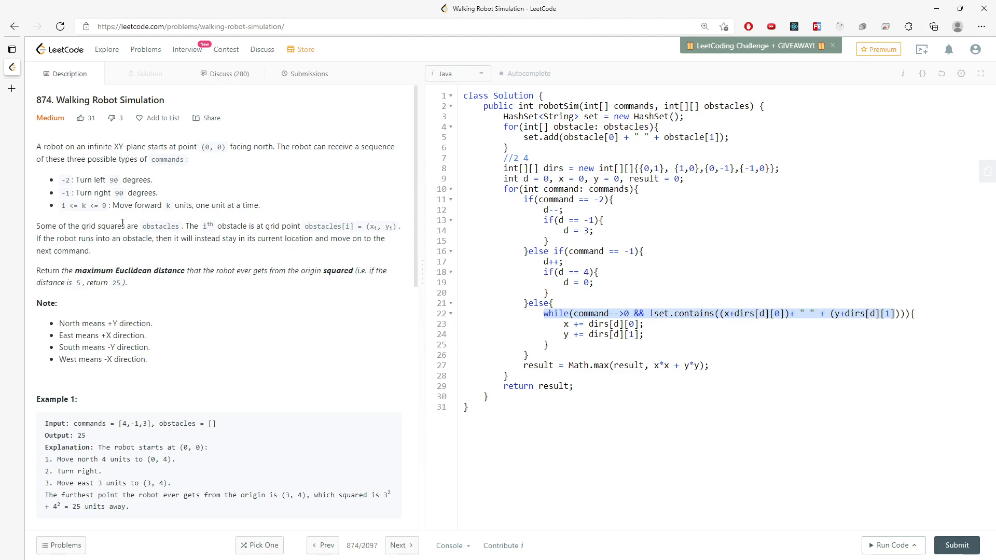
pyautogui.moveTo(260, 206)
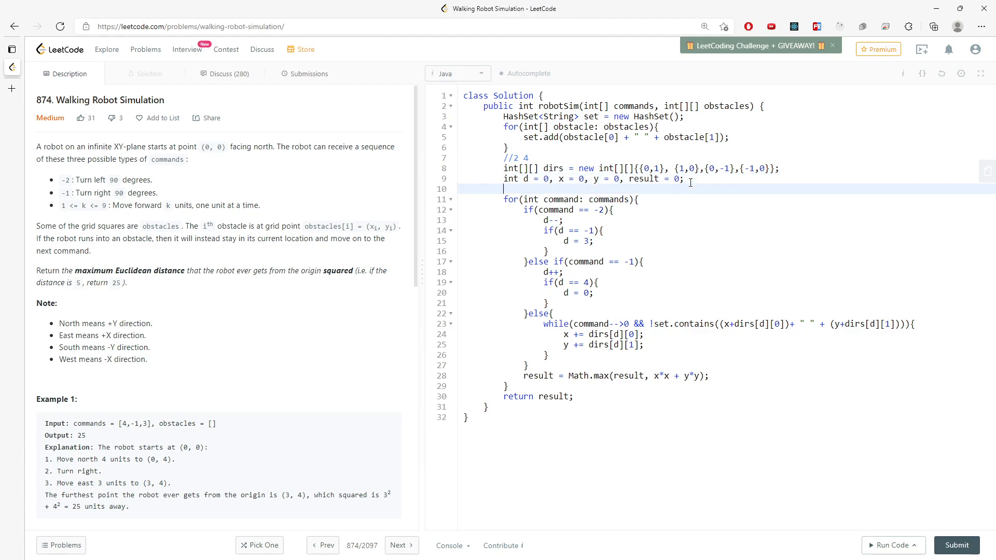
# Step: Write the note "O(C * 9)" followed by "C: len of C" above the command loop
pyautogui.write('0')
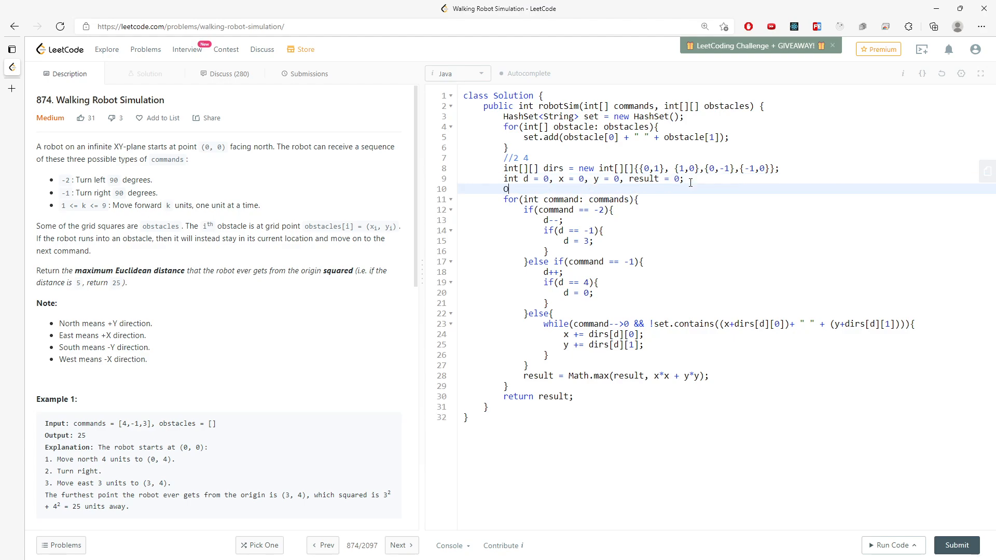
pyautogui.write('()')
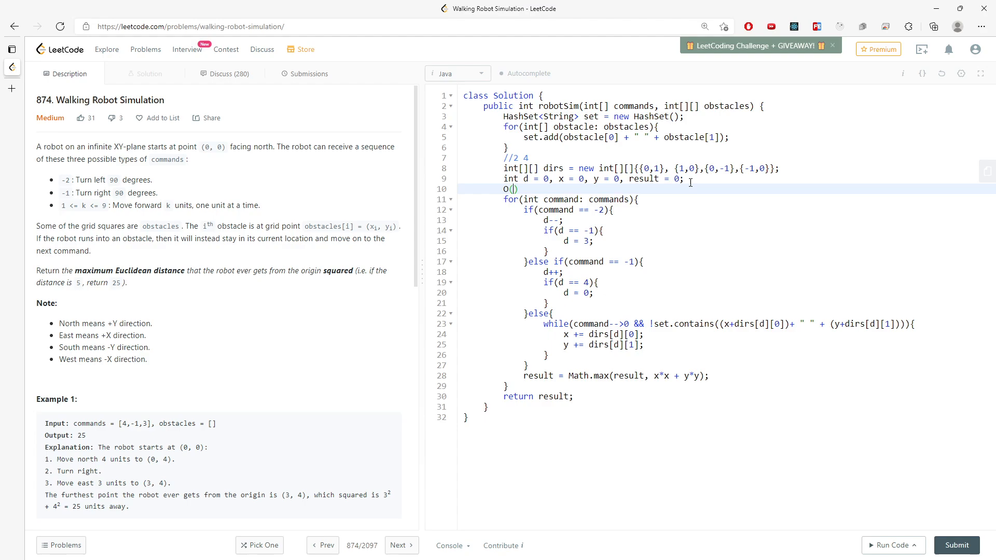
pyautogui.write('c')
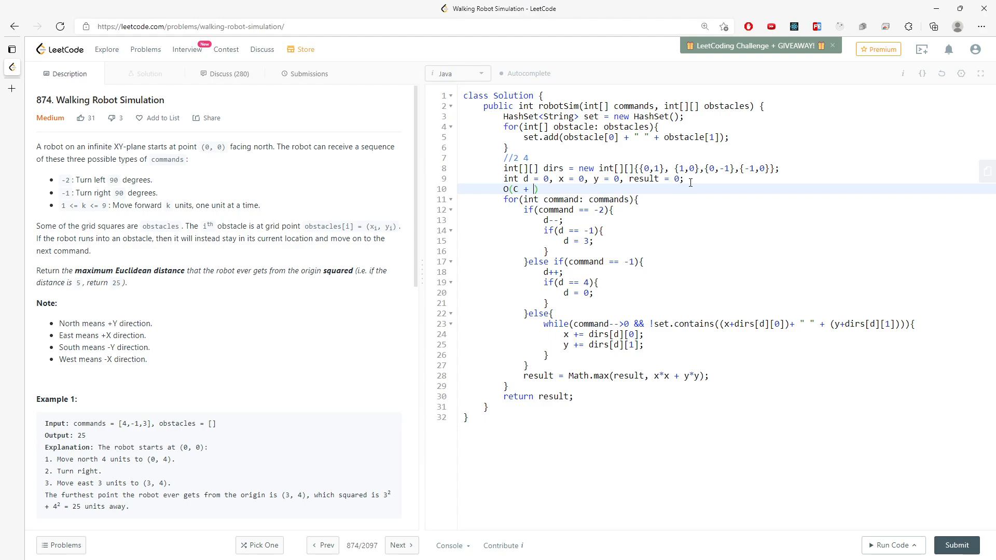
pyautogui.write('&')
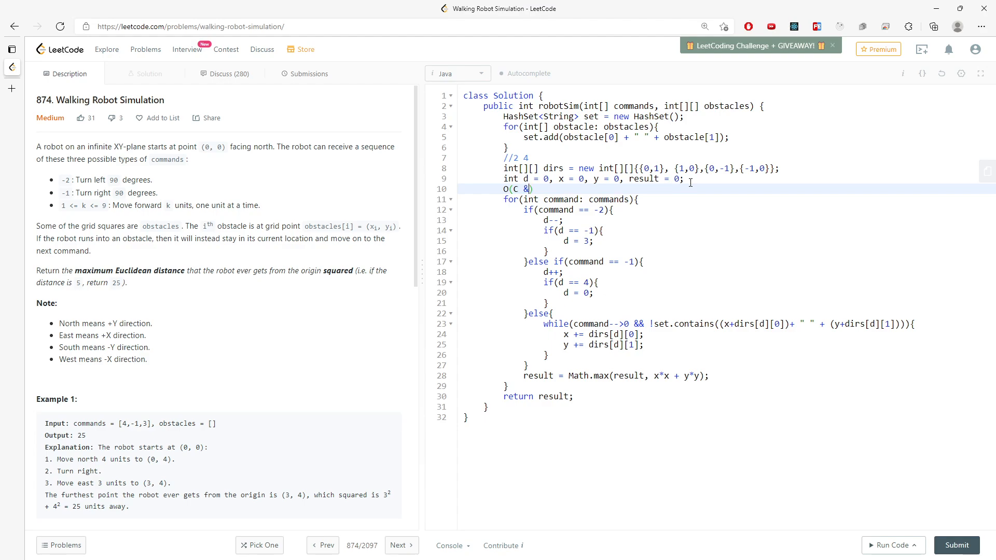
pyautogui.write('* 9')
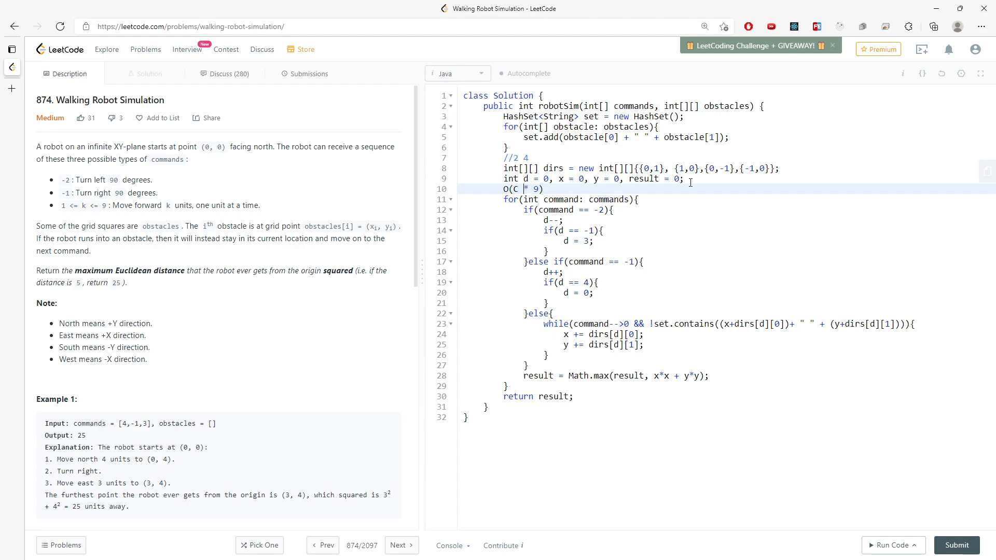
pyautogui.press('Enter')
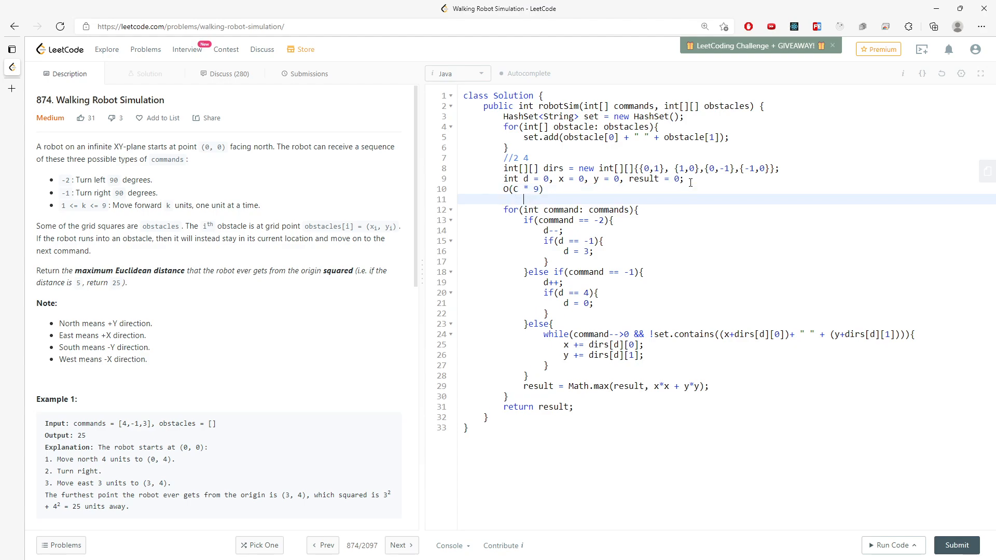
pyautogui.write('c')
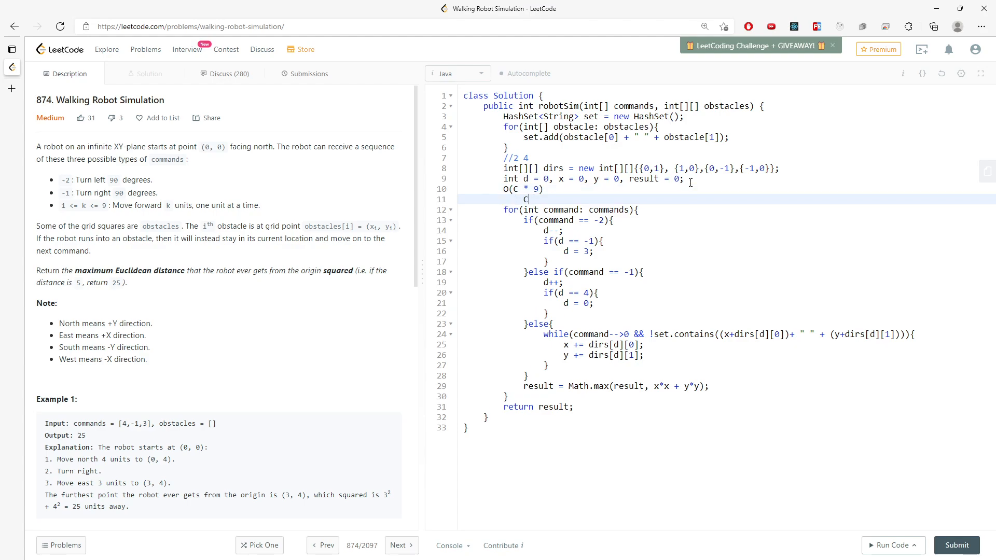
pyautogui.write(': len of C')
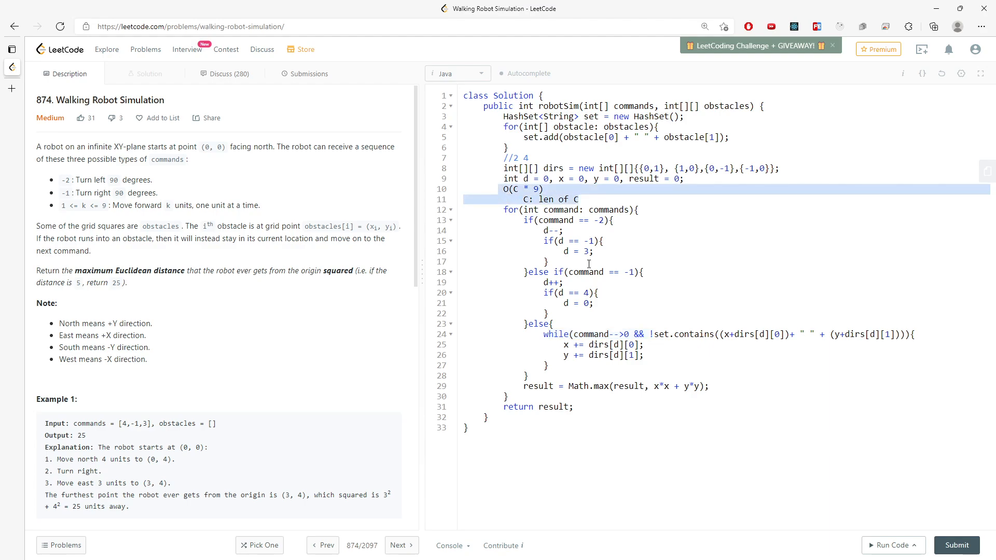
pyautogui.moveTo(657, 336)
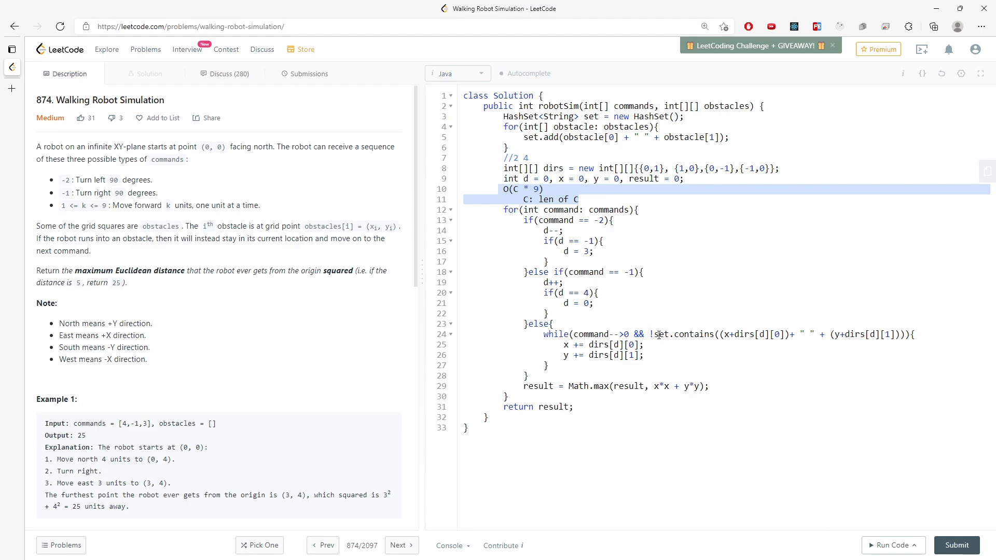
pyautogui.click(701, 335)
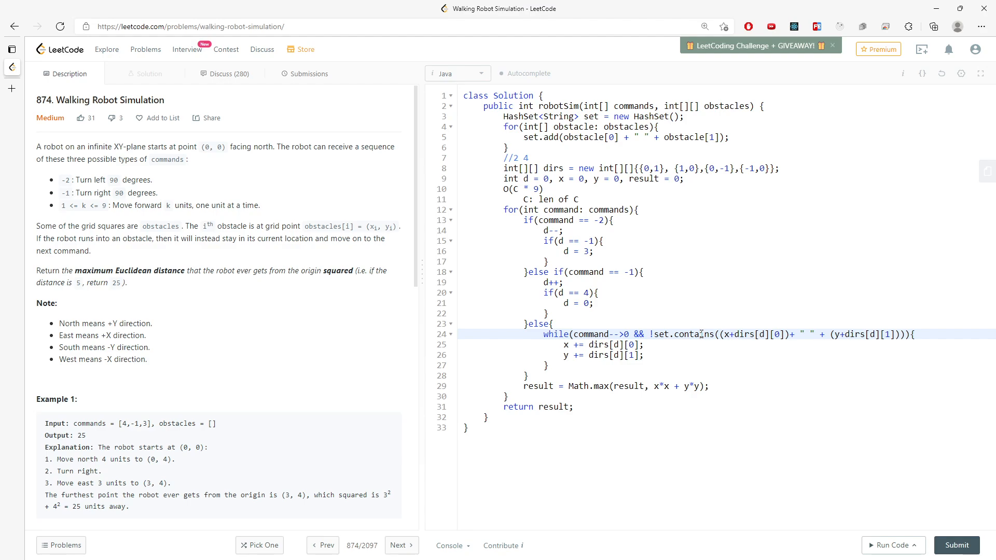
pyautogui.click(578, 200)
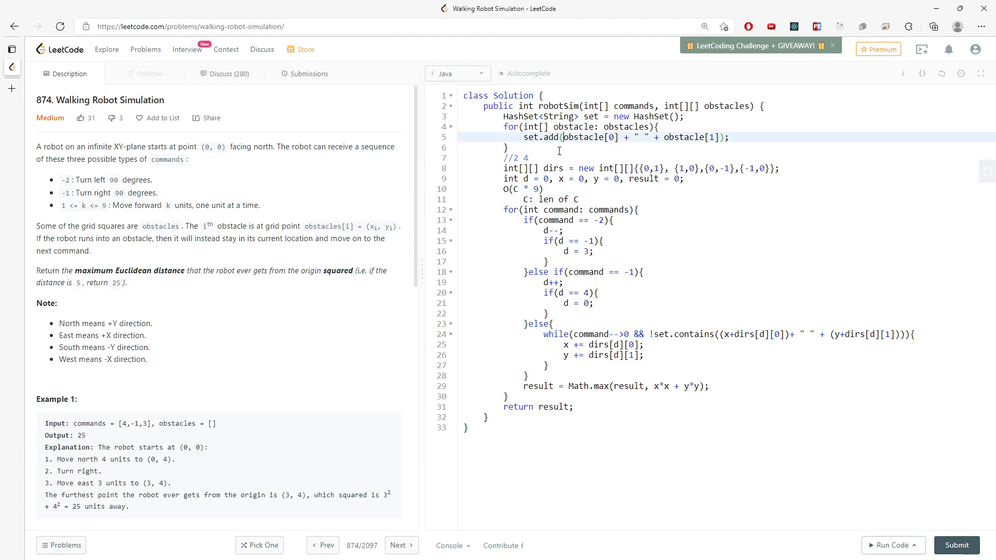
pyautogui.moveTo(713, 108)
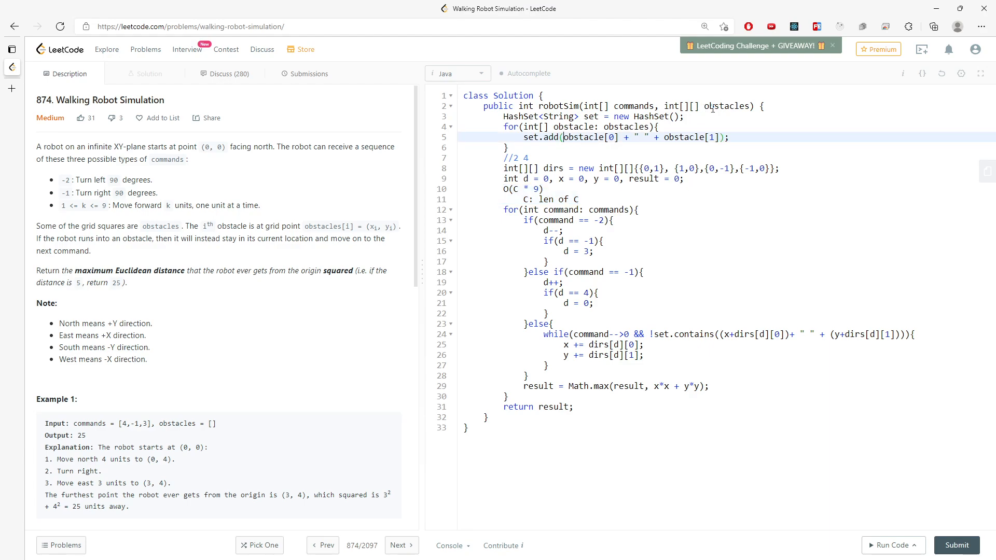